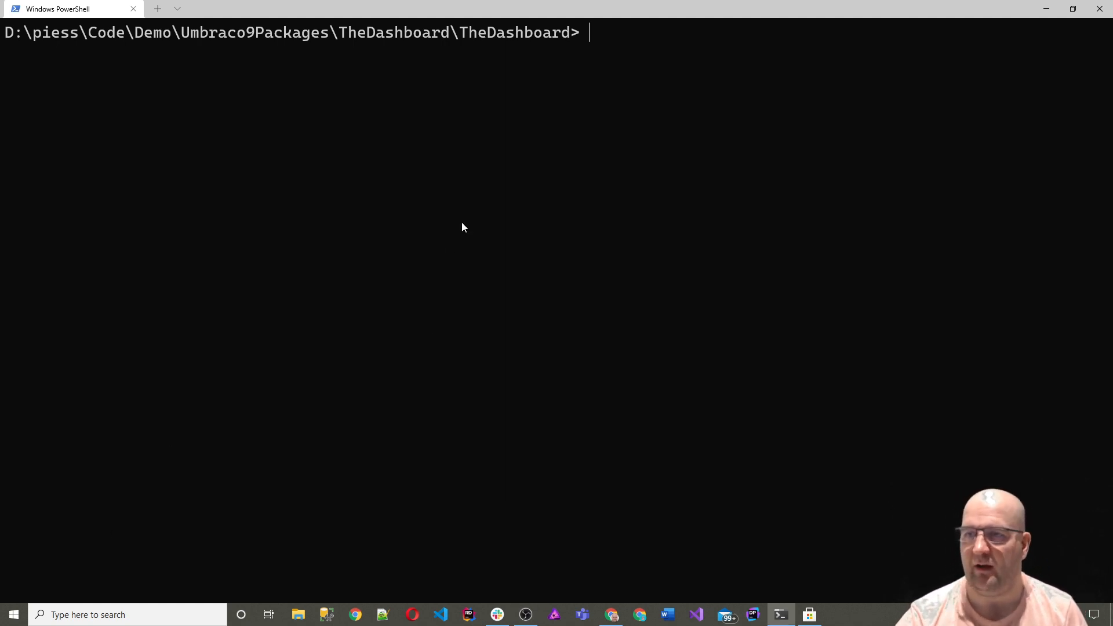
- Build and start the TheDashboard Umbraco 9 site with 'dotnet run' in PowerShell
text(dotnet run)
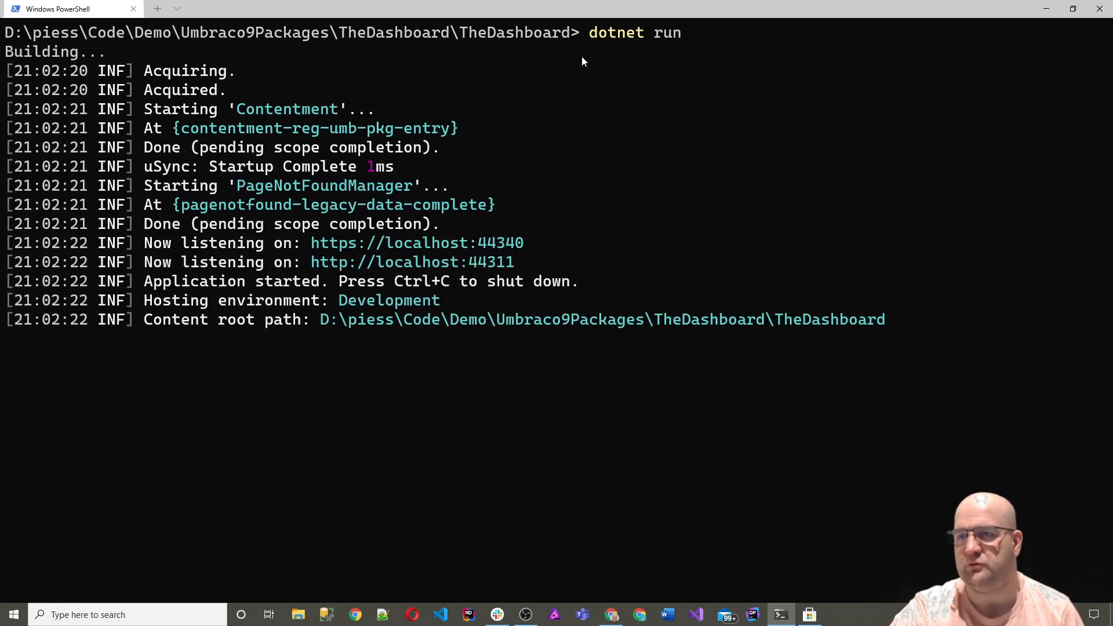
mouse_move(465, 263)
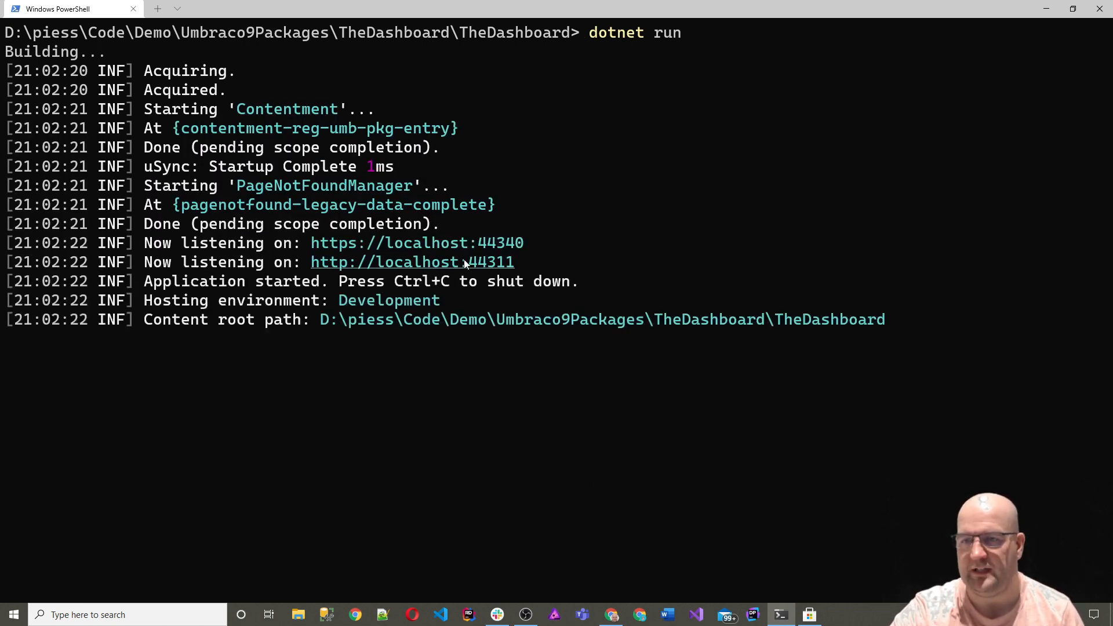
mouse_move(496, 154)
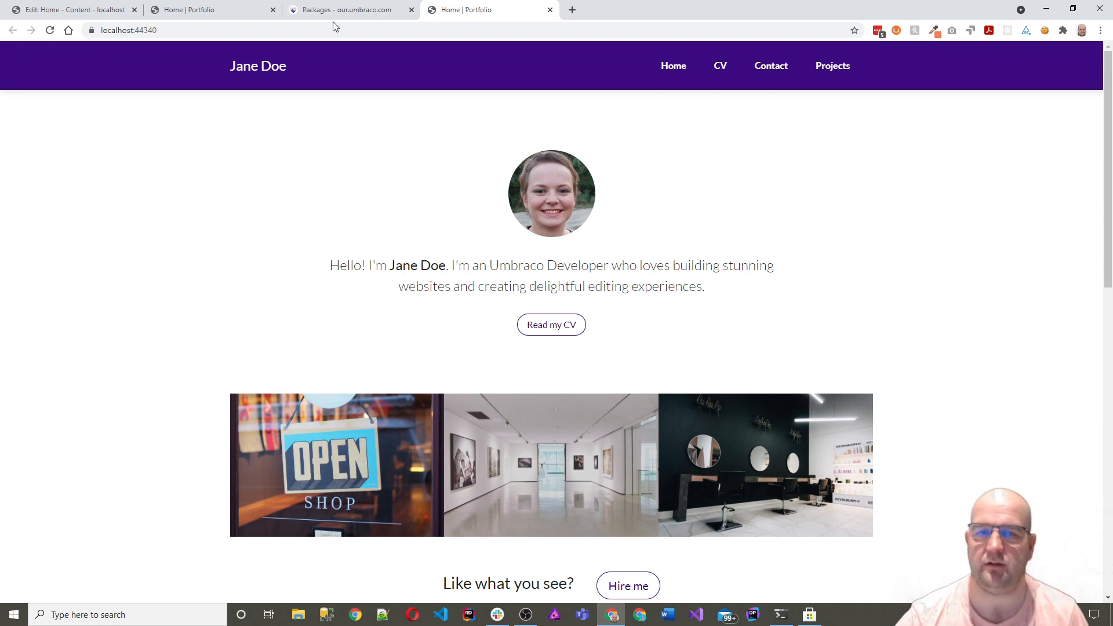
mouse_move(383, 173)
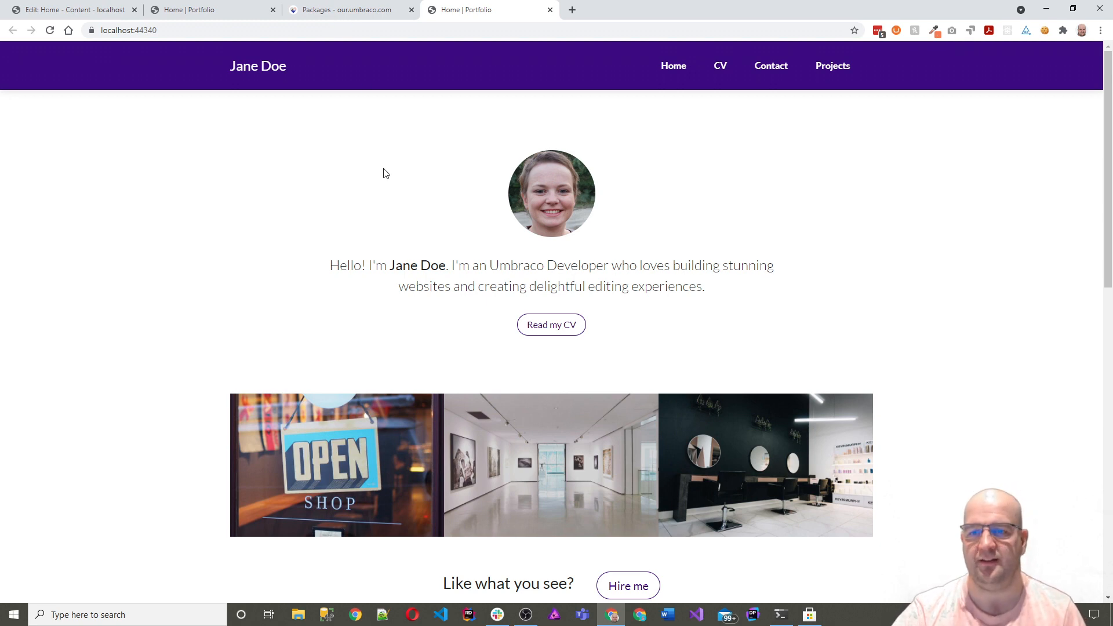
mouse_move(734, 235)
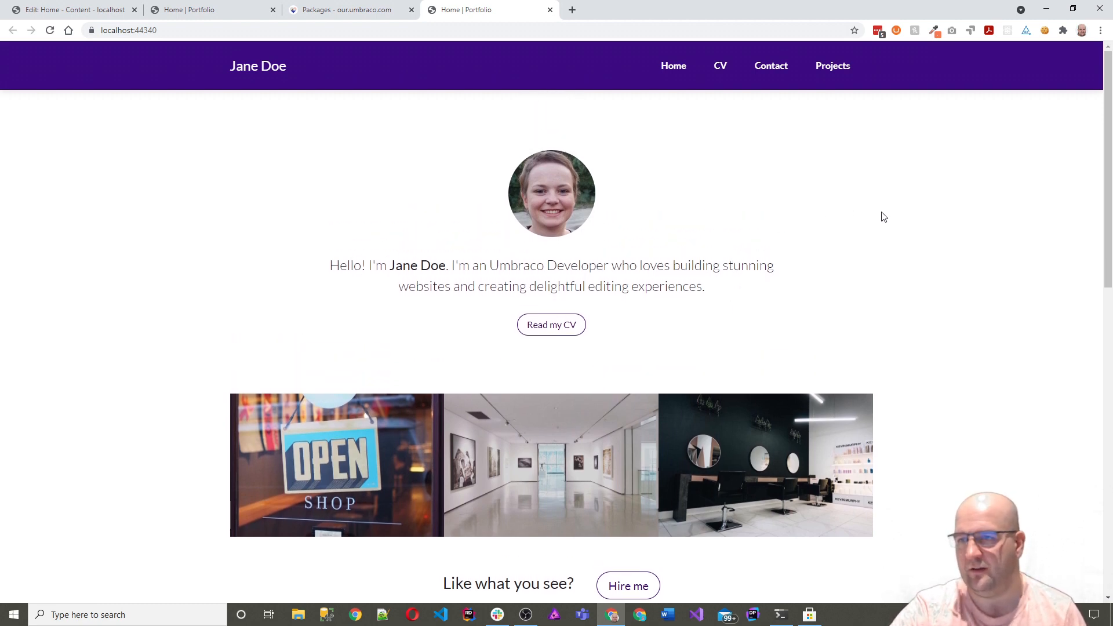
- Scroll through the localhost Jane Doe portfolio home page and back to the top
scroll(down, 3)
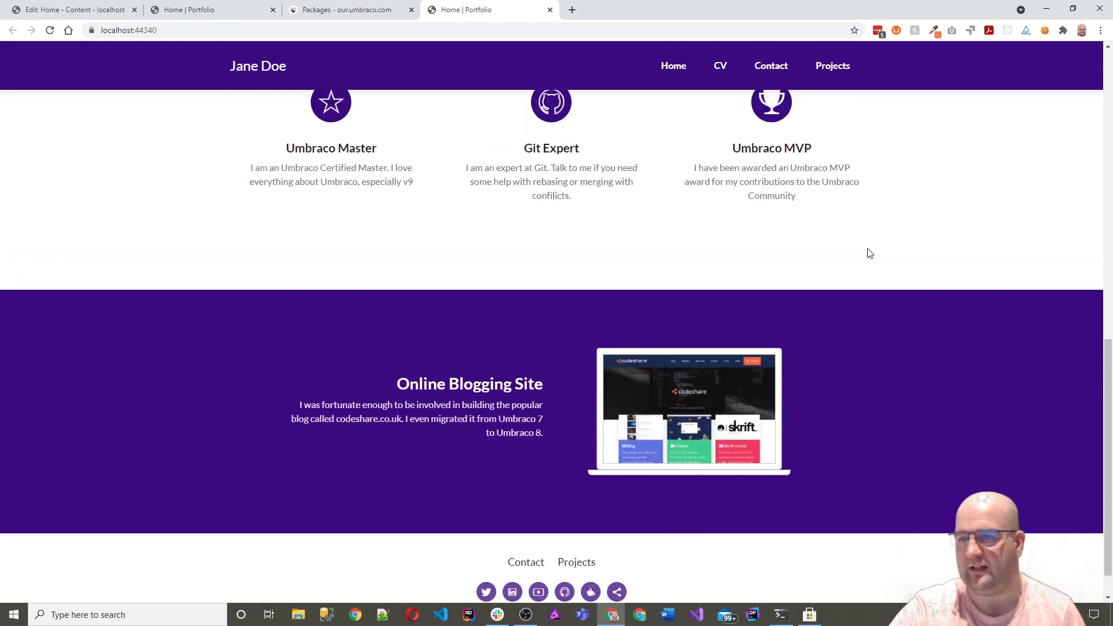
scroll(up, 3)
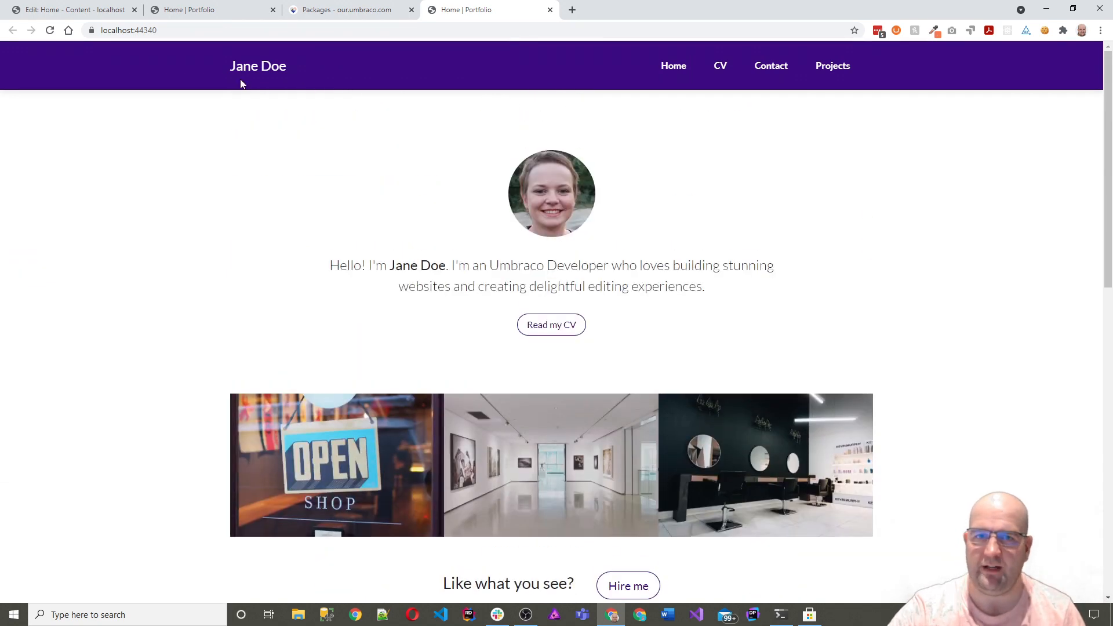
mouse_move(70, 9)
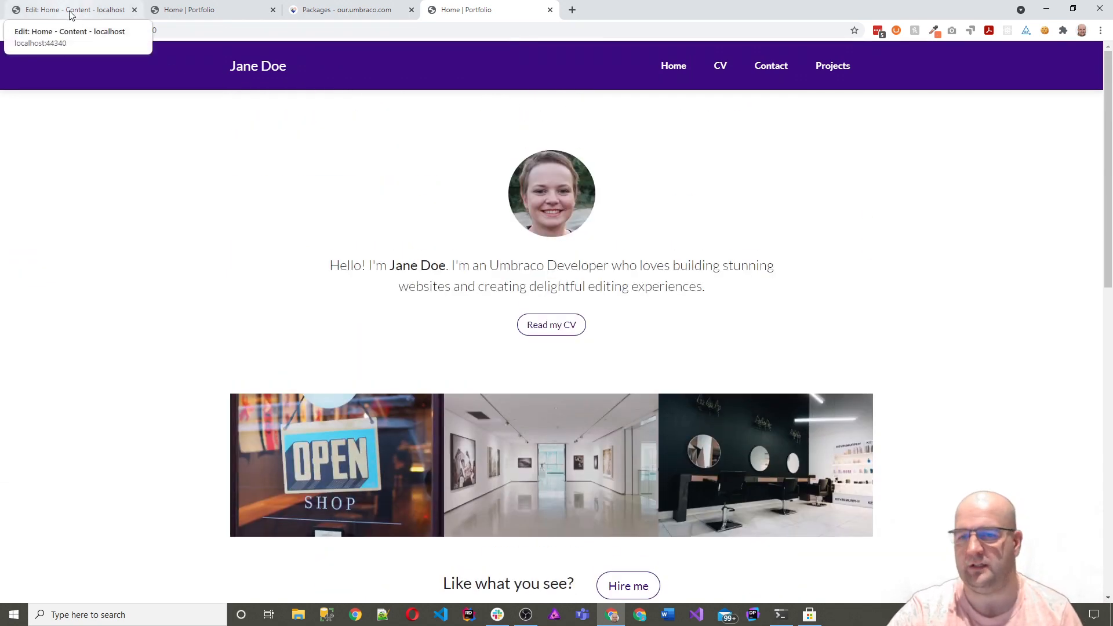
- Open the full Popular packages list on Our Umbraco filtered to Version 9
click(348, 9)
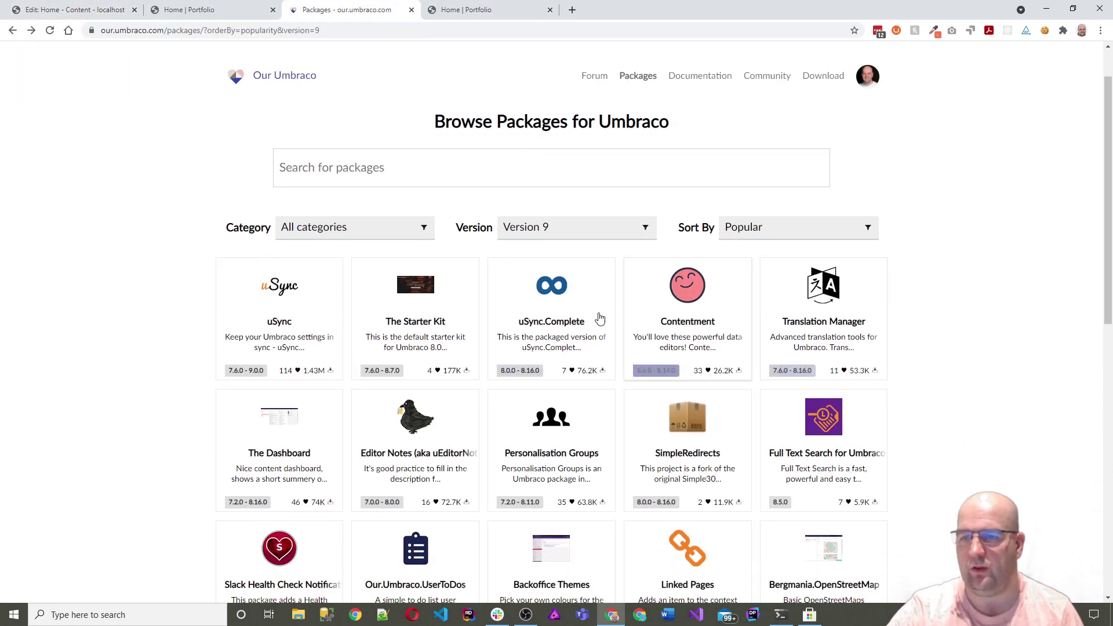
mouse_move(246, 298)
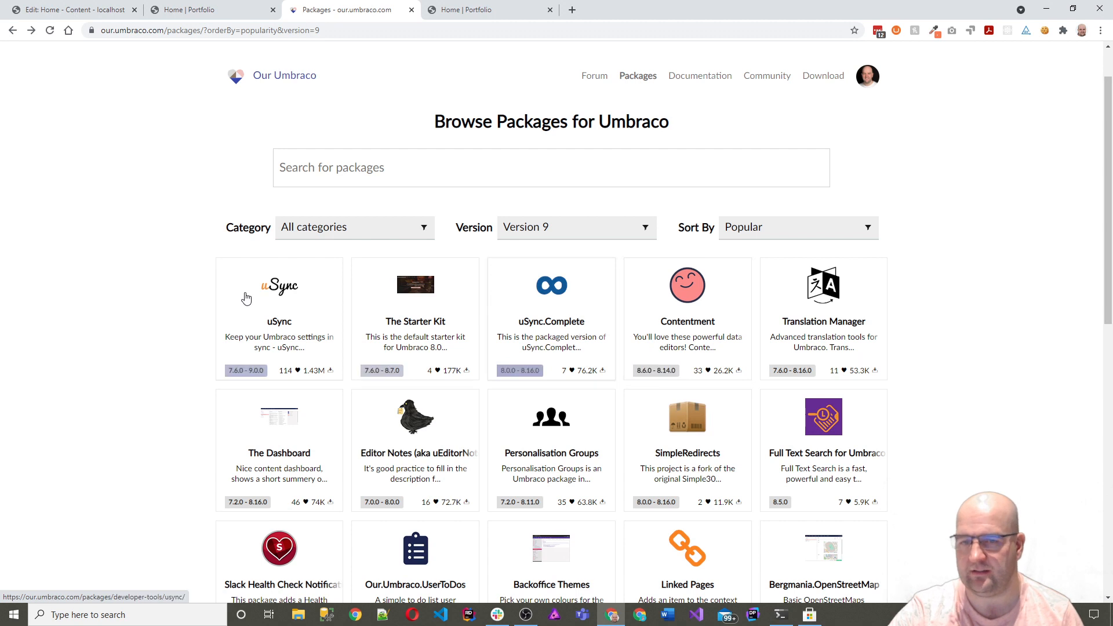
mouse_move(573, 273)
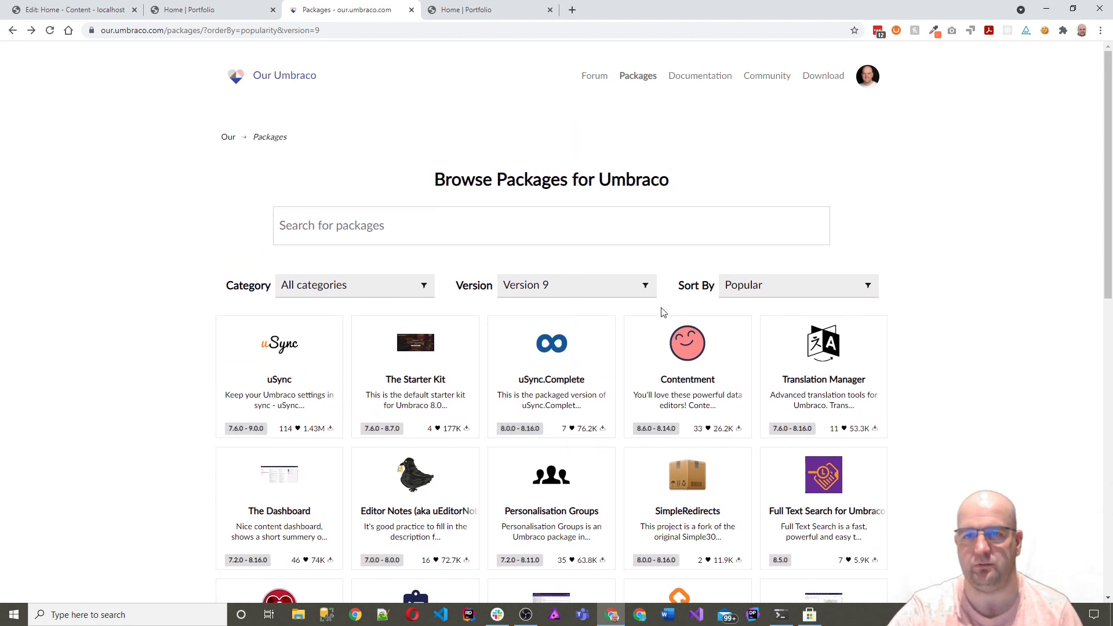
mouse_move(645, 75)
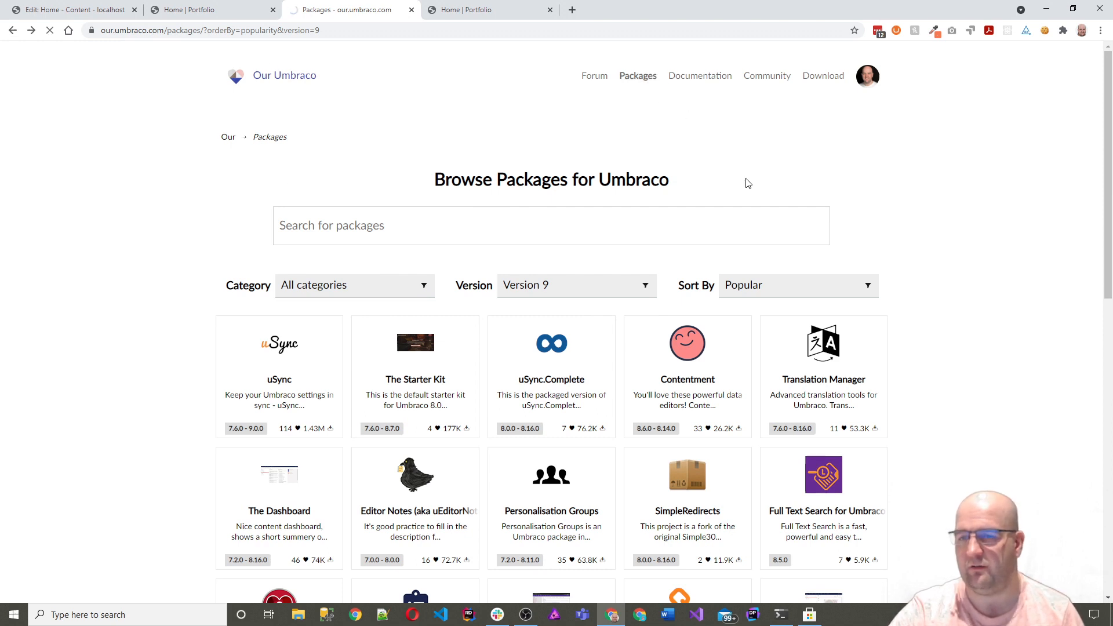
click(637, 75)
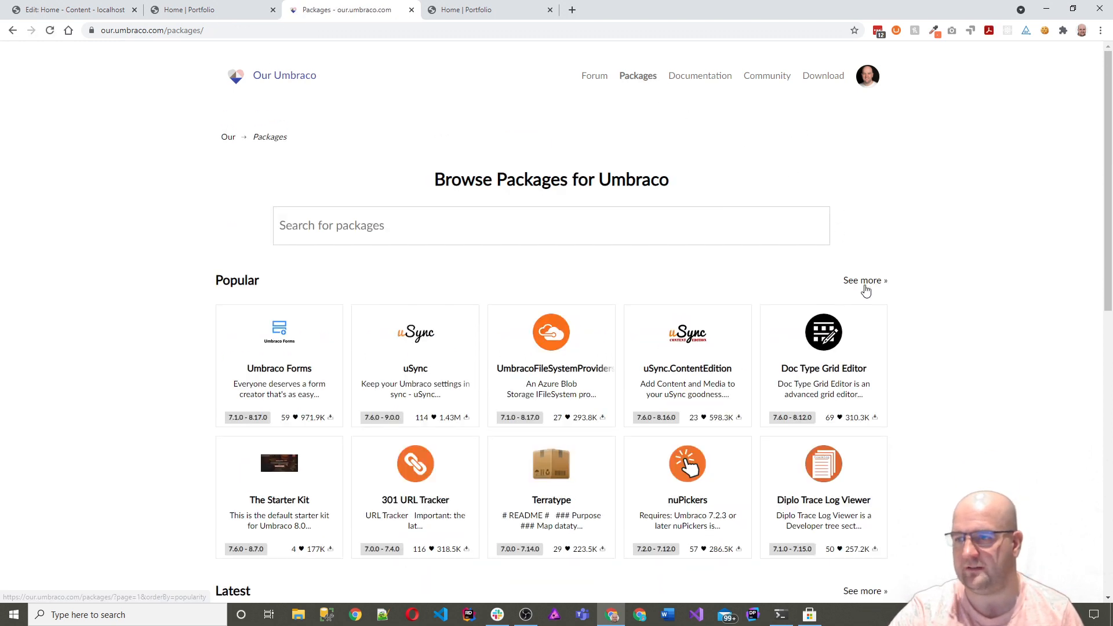
click(863, 280)
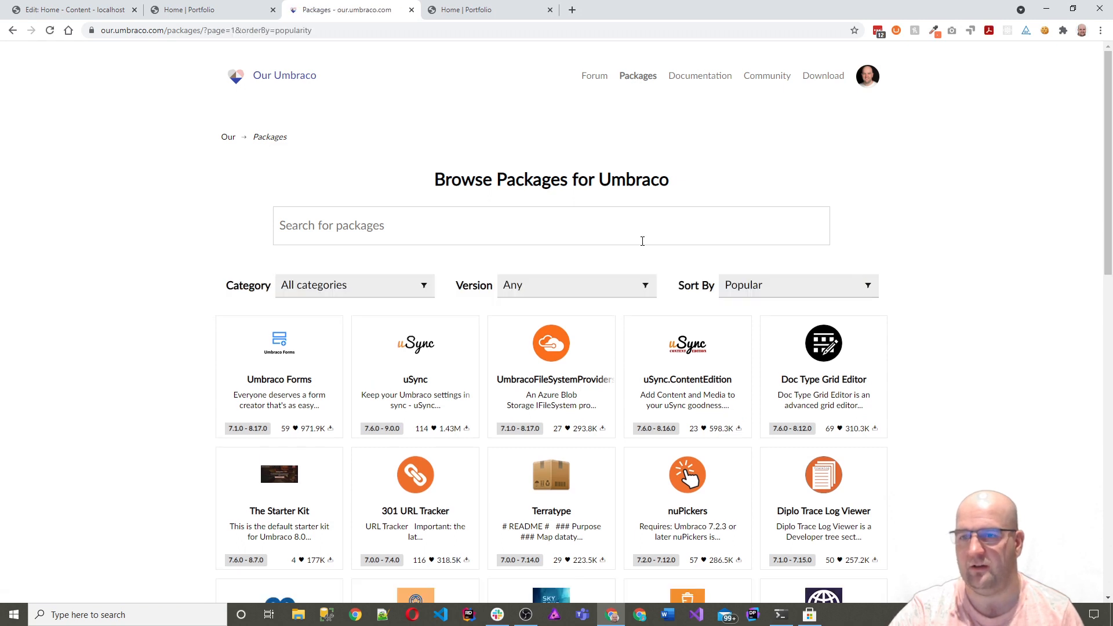
click(575, 285)
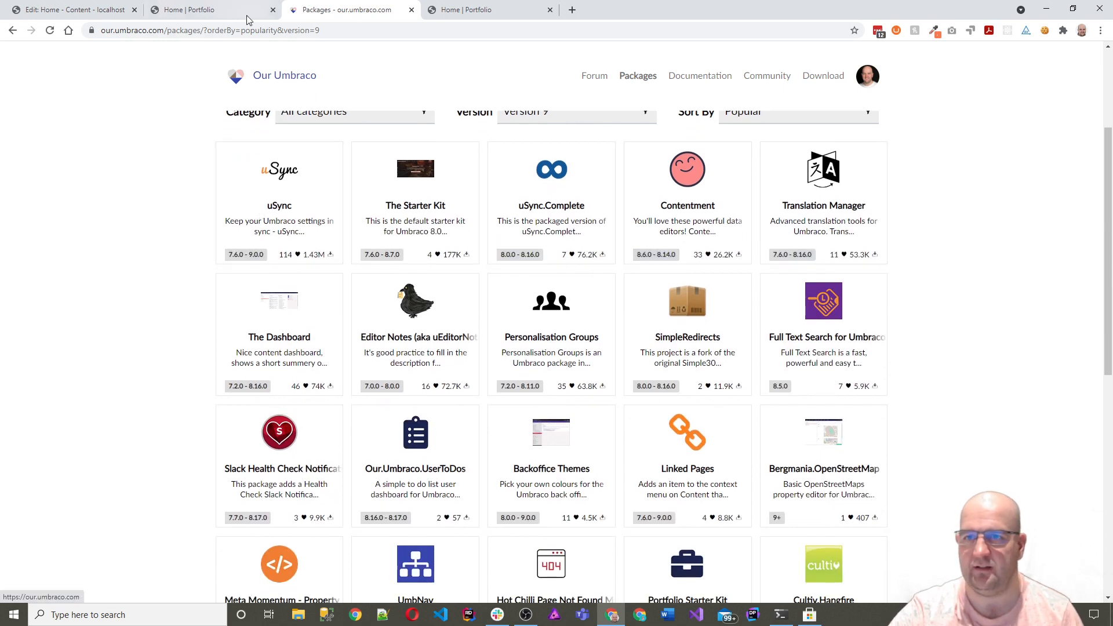
- Run a uSync Everything export from the Settings section's uSync dashboard
click(70, 10)
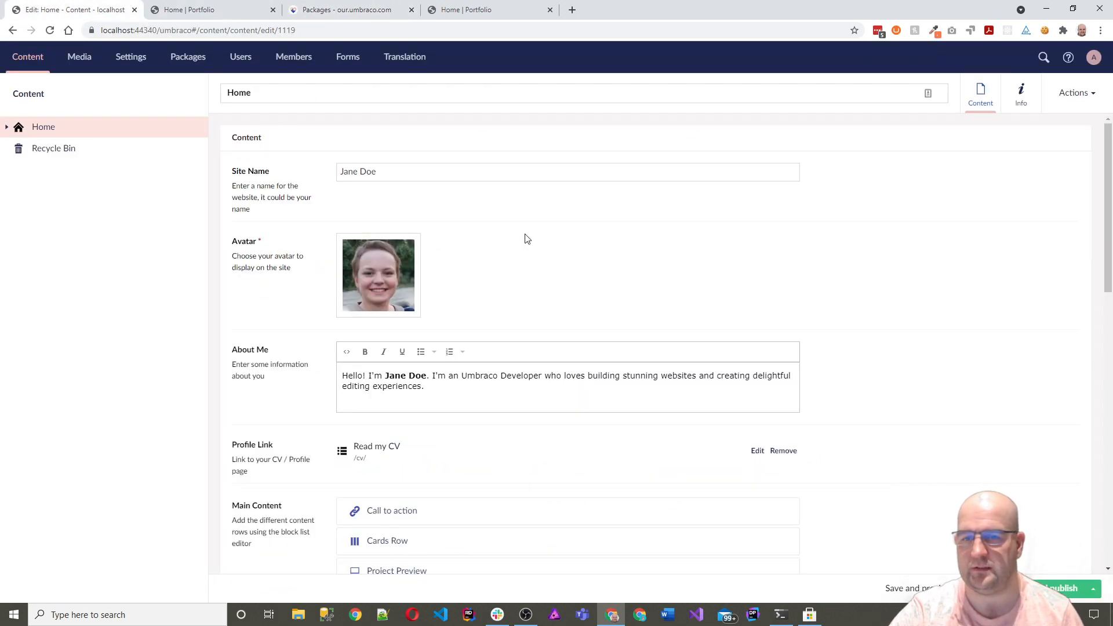
click(130, 57)
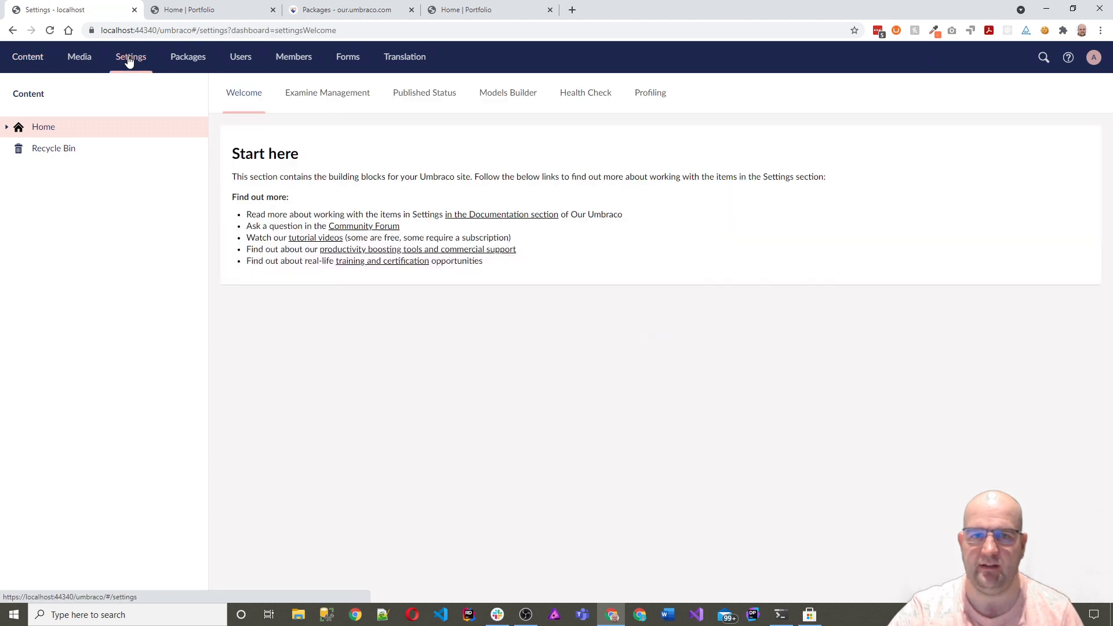
click(130, 57)
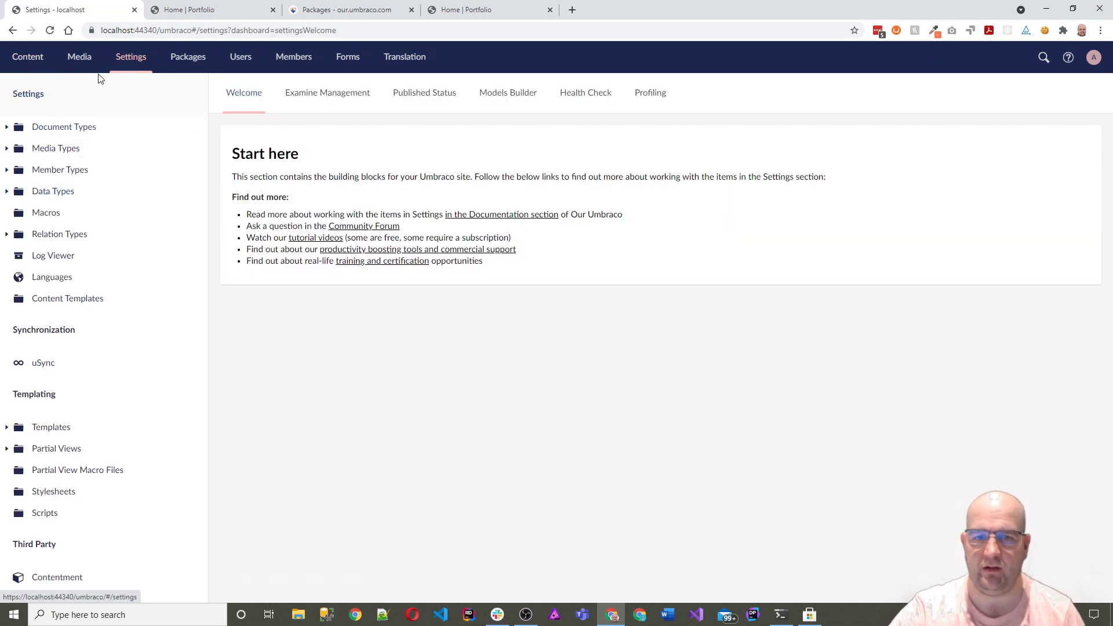
click(44, 363)
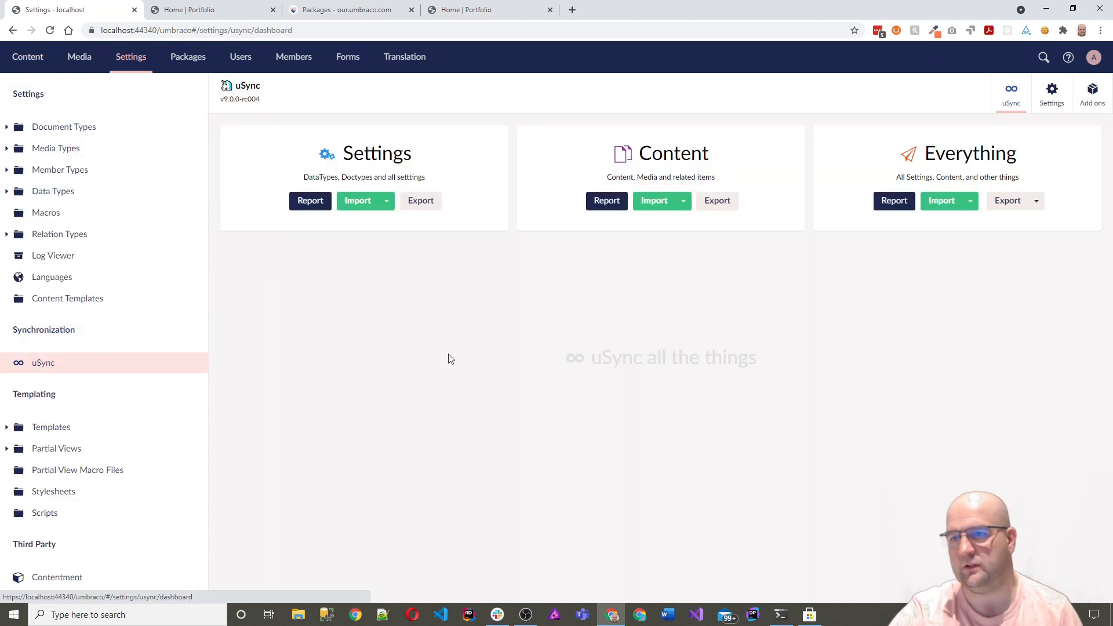
click(1036, 200)
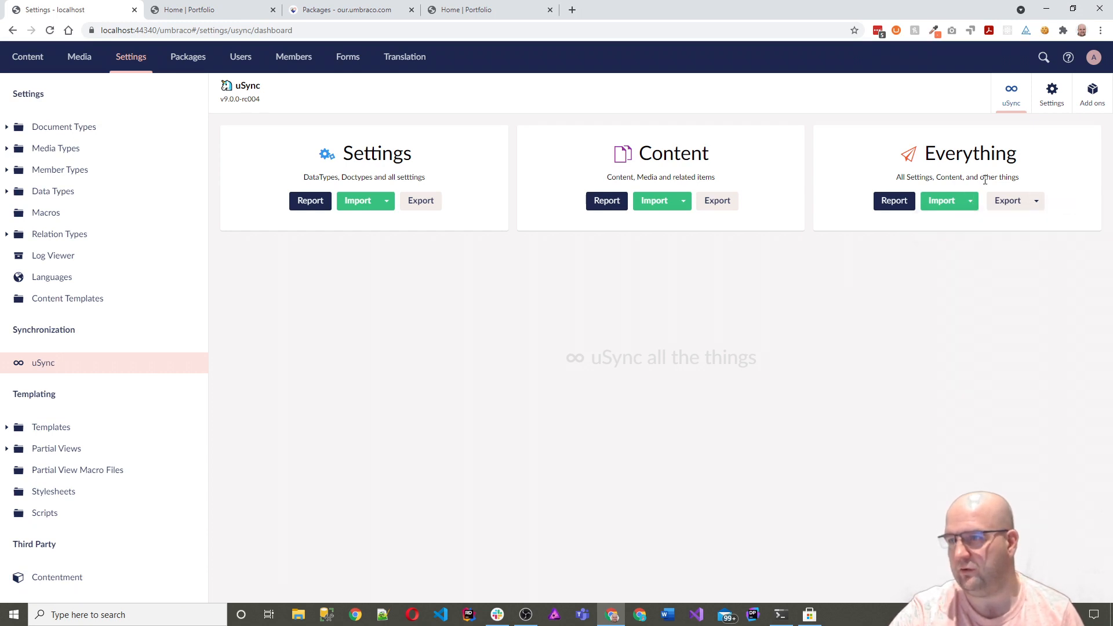
click(1036, 200)
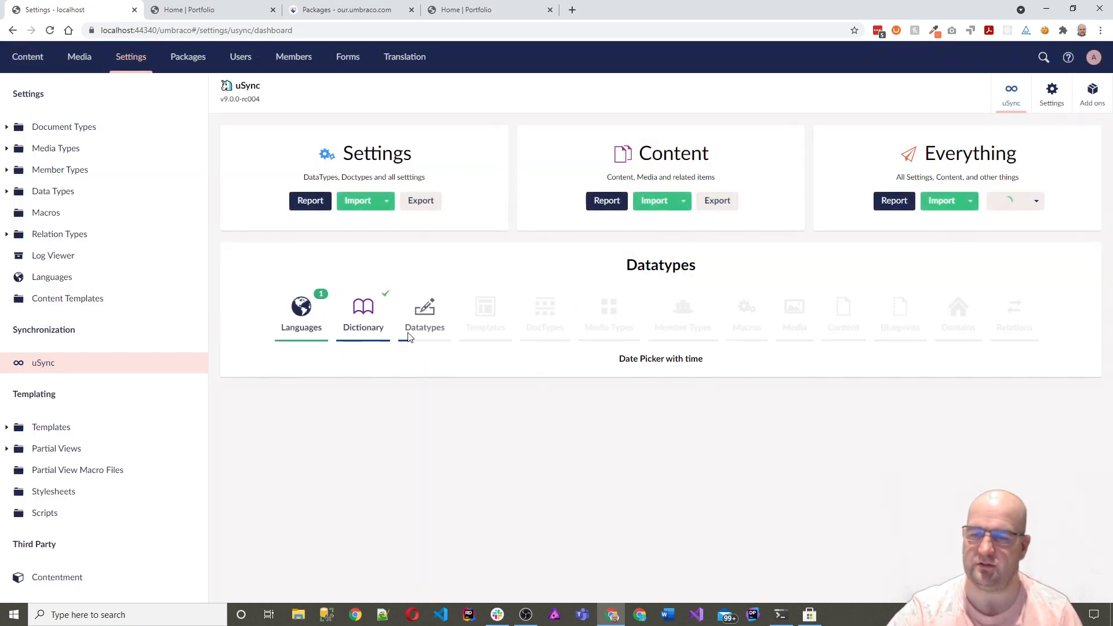
click(423, 316)
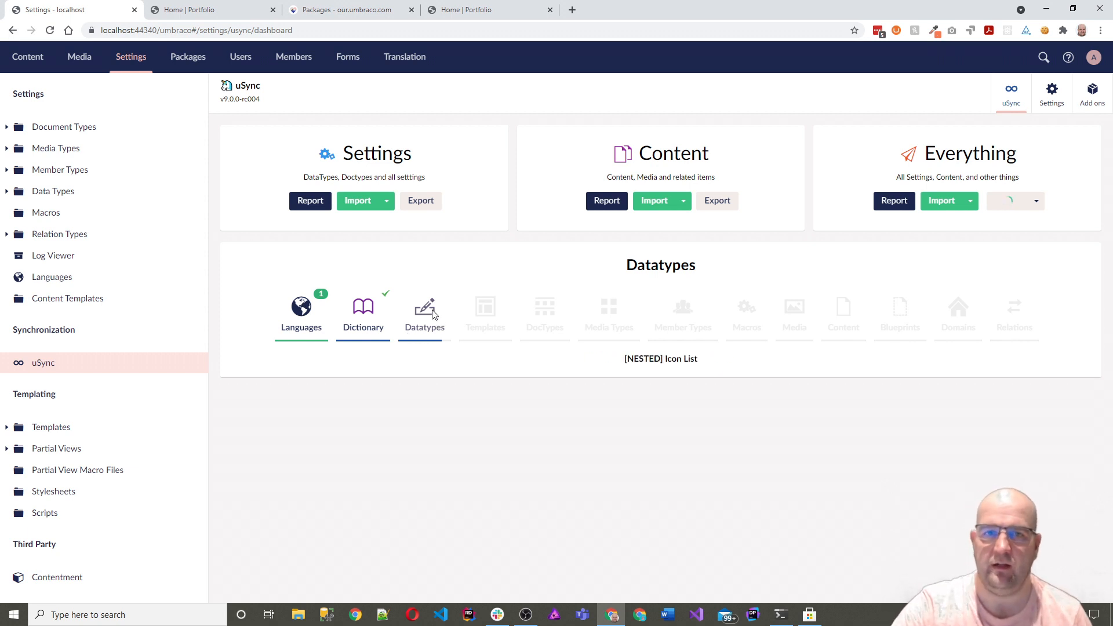
click(544, 312)
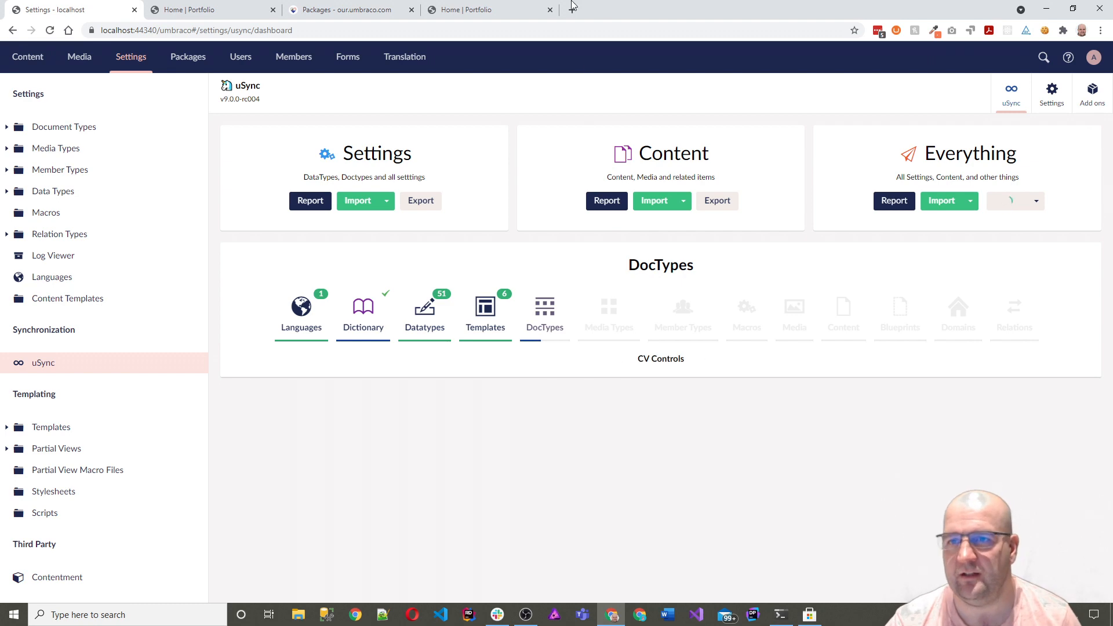
- Return to the Our Umbraco Version 9 popular packages listing showing Contentment
click(347, 9)
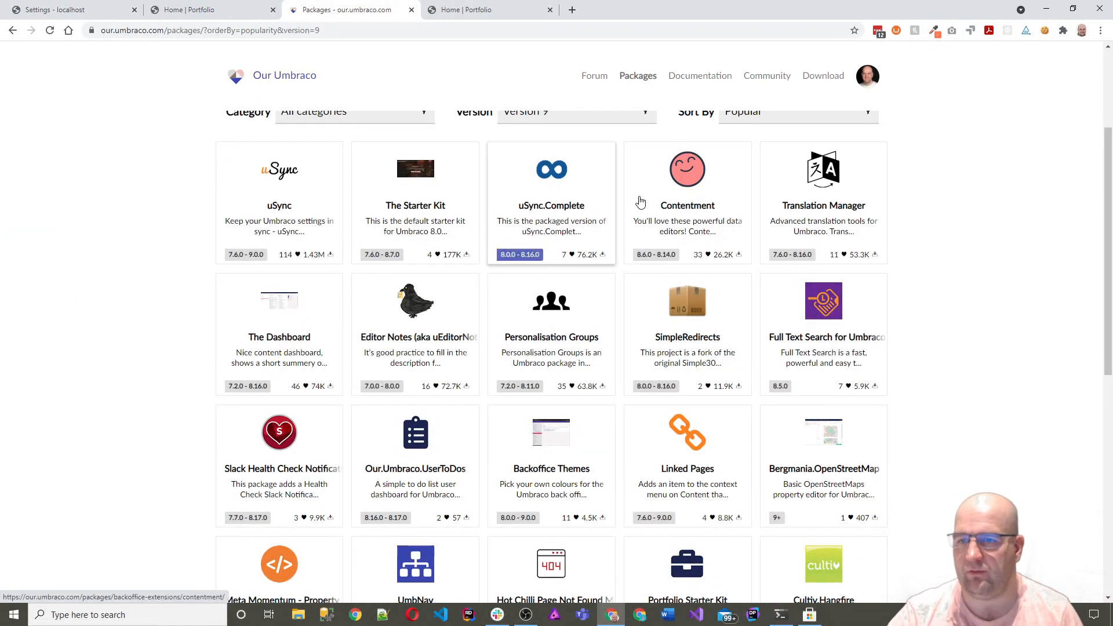
mouse_move(688, 196)
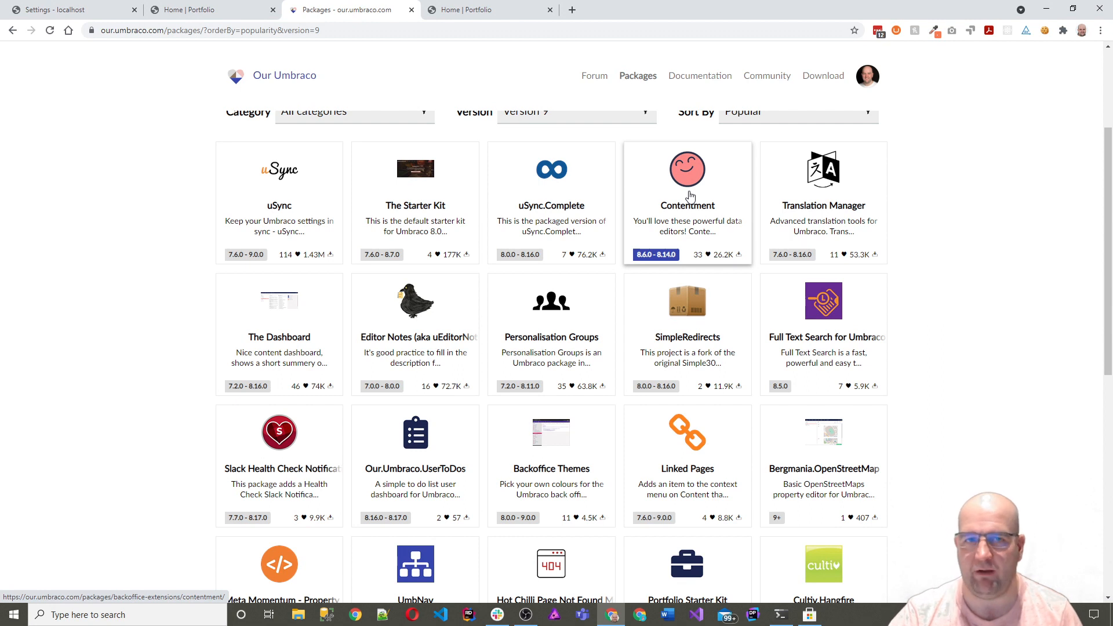
mouse_move(685, 213)
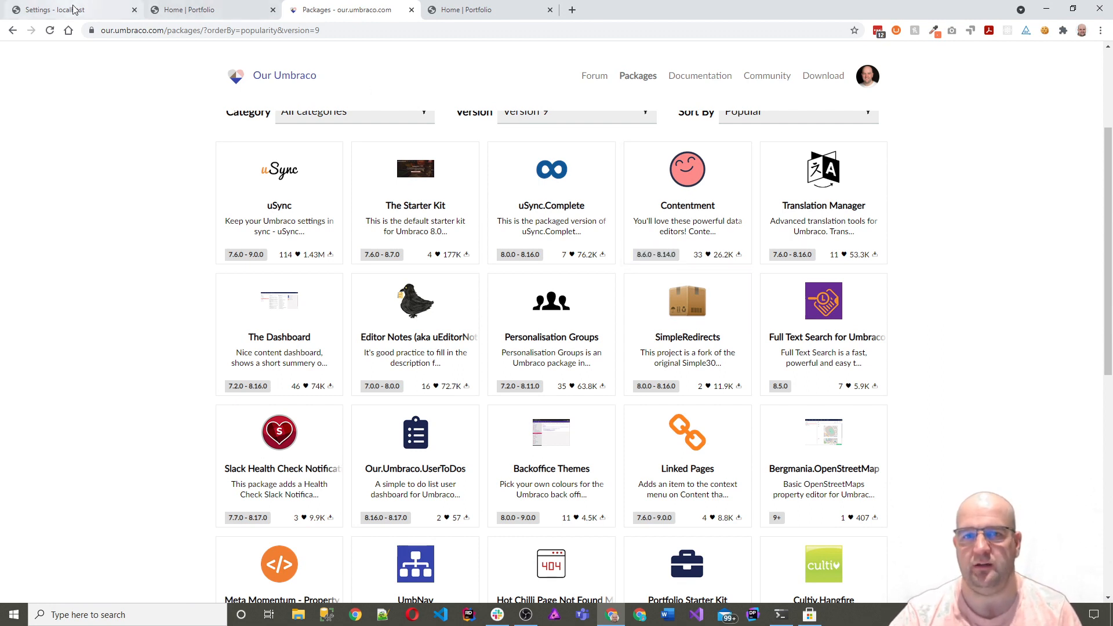
- Rename the [DataList] data type to '[DataList] Traffic Lights' and save it
click(57, 9)
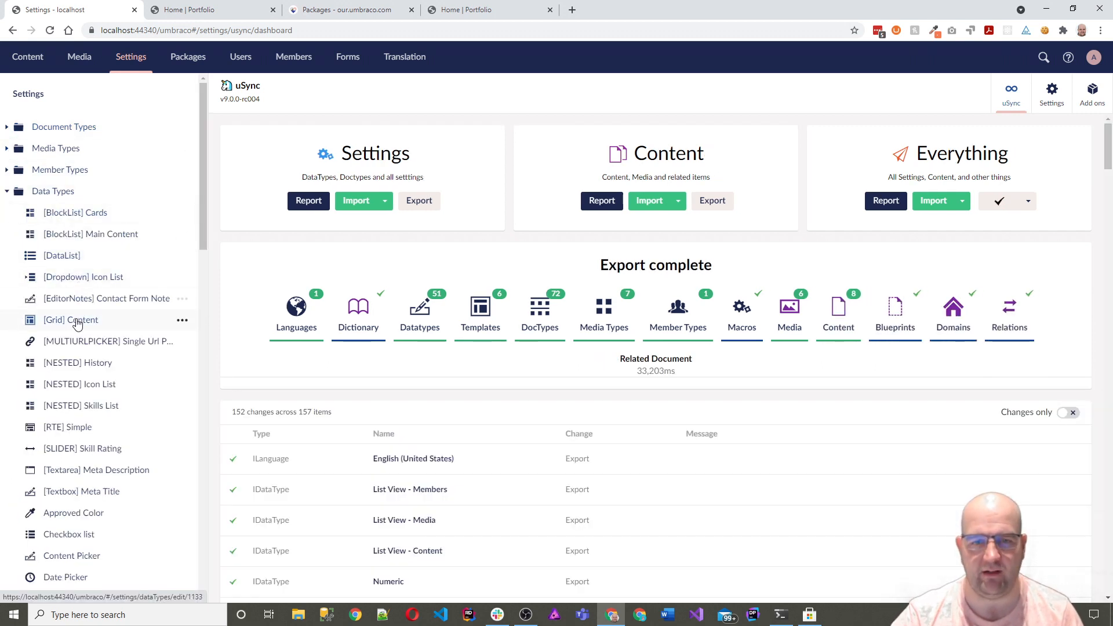
mouse_move(62, 256)
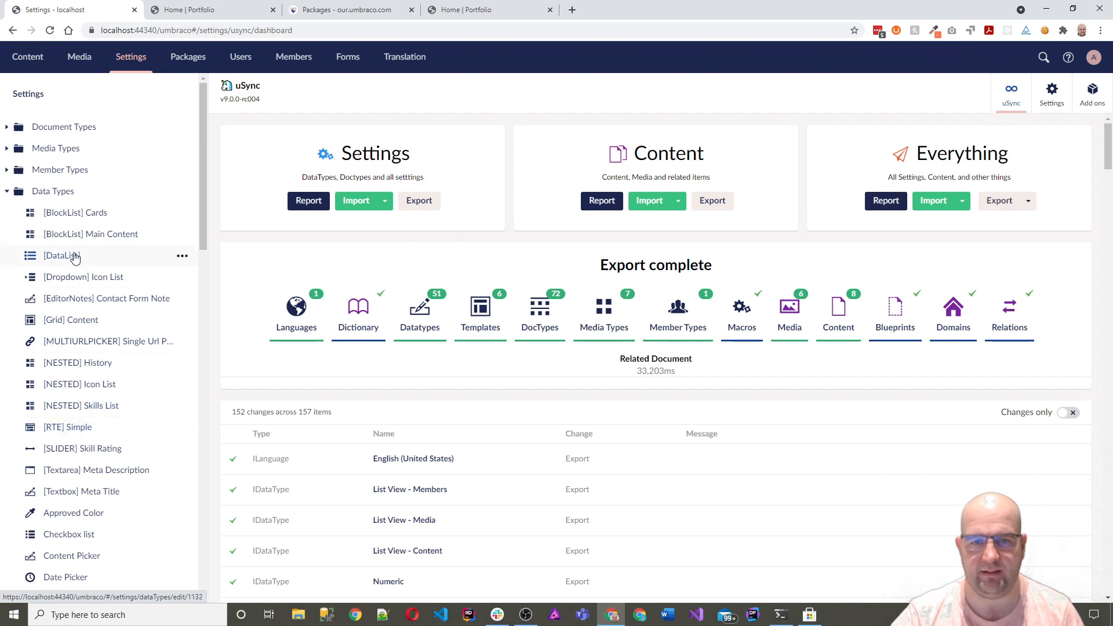
click(62, 255)
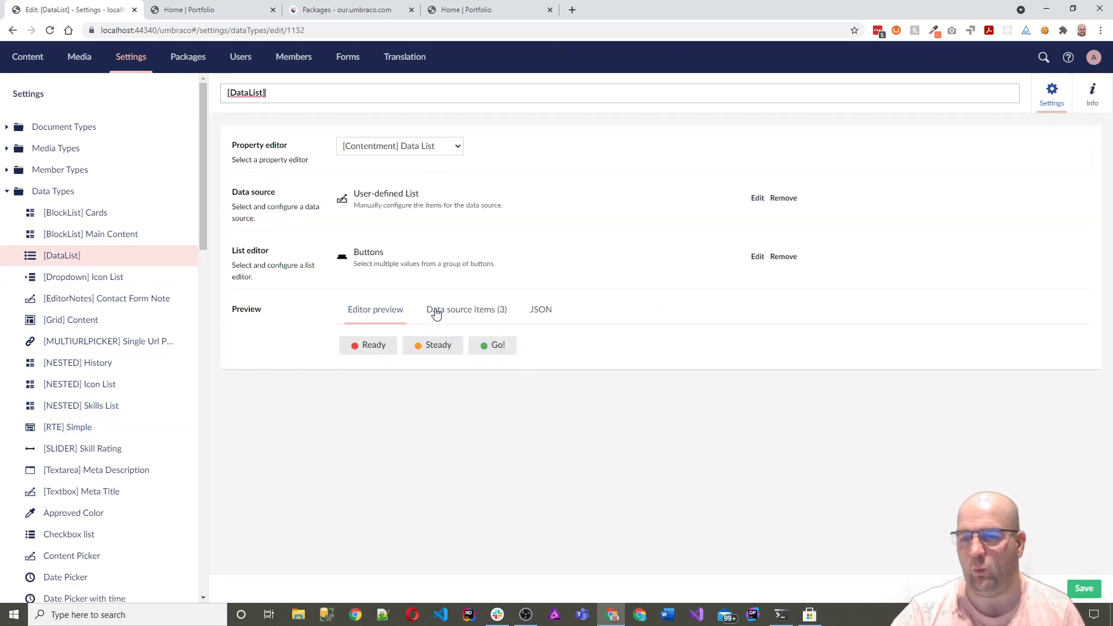
mouse_move(491, 346)
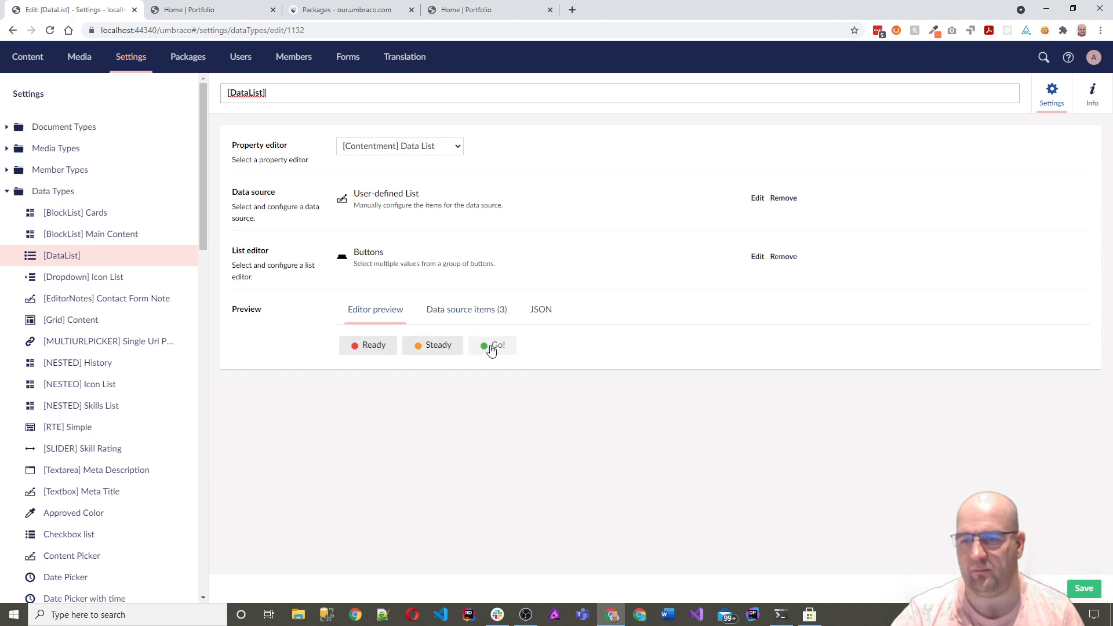
mouse_move(299, 89)
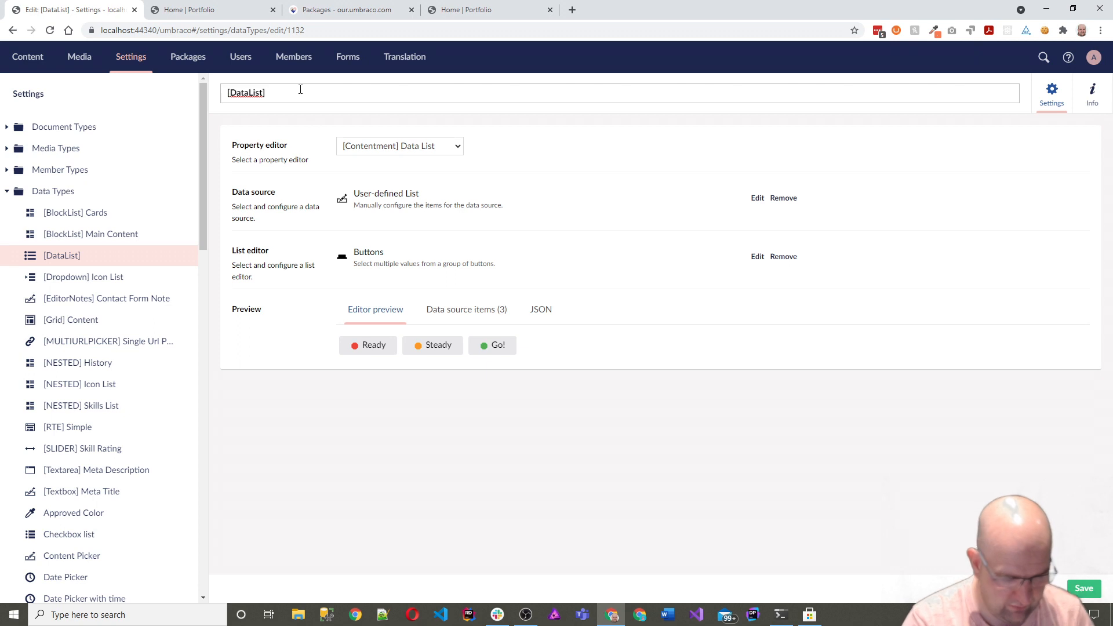
text(Traffic Lis)
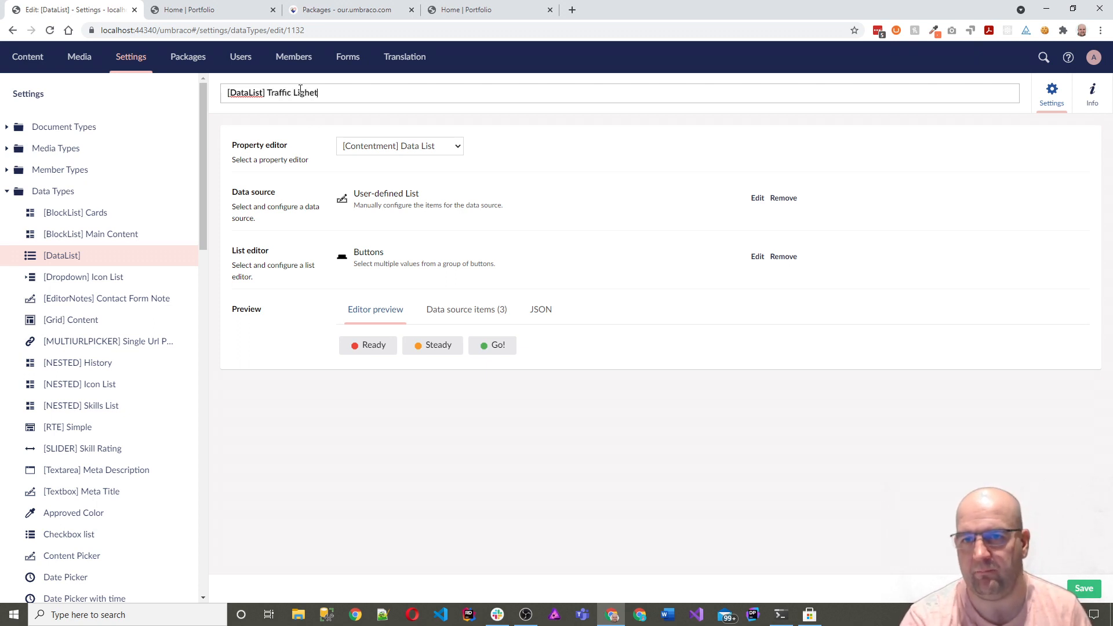
text(s)
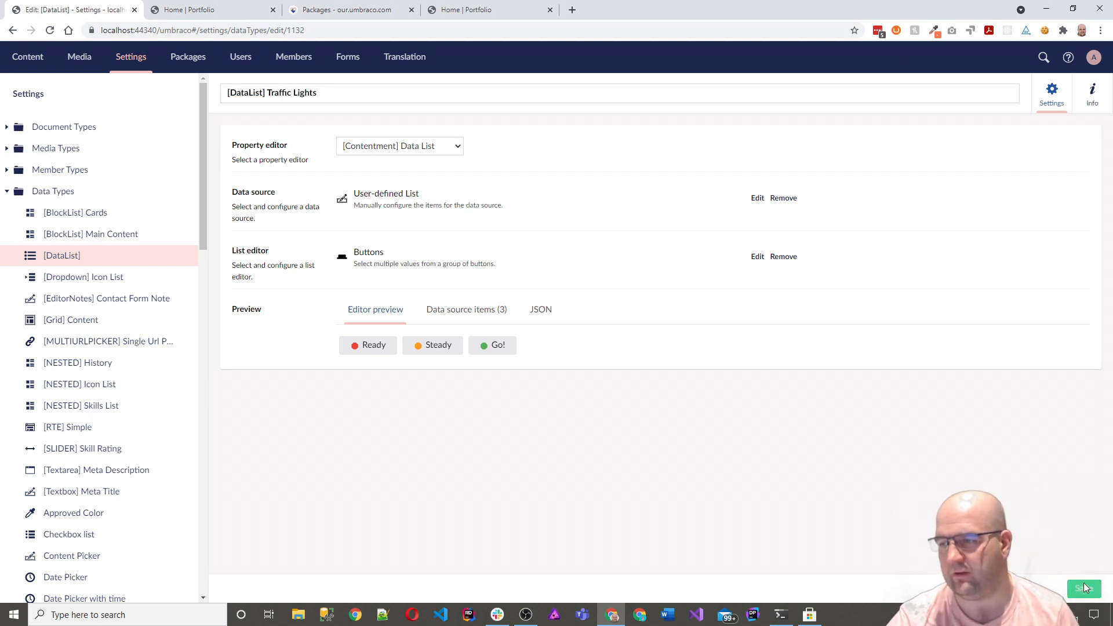
click(1084, 589)
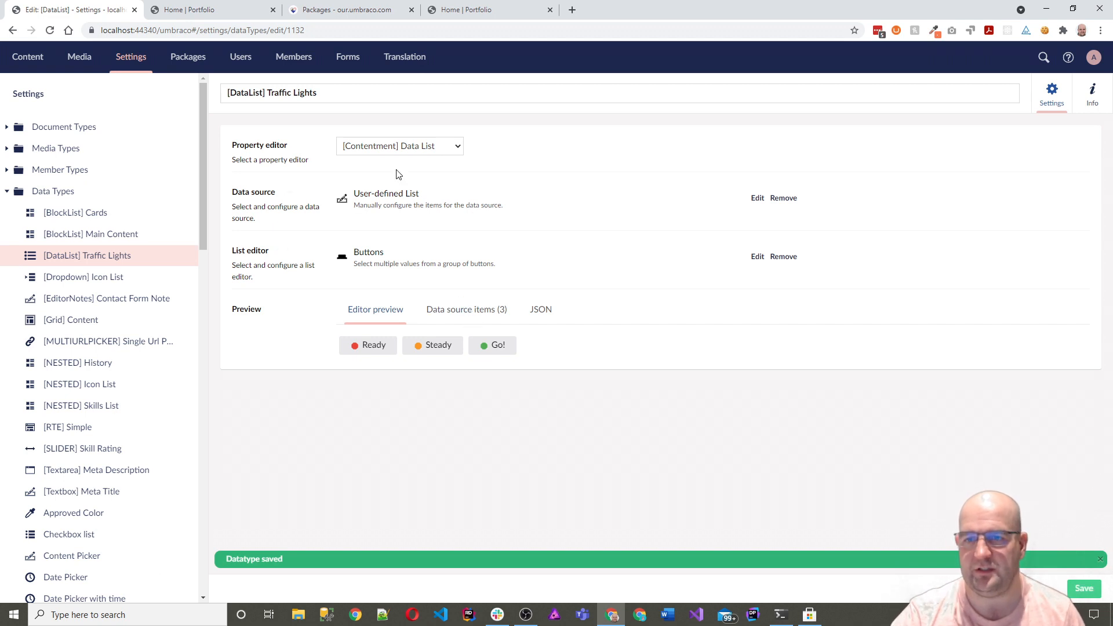
mouse_move(435, 202)
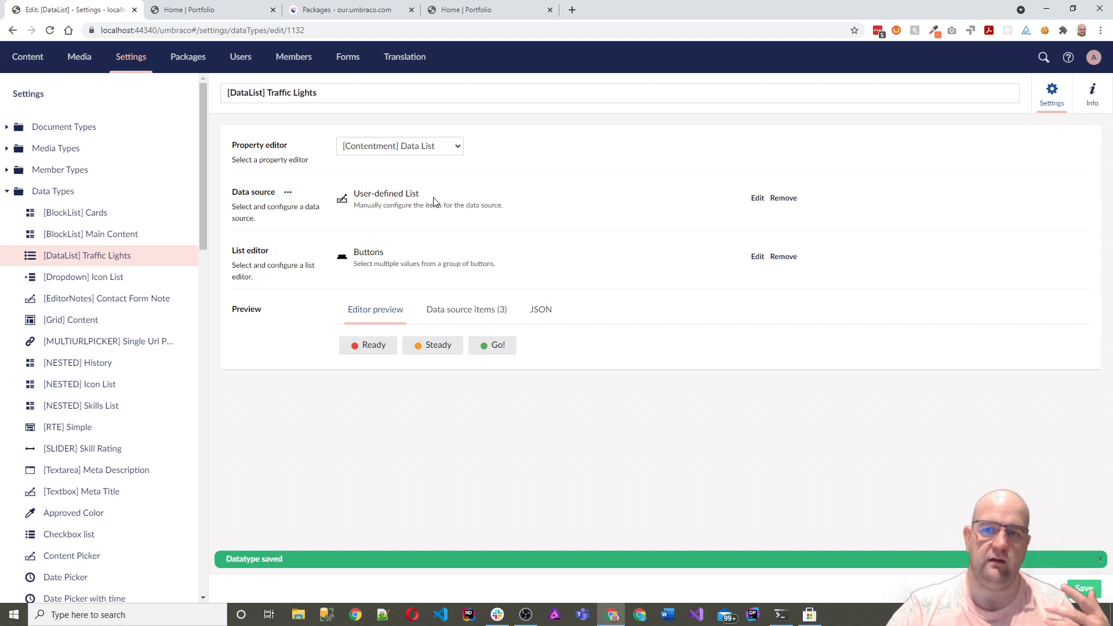
click(756, 197)
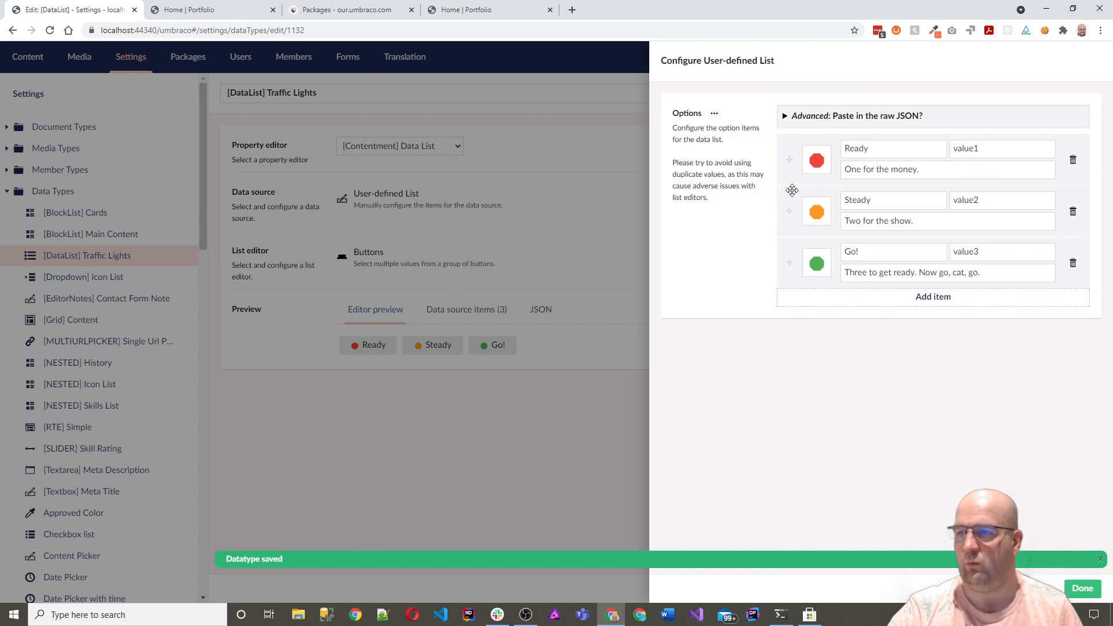
triple_click(891, 148)
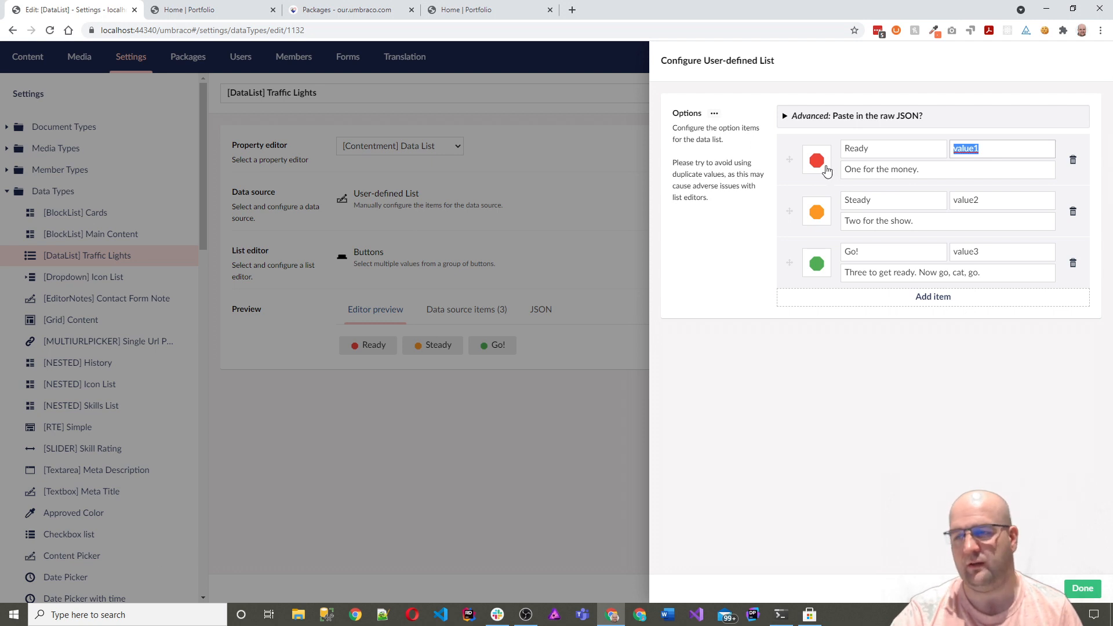
mouse_move(959, 170)
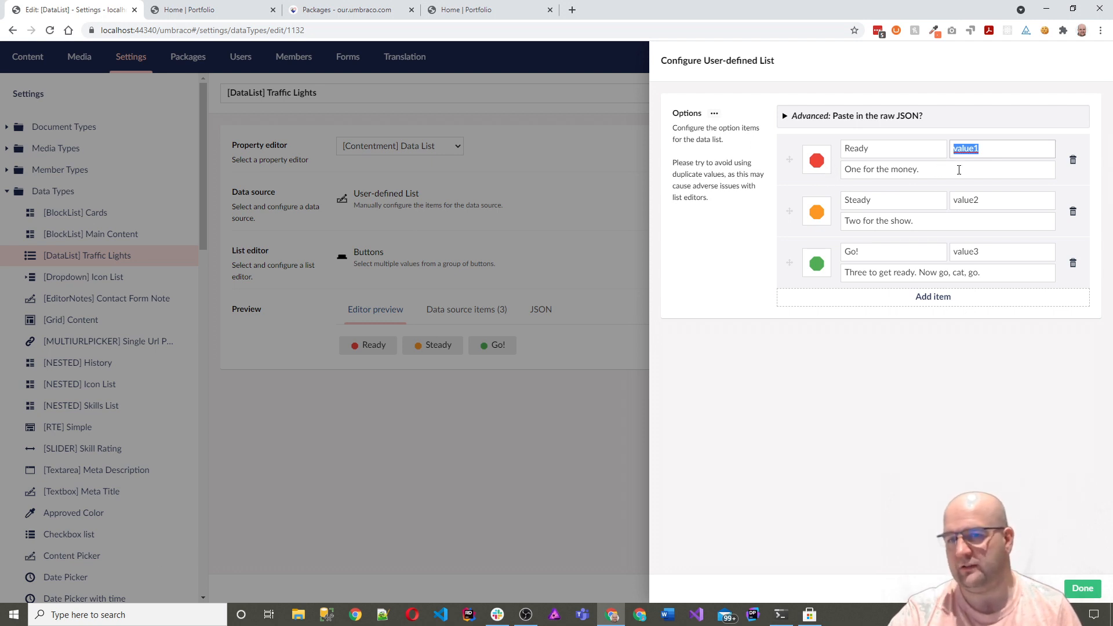
mouse_move(933, 296)
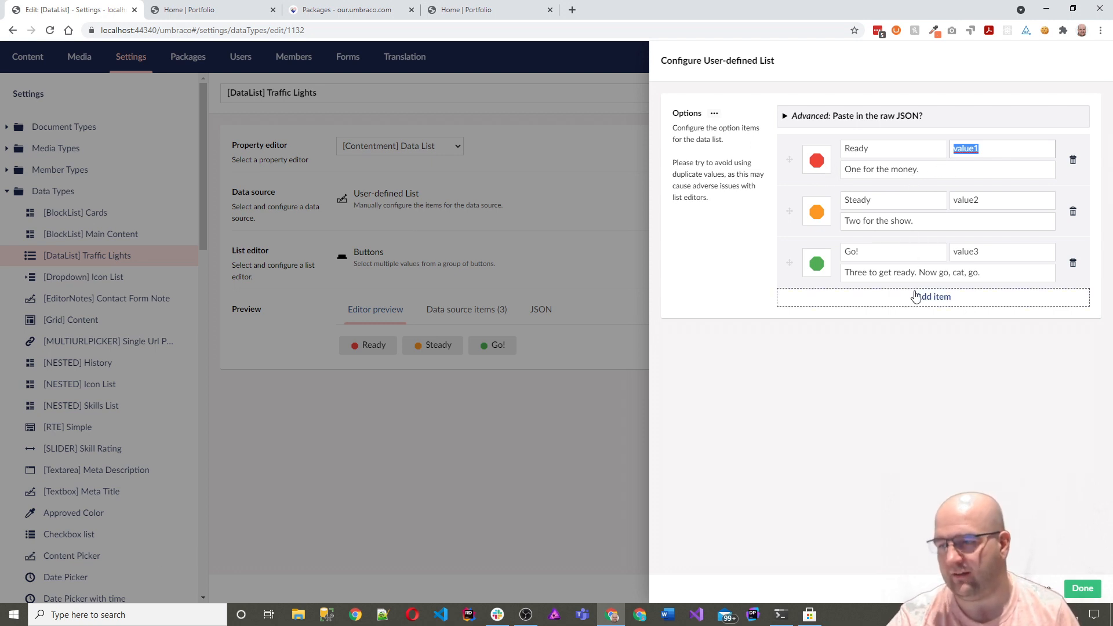
click(1082, 589)
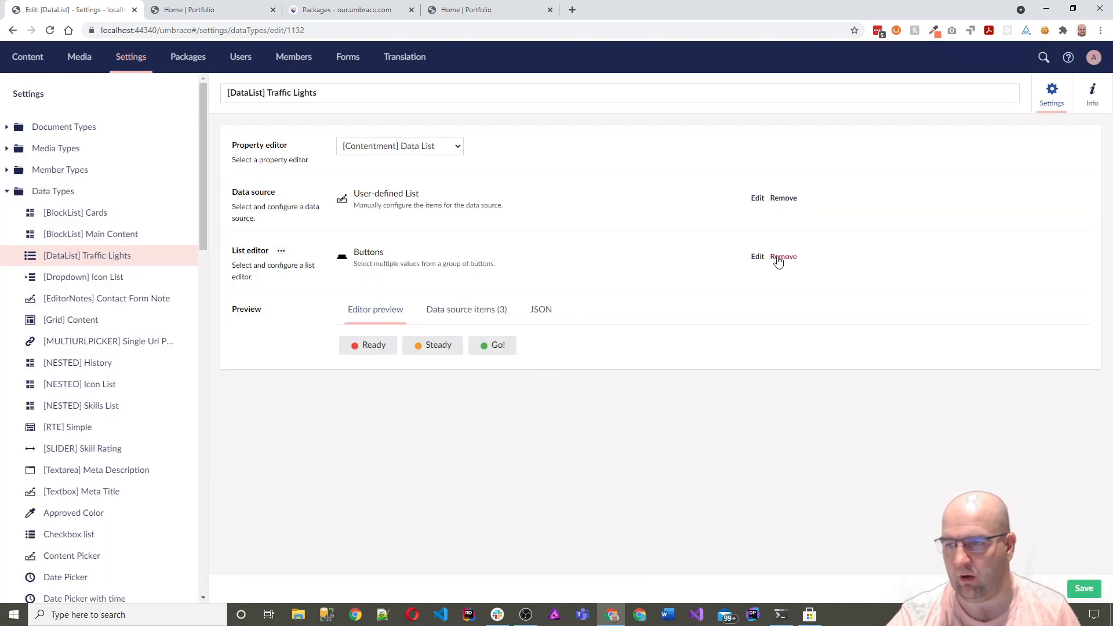
click(757, 256)
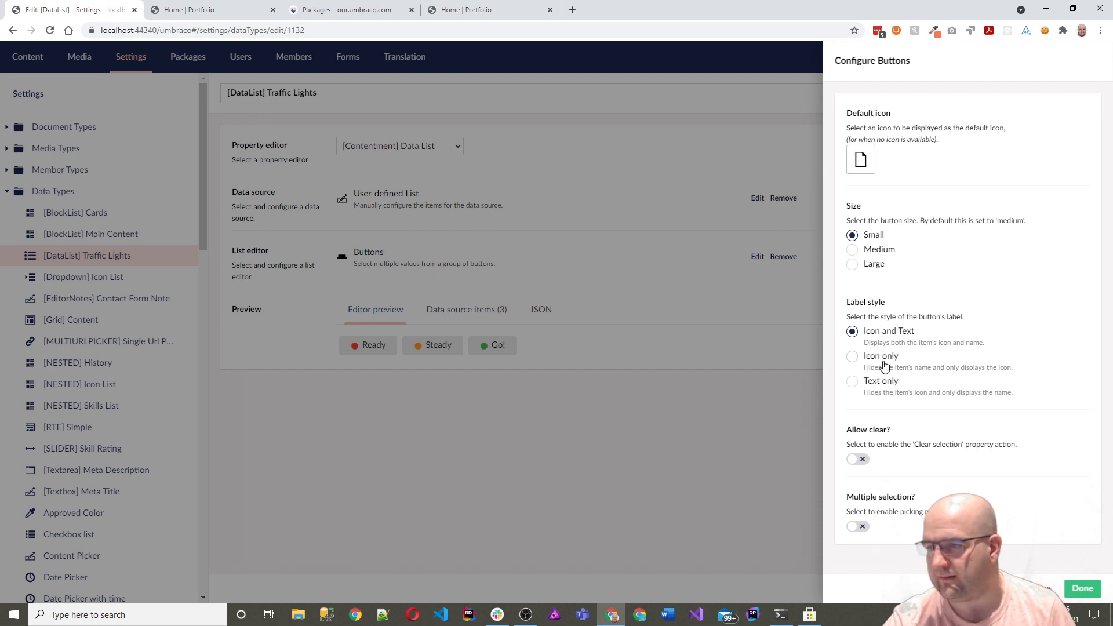
mouse_move(874, 320)
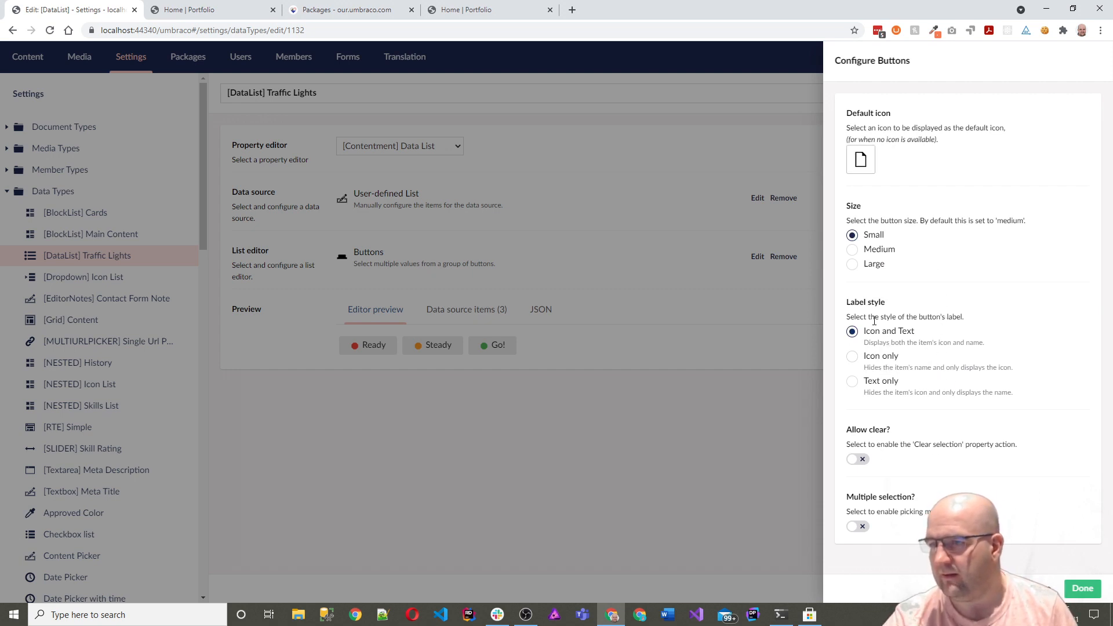
- Set the Buttons list editor to small size and resave the Traffic Lights data type
click(852, 264)
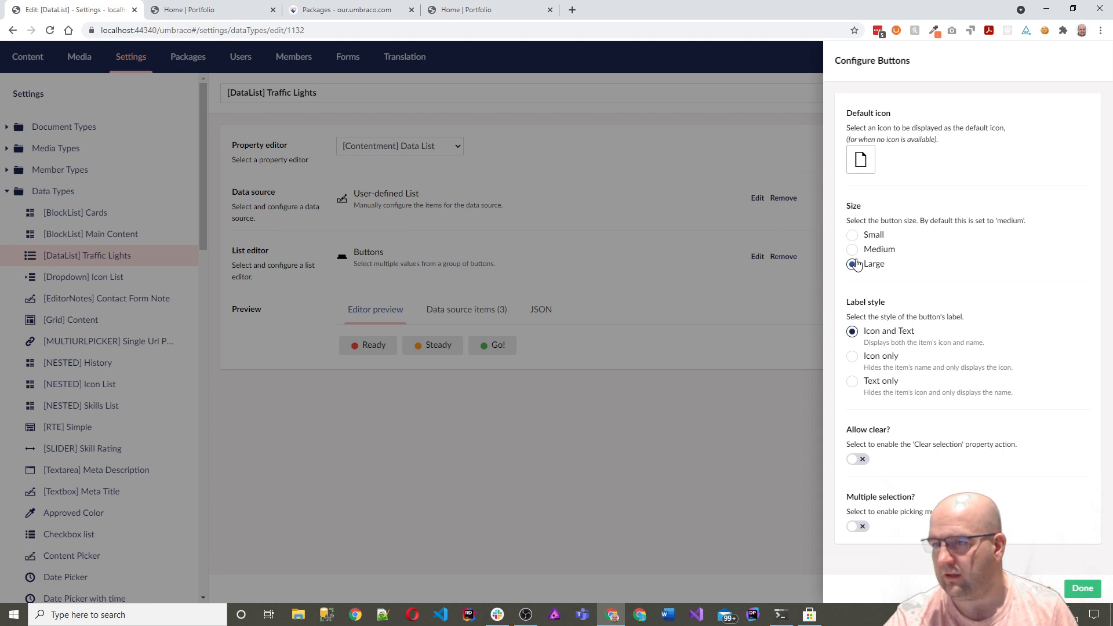
click(853, 234)
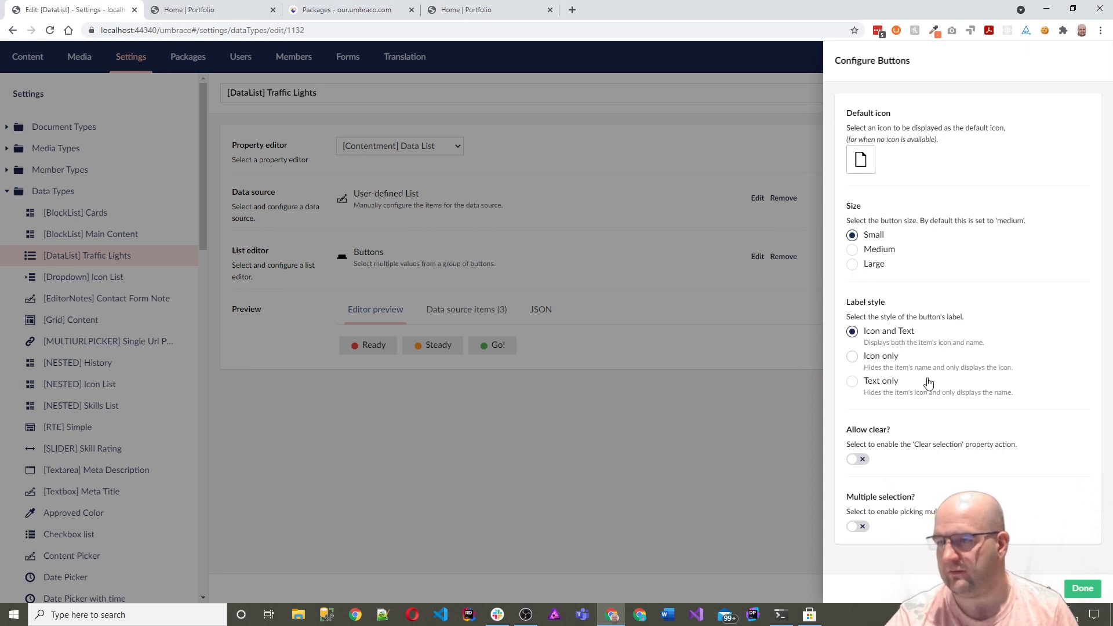
click(1082, 587)
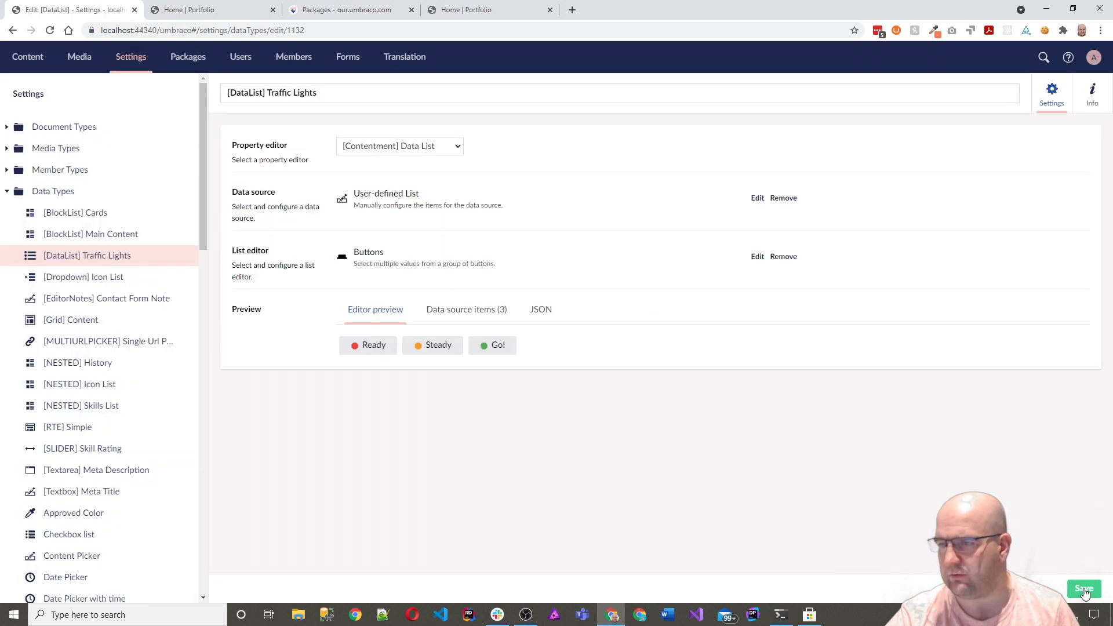
click(1085, 589)
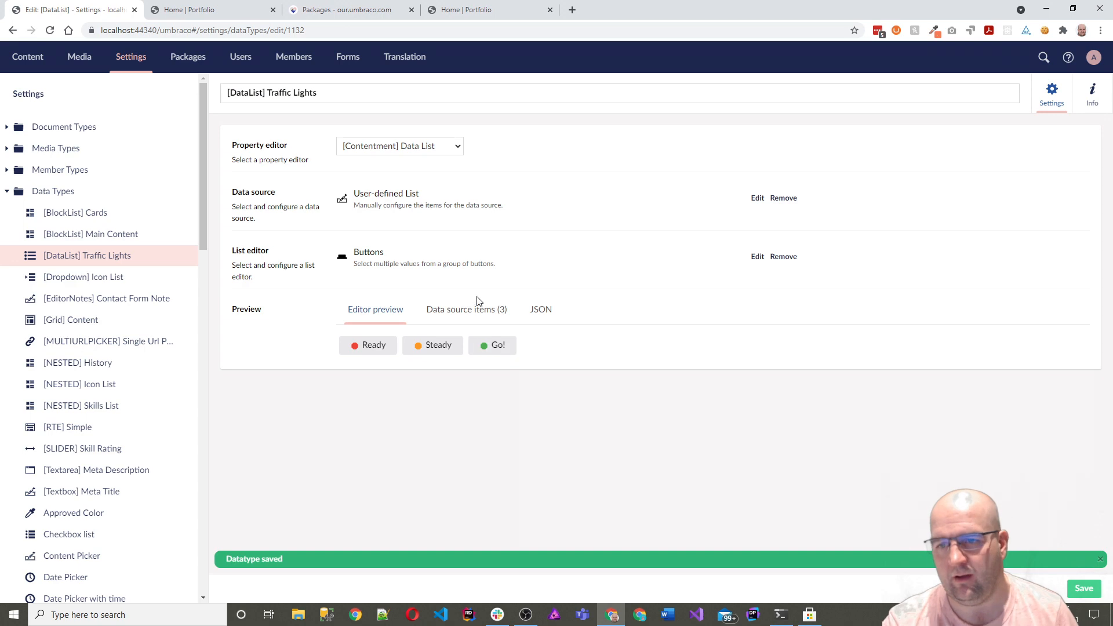
mouse_move(456, 303)
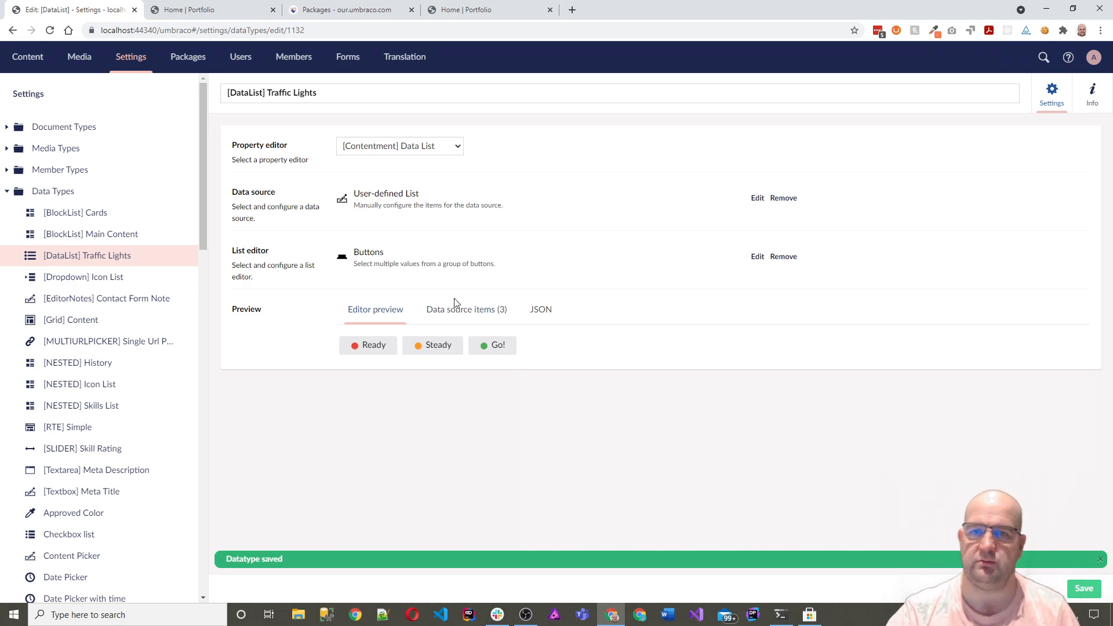
click(334, 9)
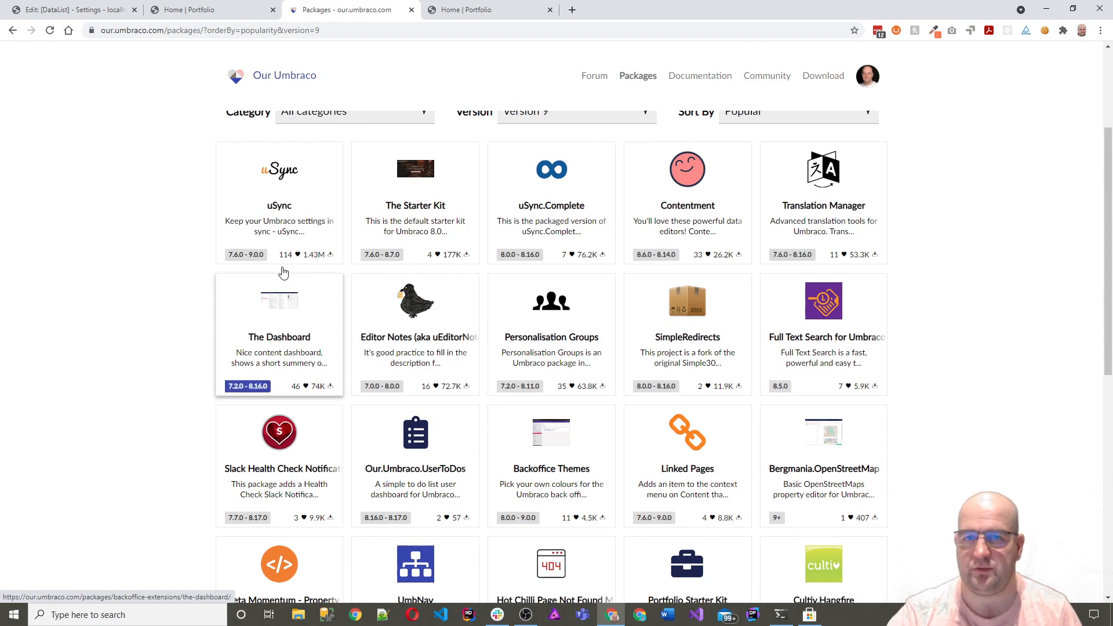
- Compare the Getting Started and Welcome content dashboards, briefly checking Our Umbraco
click(71, 9)
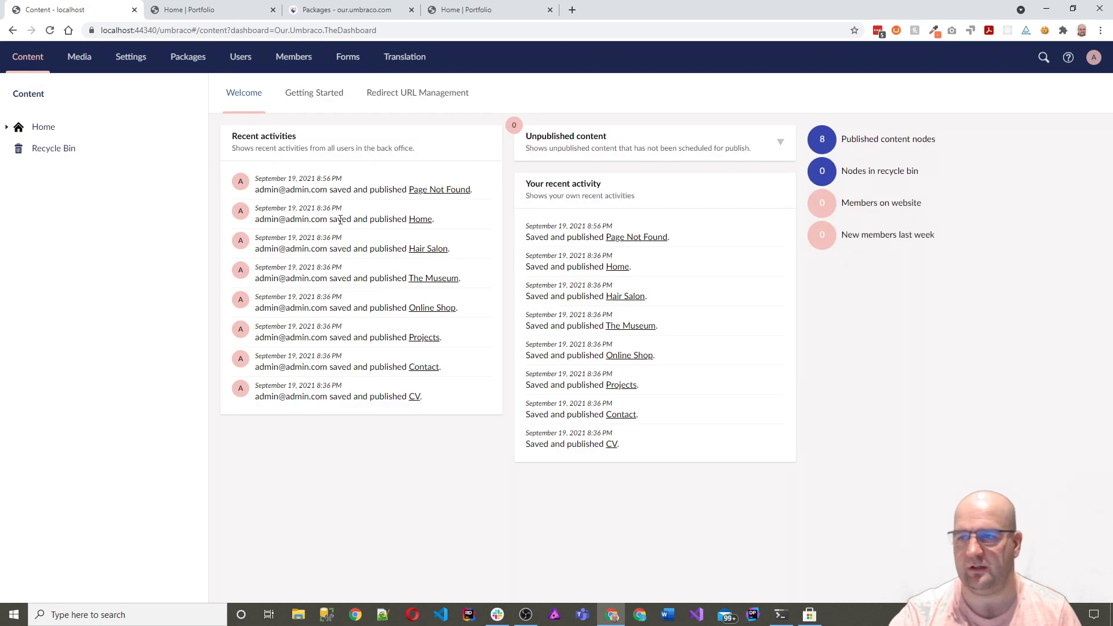
mouse_move(784, 241)
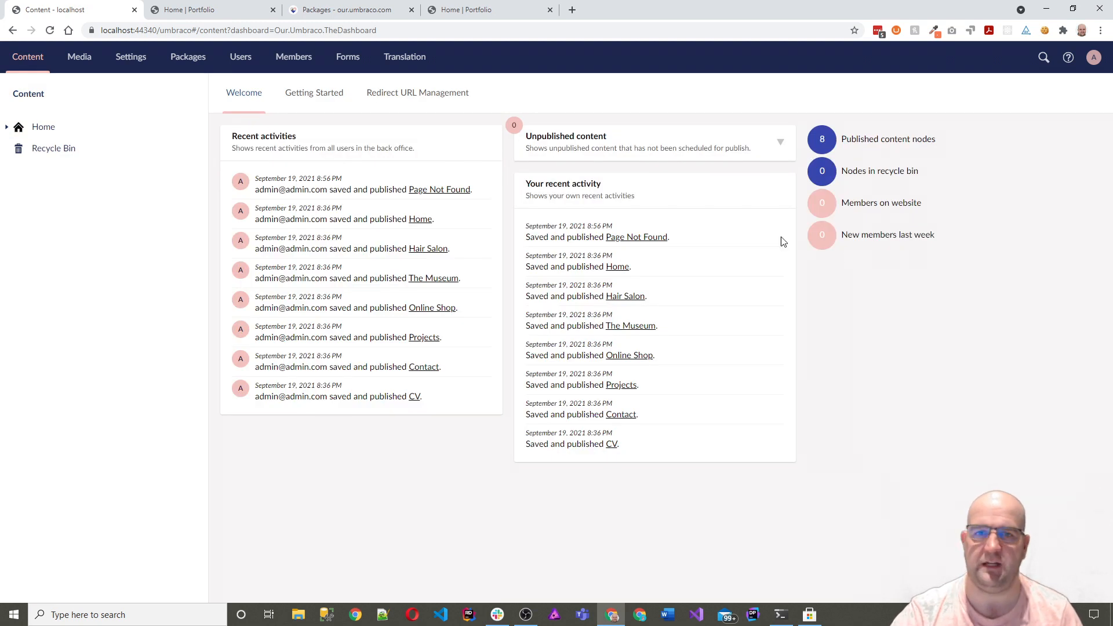
mouse_move(761, 154)
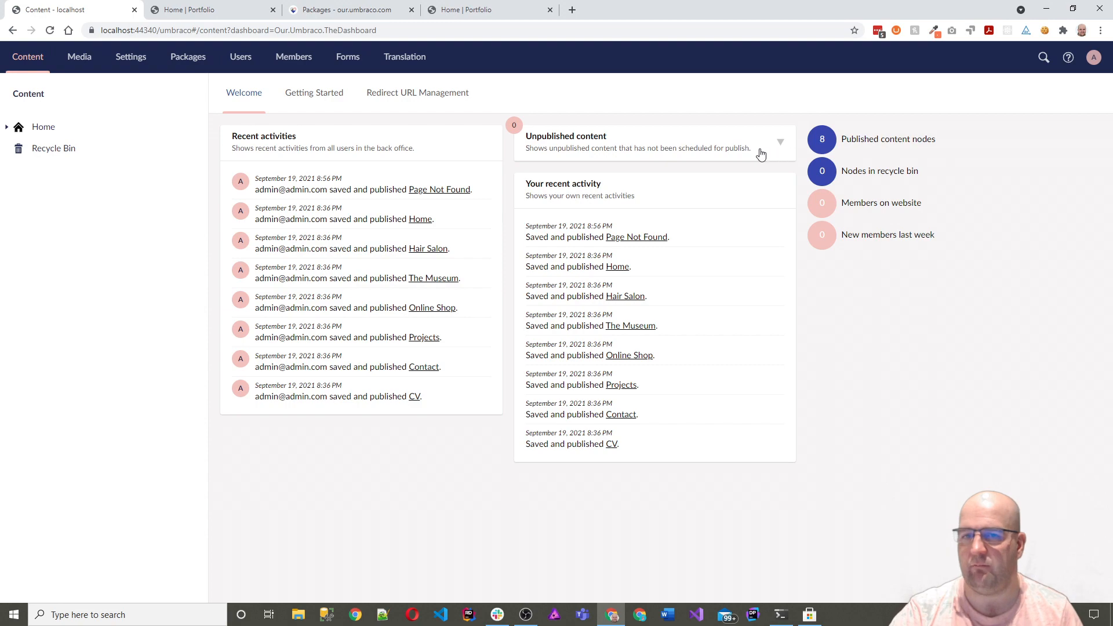
click(314, 92)
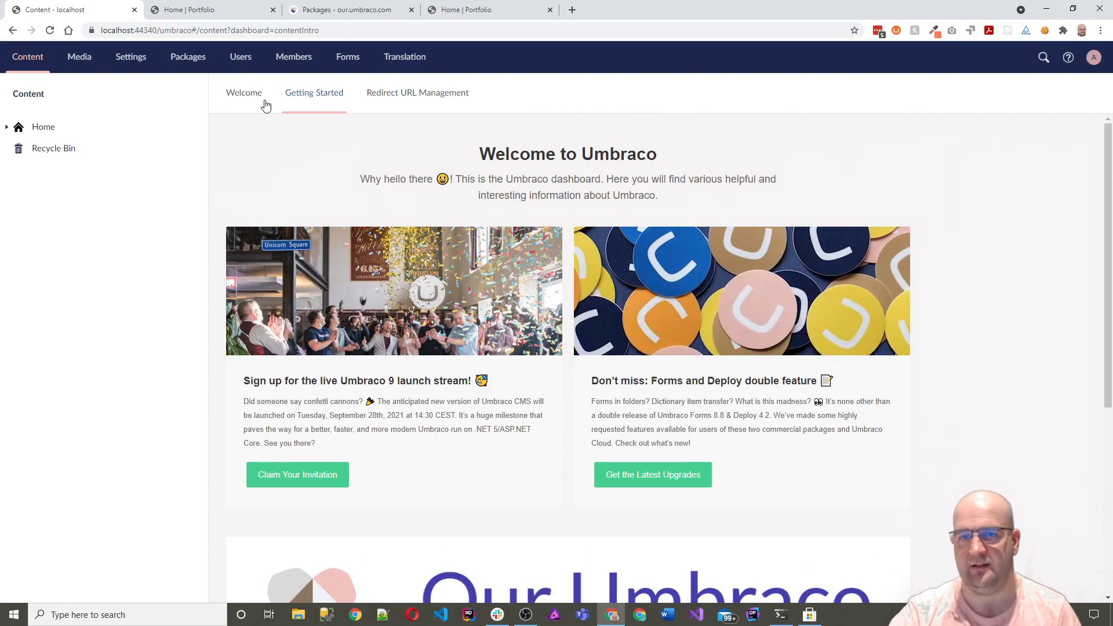
click(243, 92)
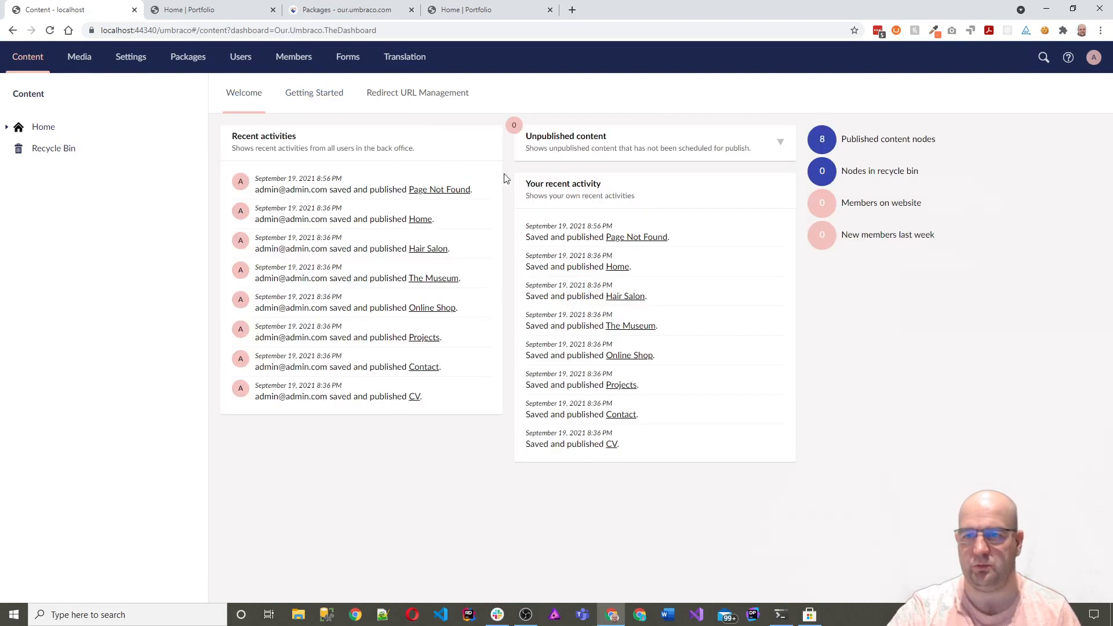
mouse_move(481, 213)
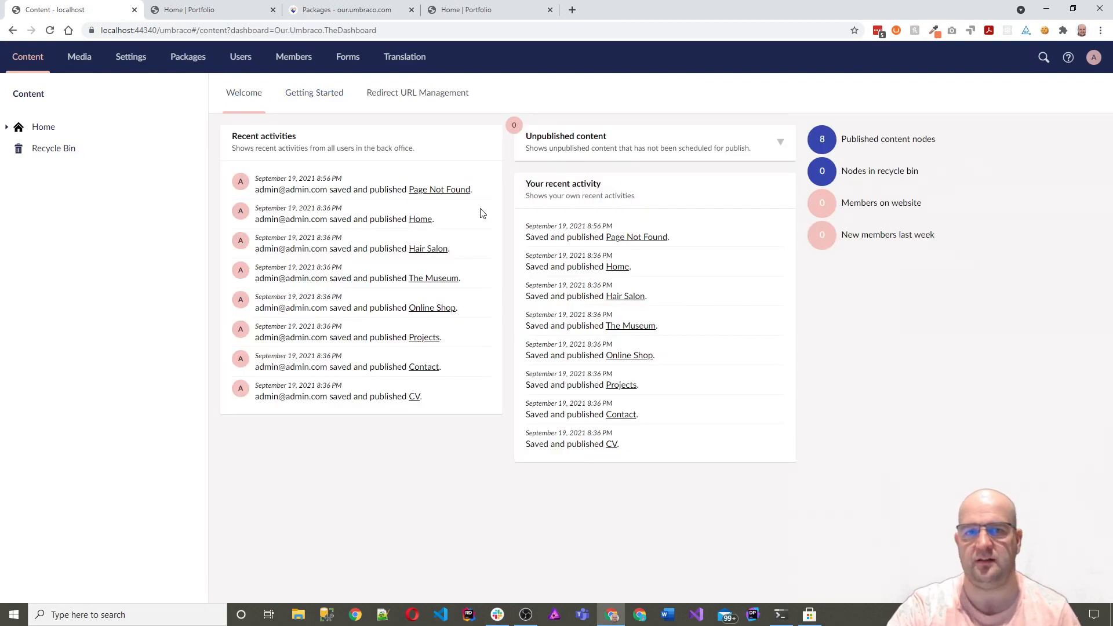
click(348, 9)
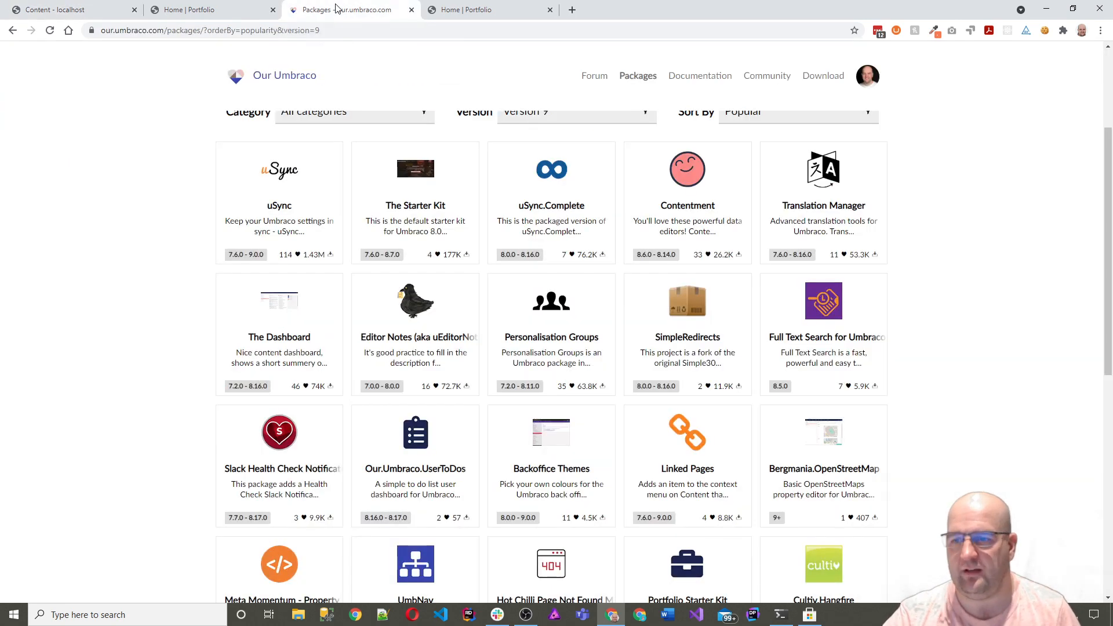
mouse_move(303, 329)
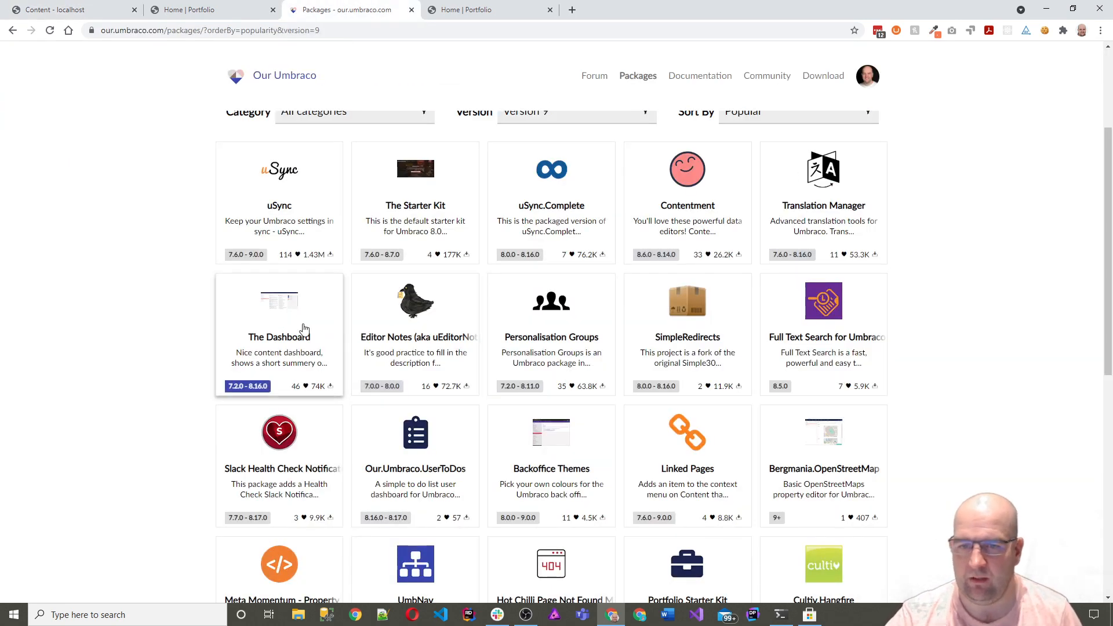
click(67, 9)
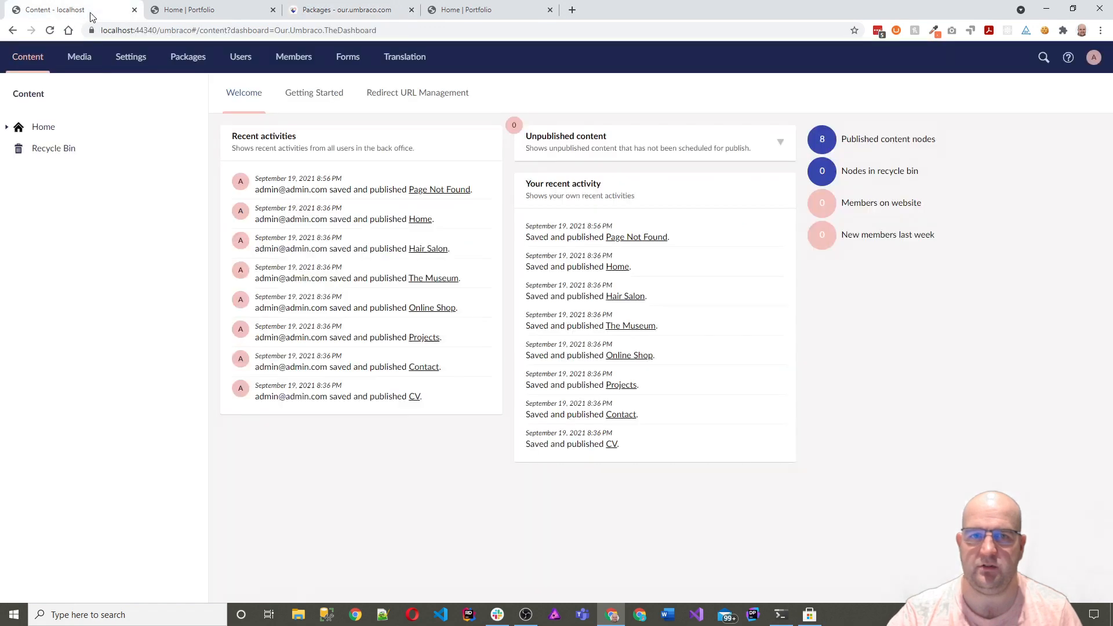
- Open the Contact page under Home and collapse its Contact Form Note
click(7, 126)
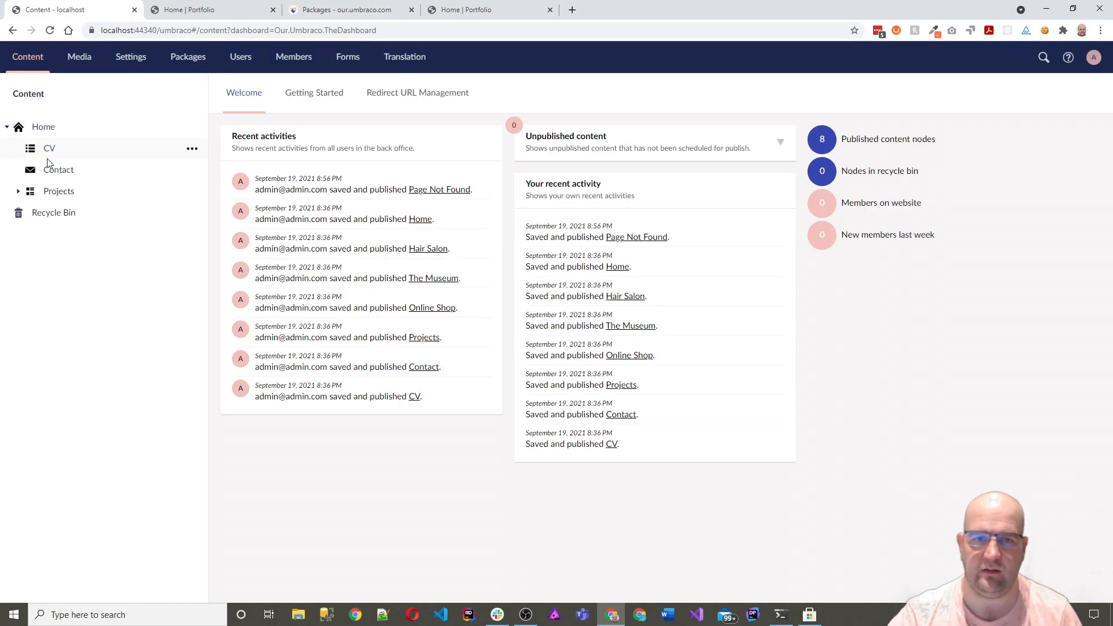
click(58, 168)
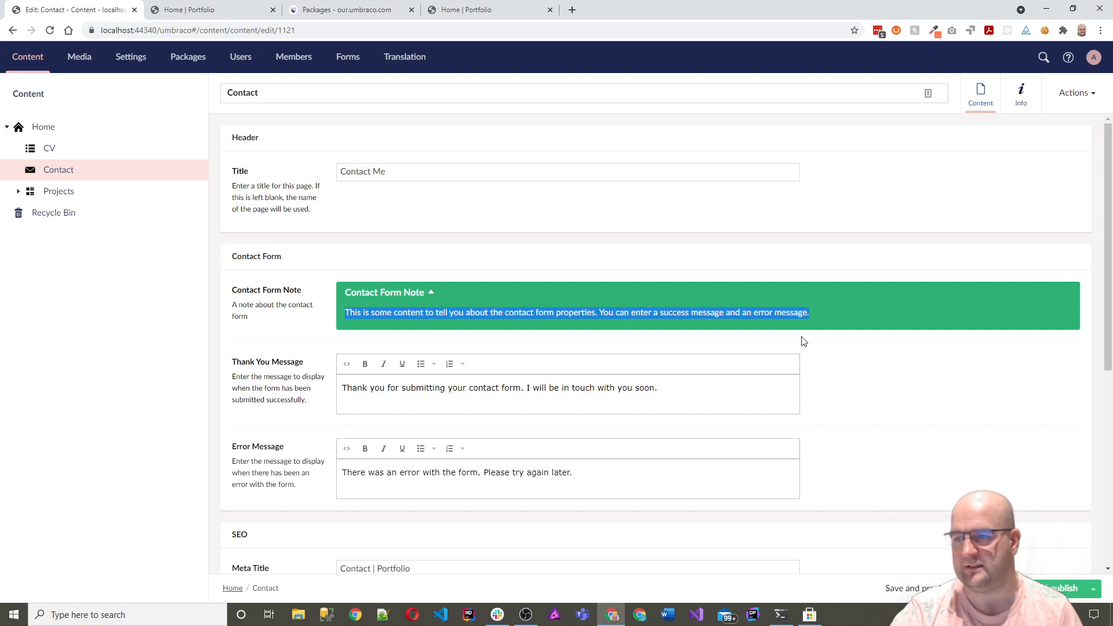
mouse_move(516, 418)
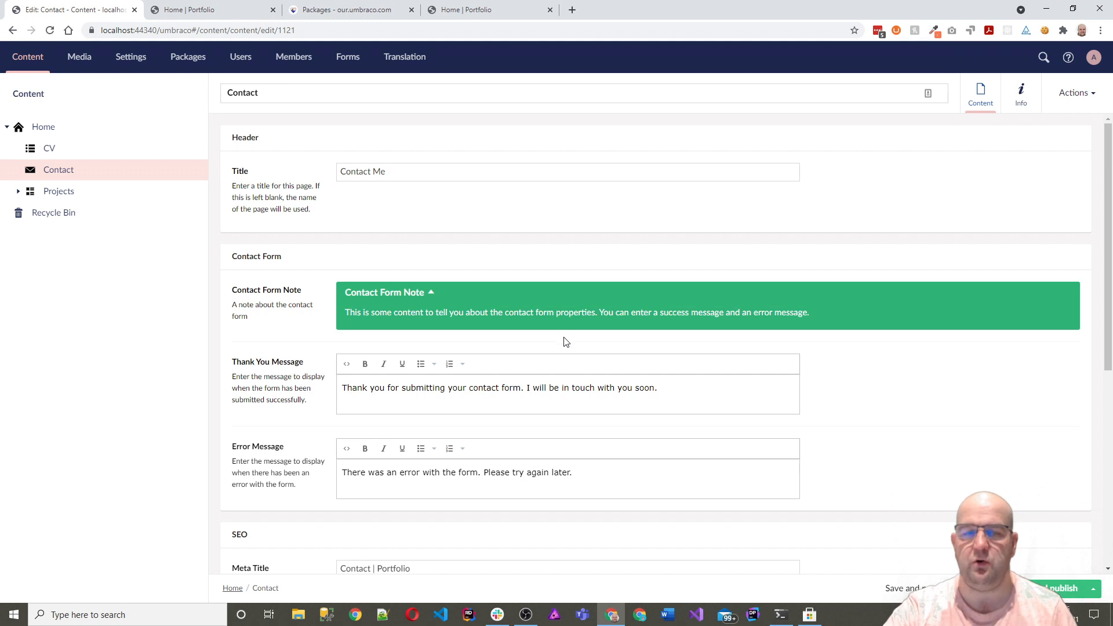
mouse_move(544, 363)
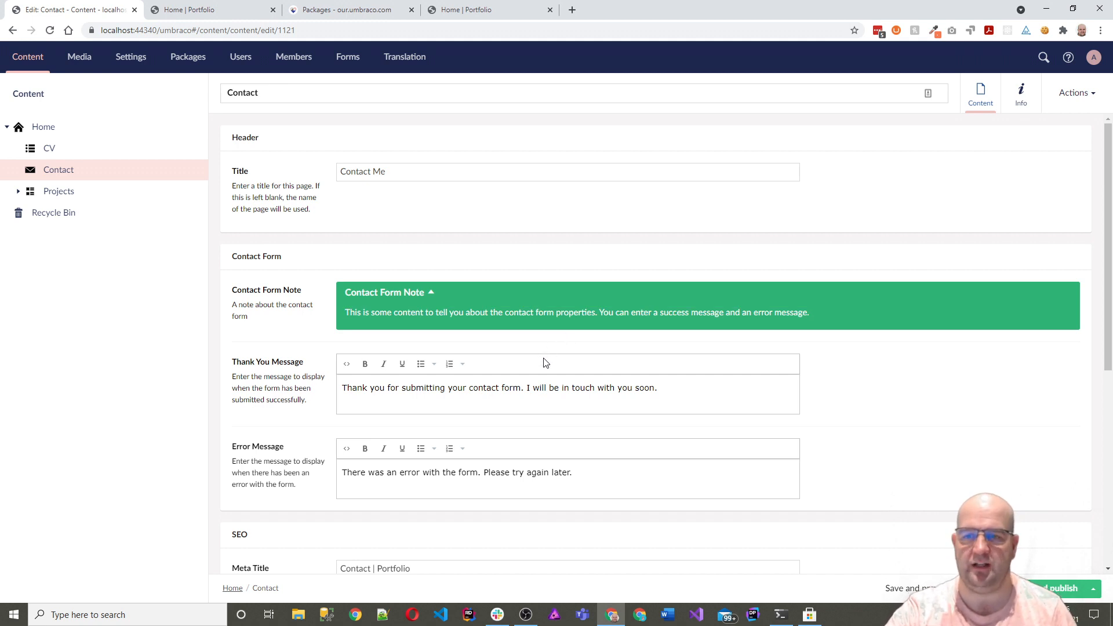
mouse_move(524, 378)
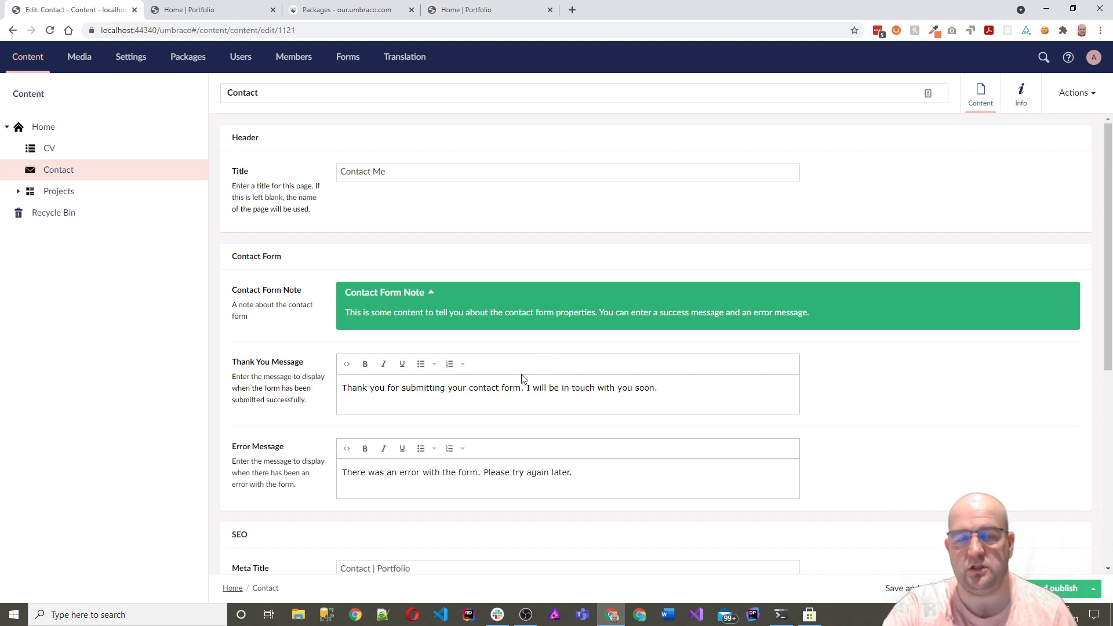
mouse_move(487, 303)
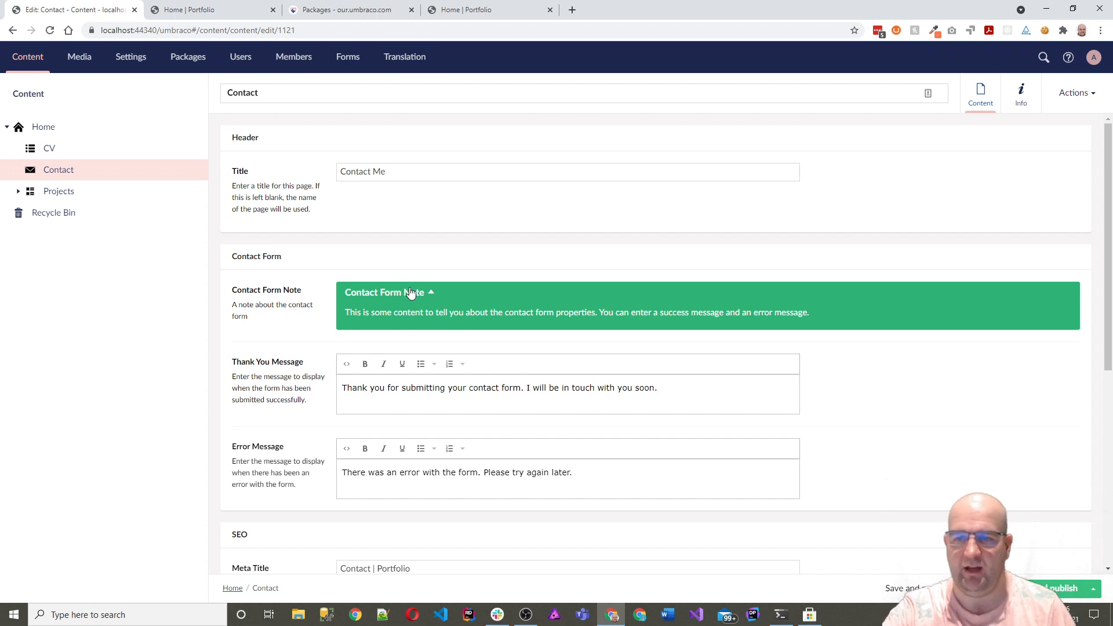
click(386, 292)
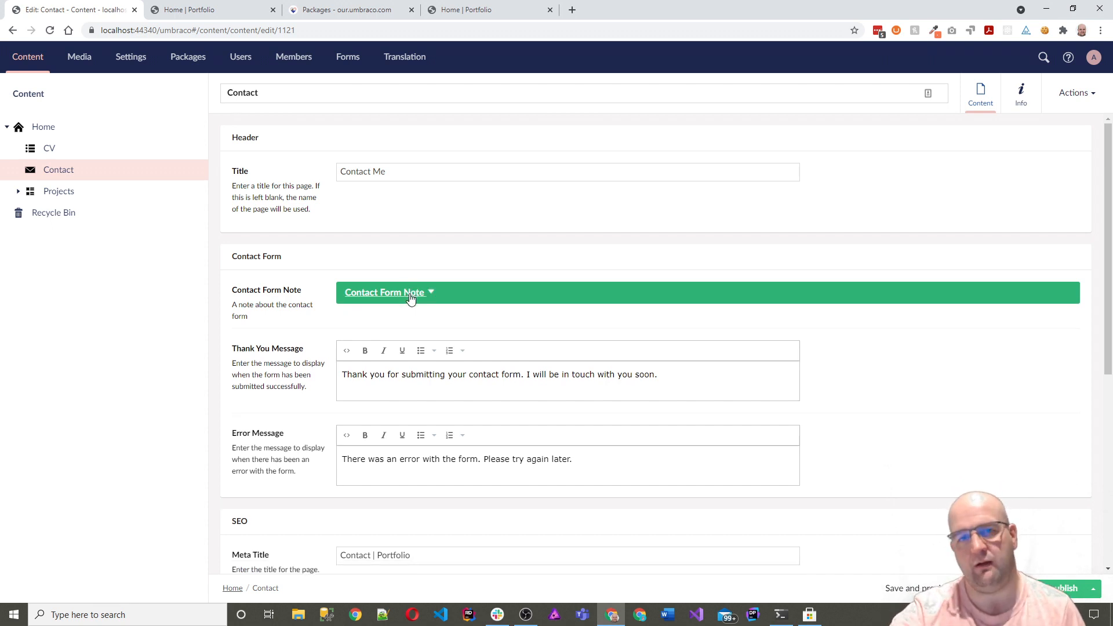
click(348, 9)
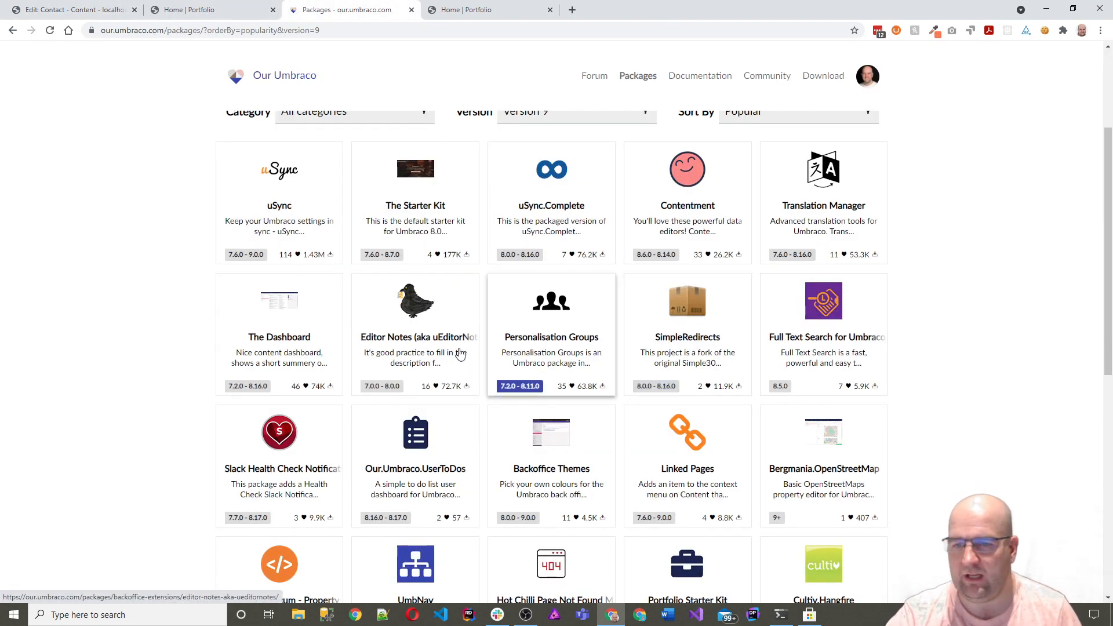
mouse_move(279, 465)
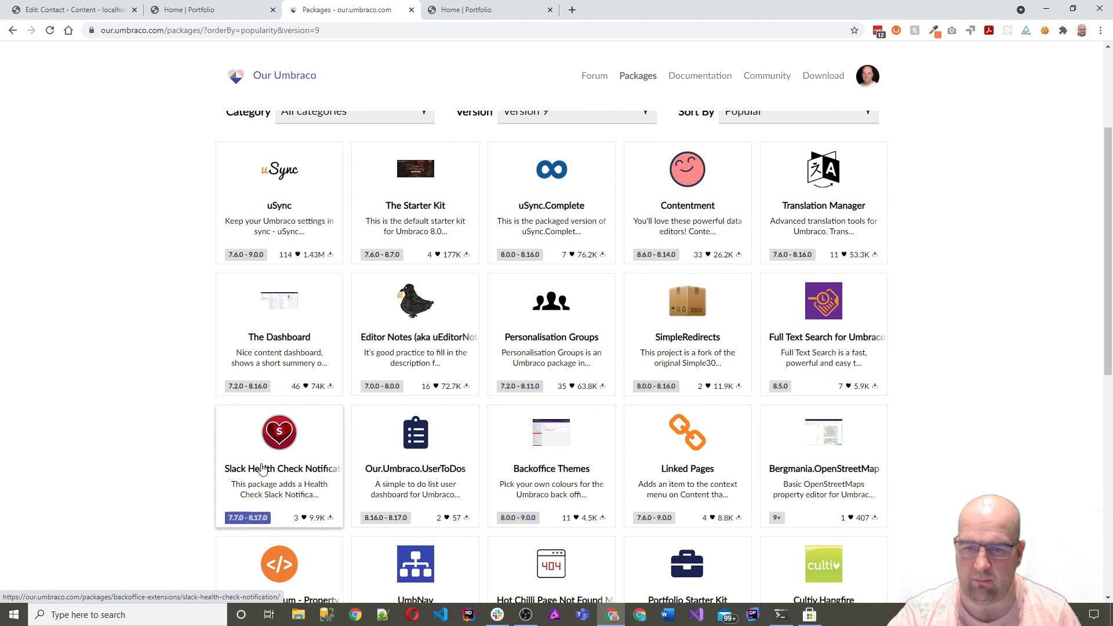
mouse_move(283, 492)
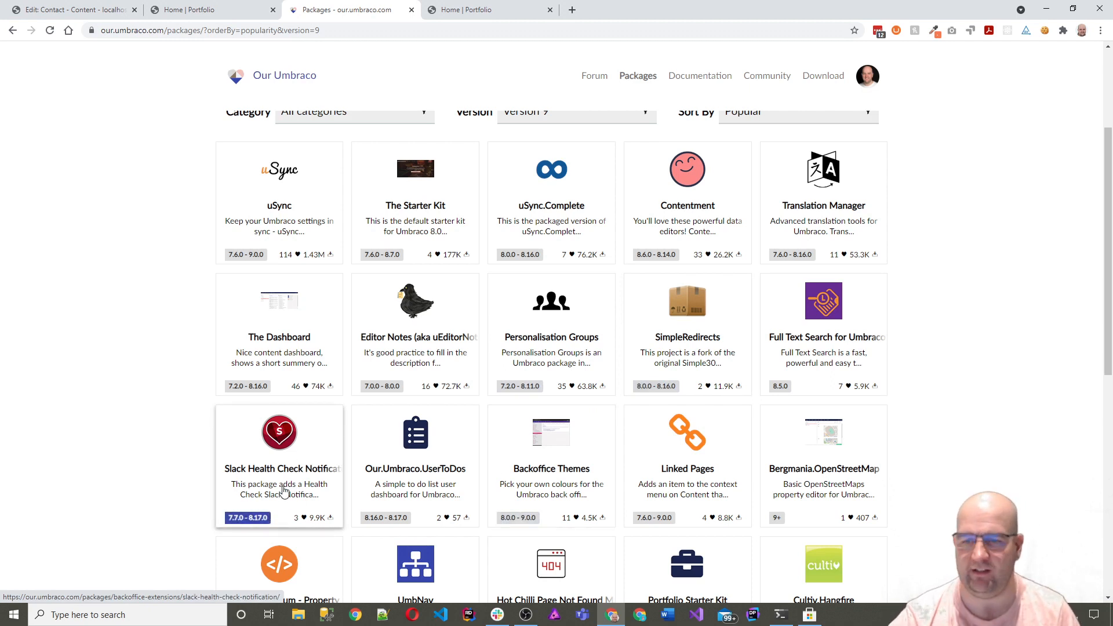
mouse_move(392, 231)
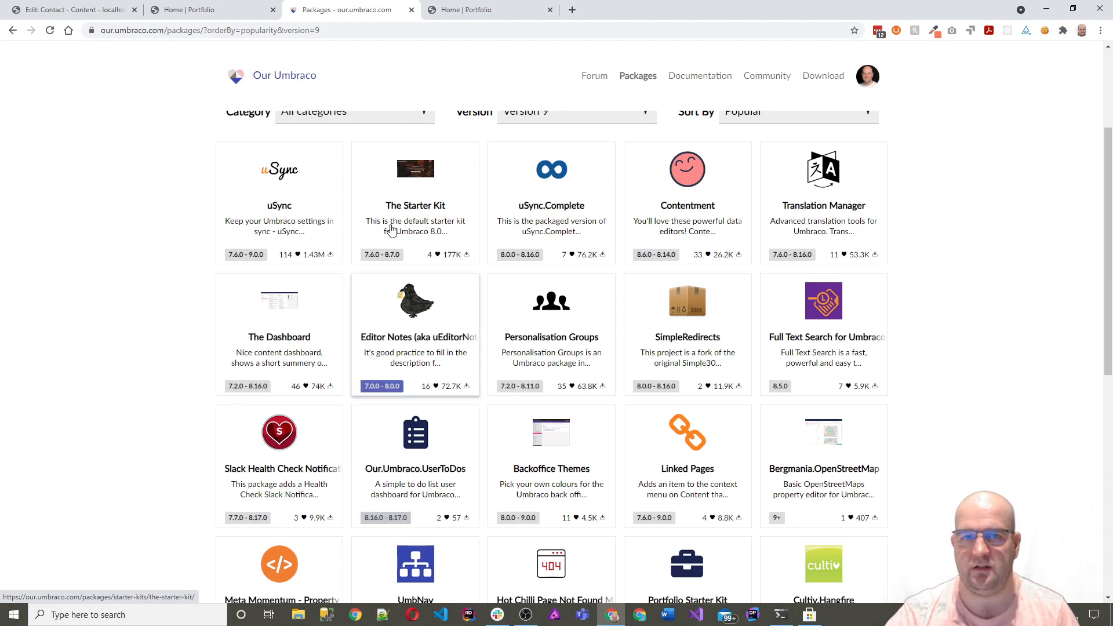
- Browse the Version 9 package cards, then return to the backoffice Contact page
click(71, 9)
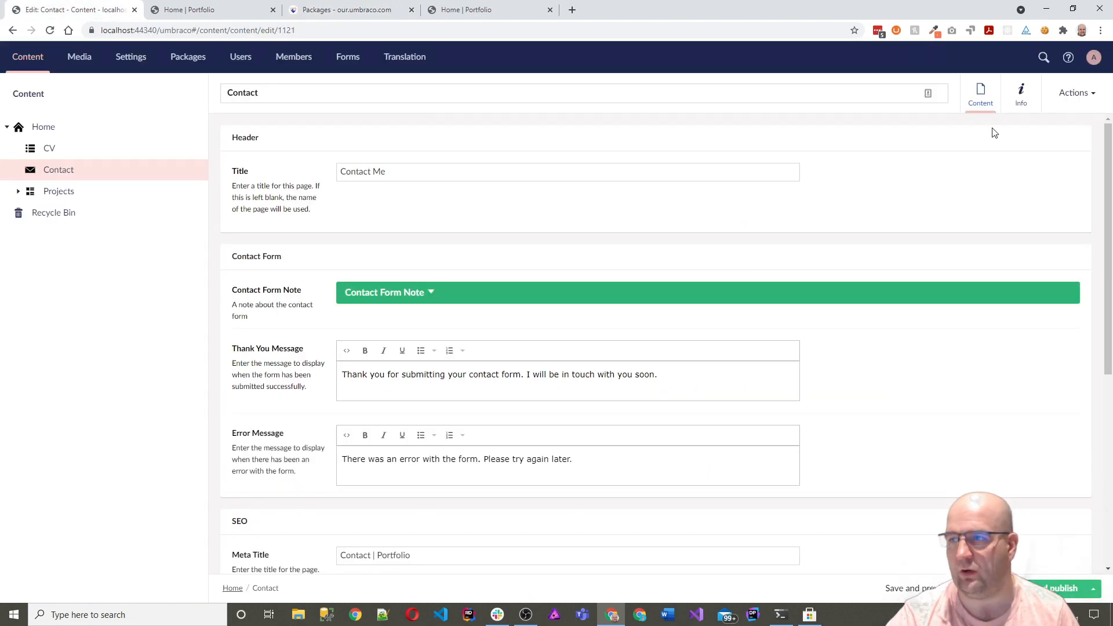
- Add 'Do this' and 'Do that' to the profile To-do List
click(1094, 57)
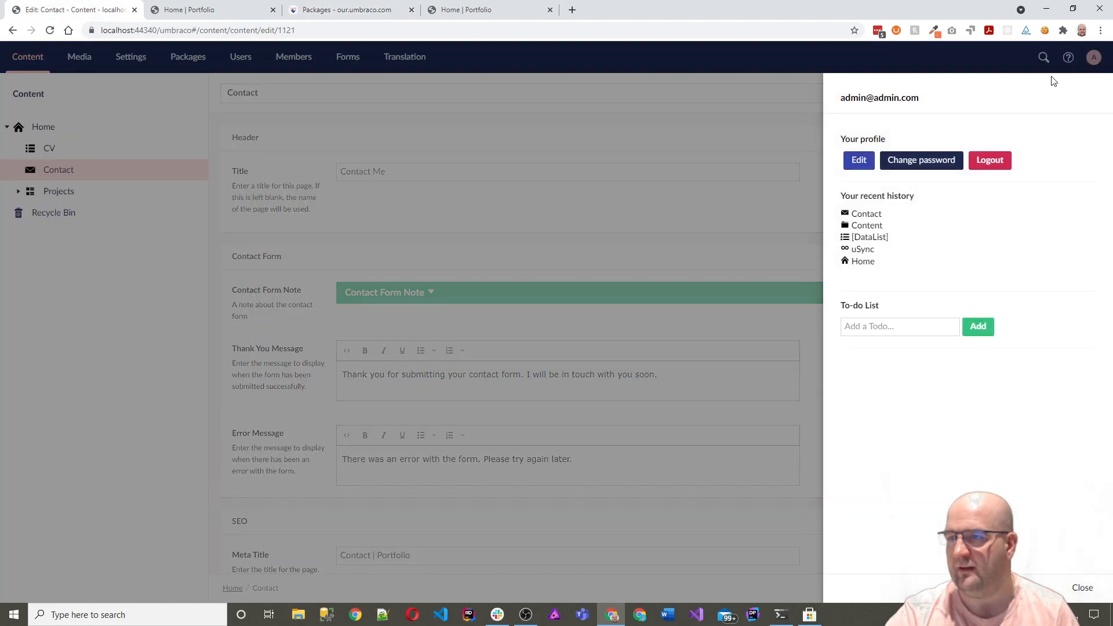
click(898, 326)
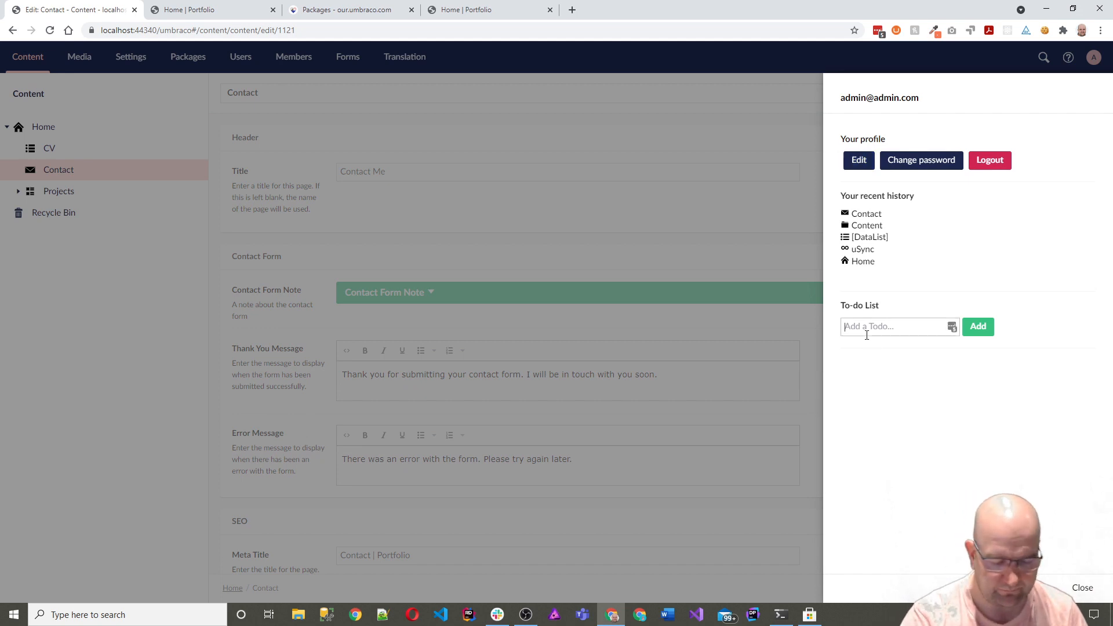
mouse_move(939, 338)
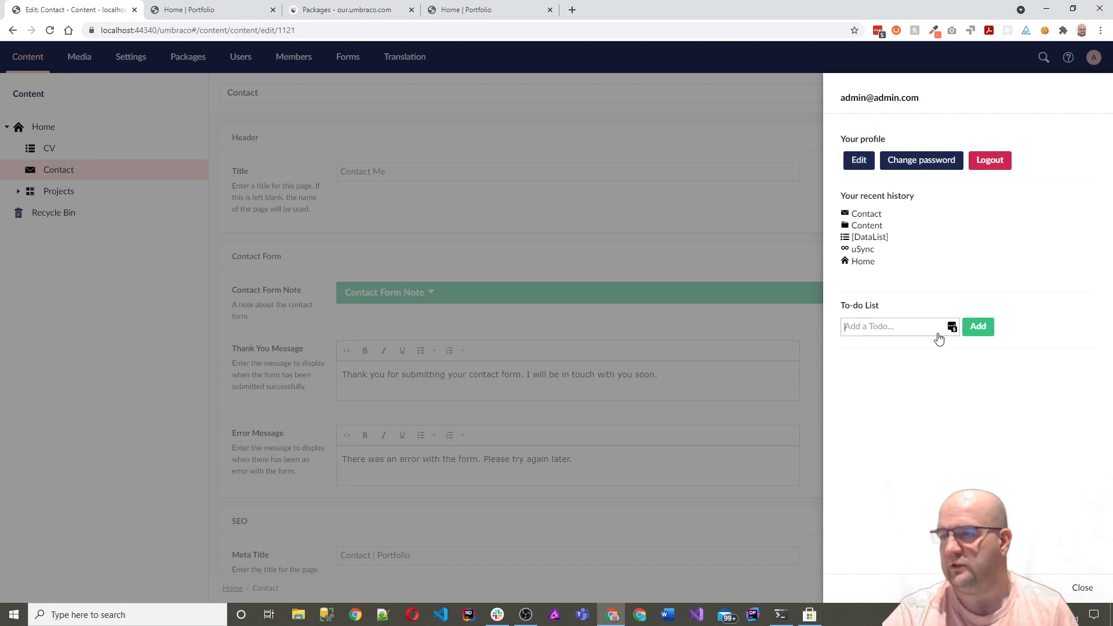
mouse_move(1035, 383)
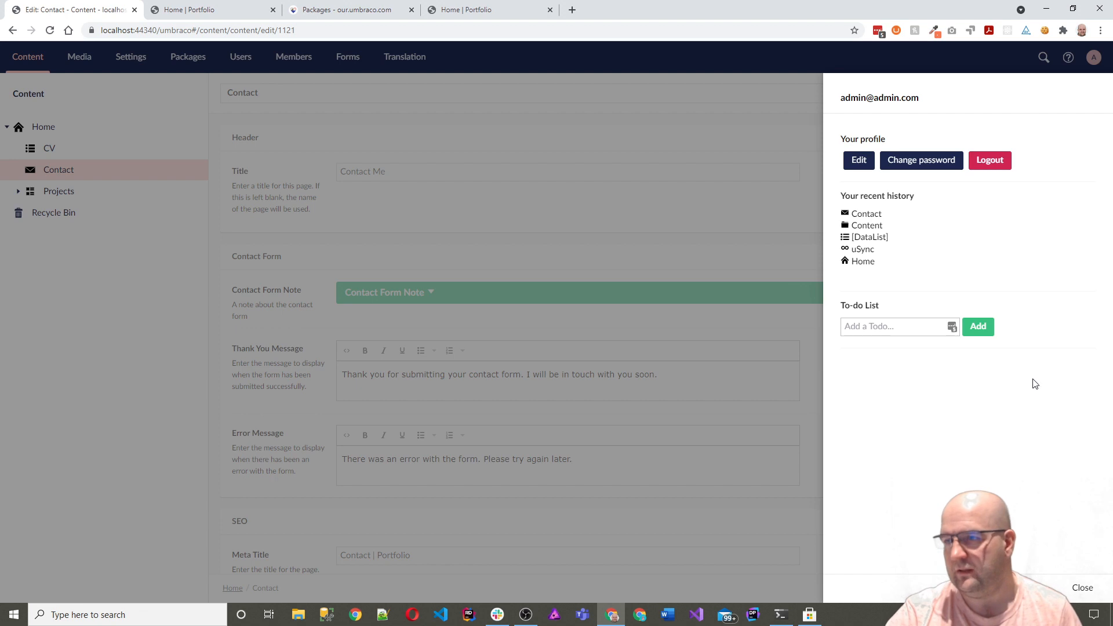
mouse_move(865, 494)
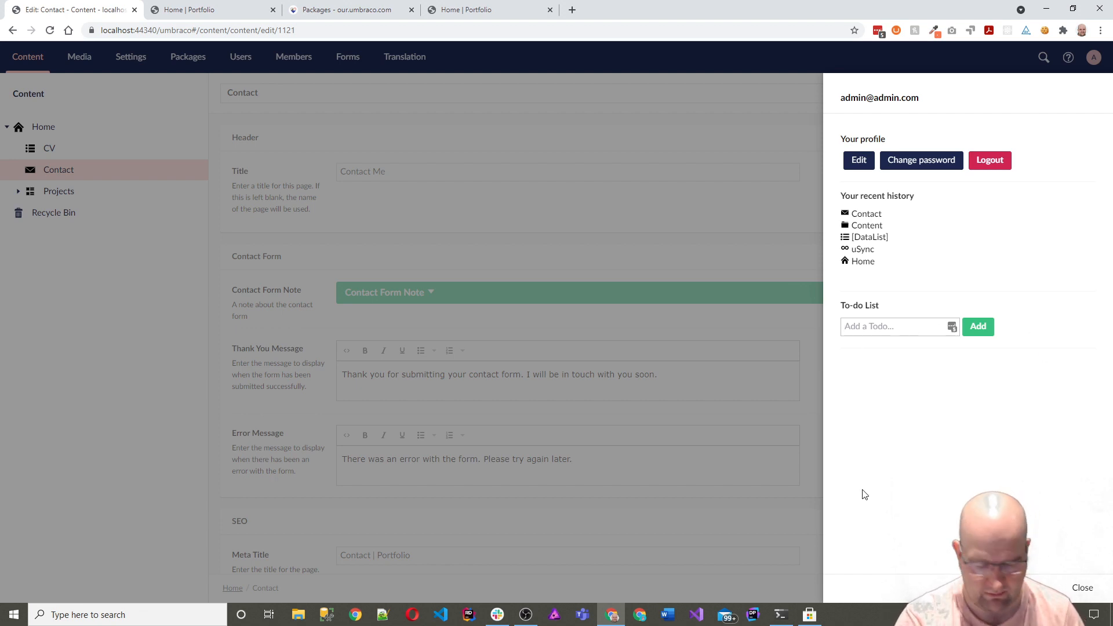
text(Do th)
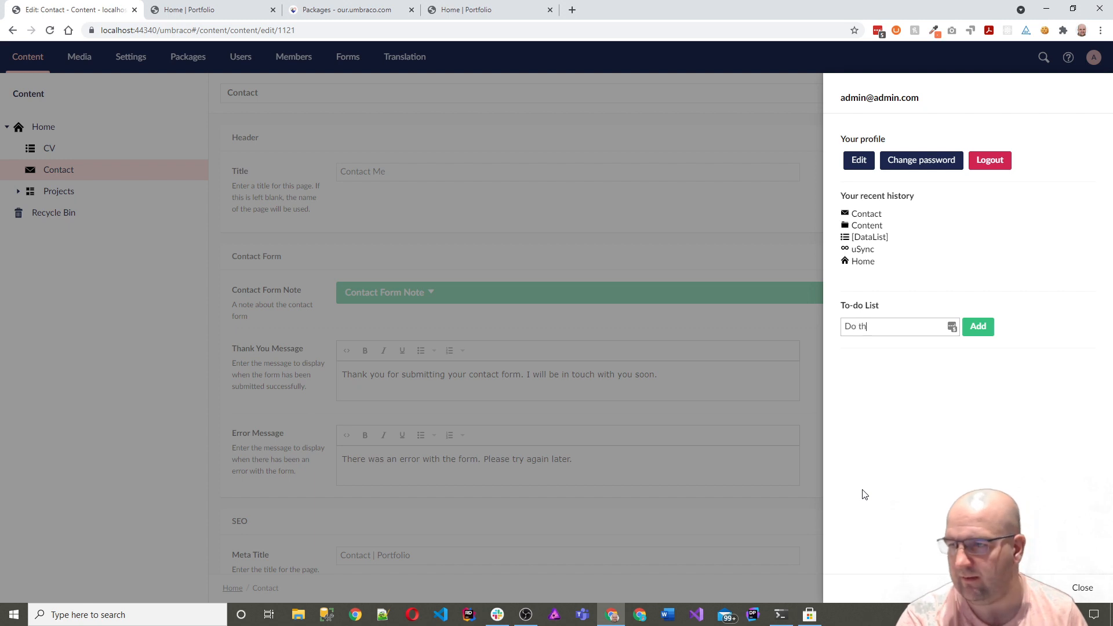
click(978, 326)
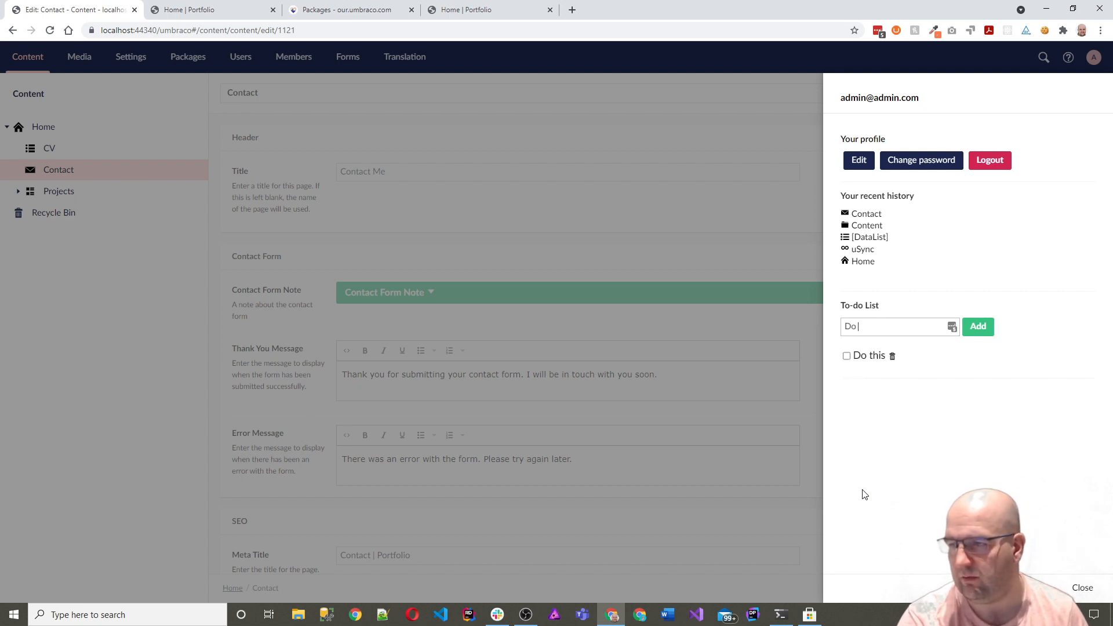
click(977, 326)
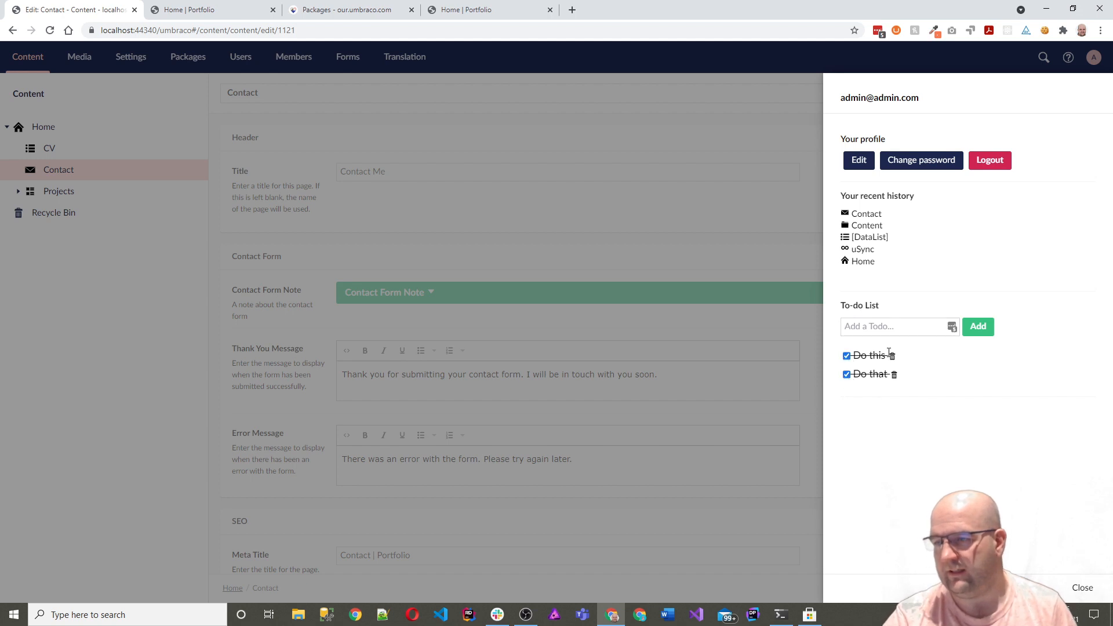
- Delete both to-do items, then return to the Our Umbraco packages page
click(892, 355)
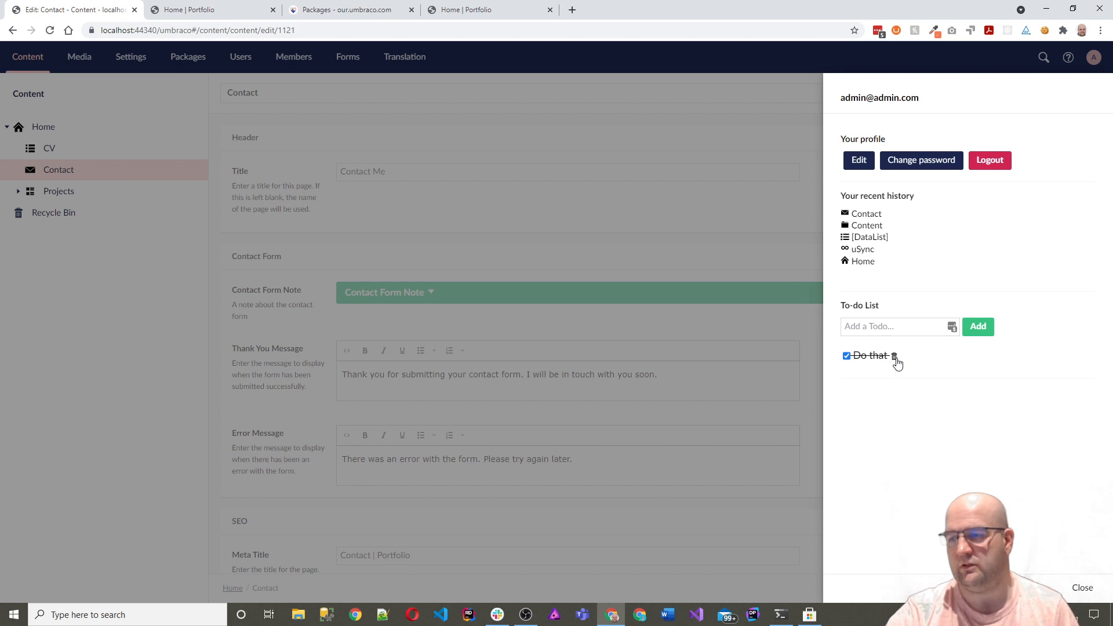
click(895, 355)
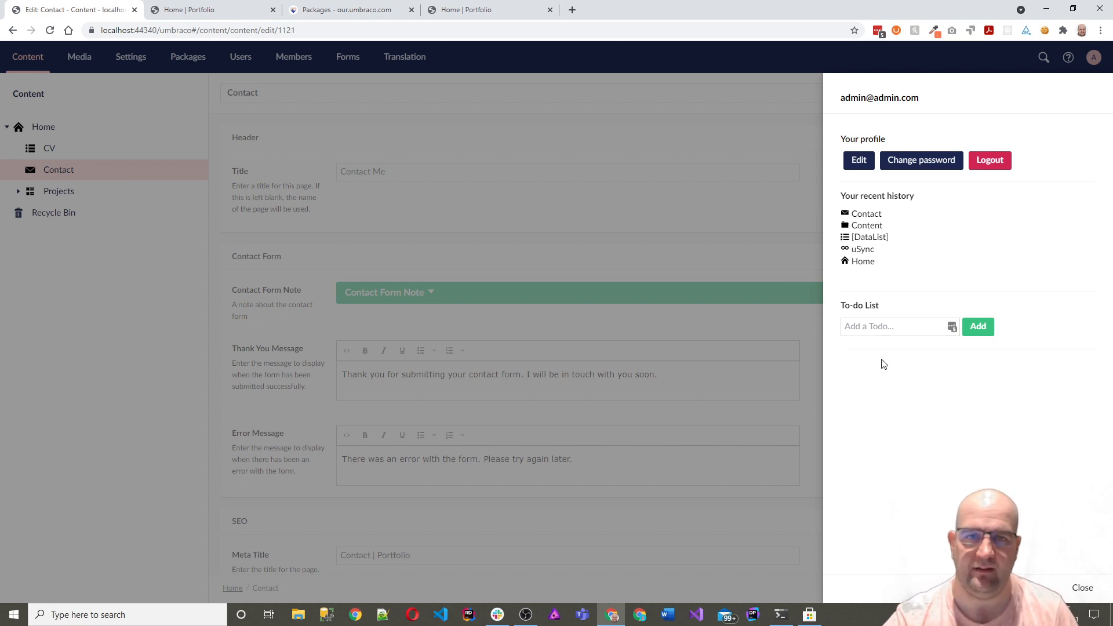
mouse_move(867, 396)
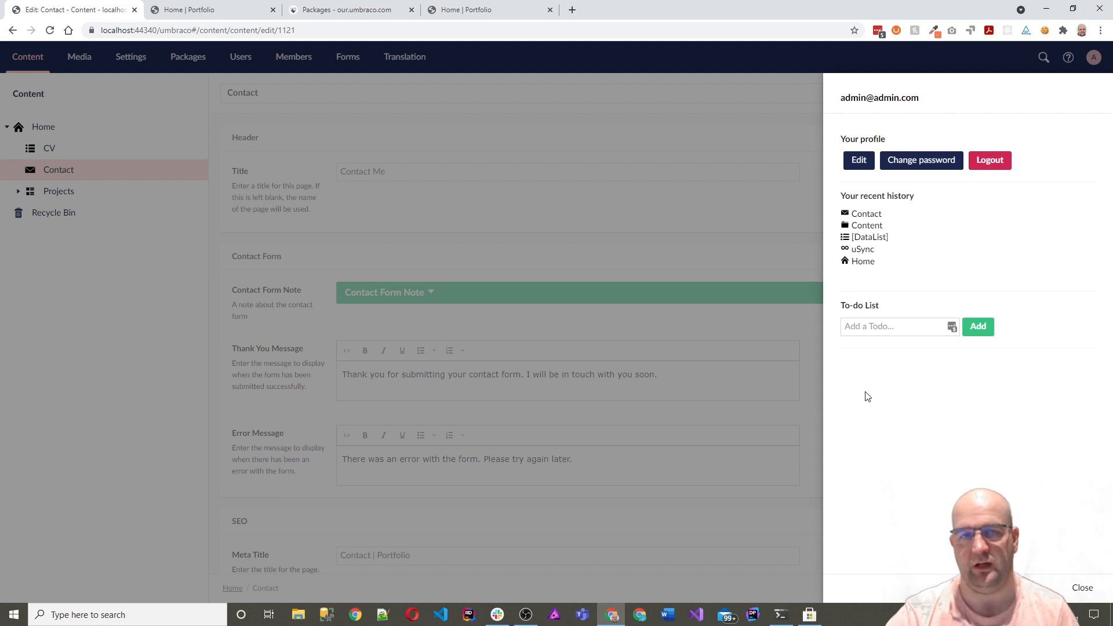
mouse_move(863, 408)
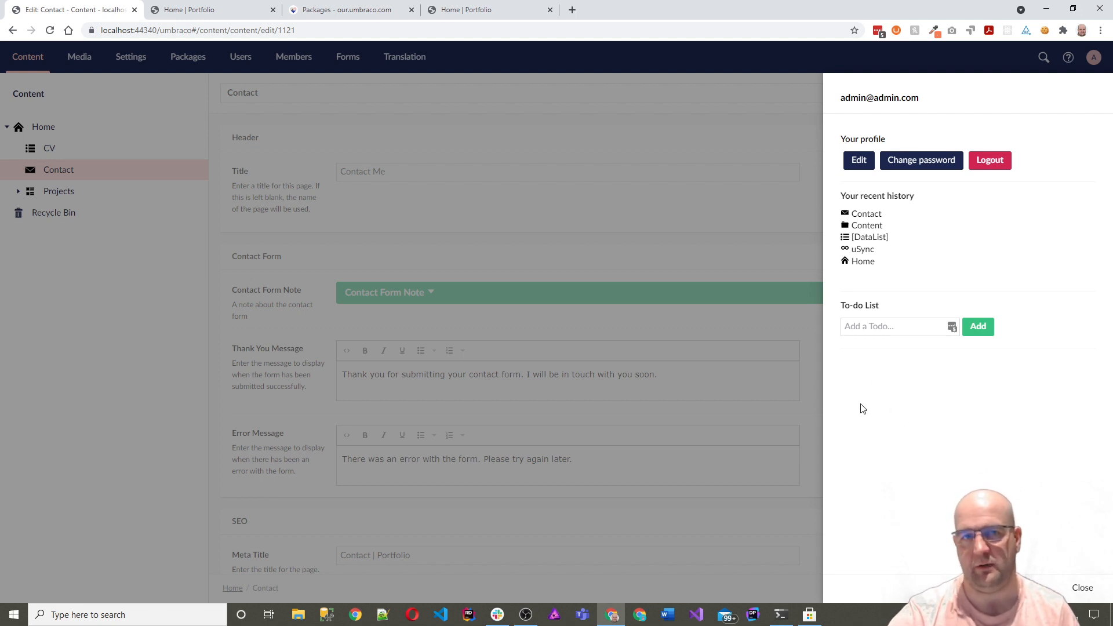
mouse_move(888, 379)
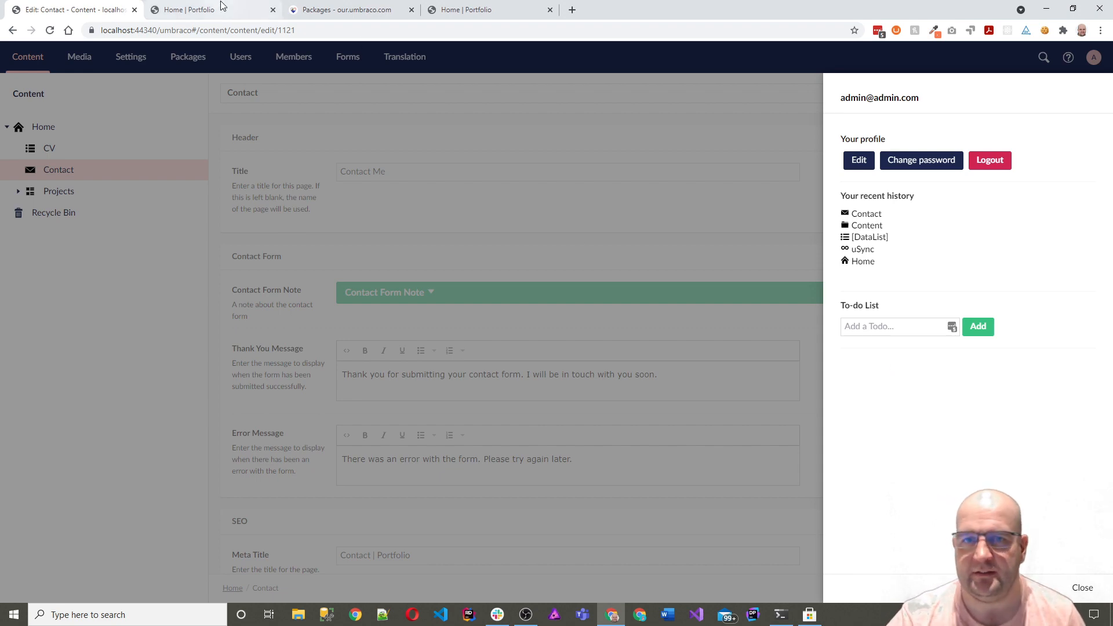
click(348, 9)
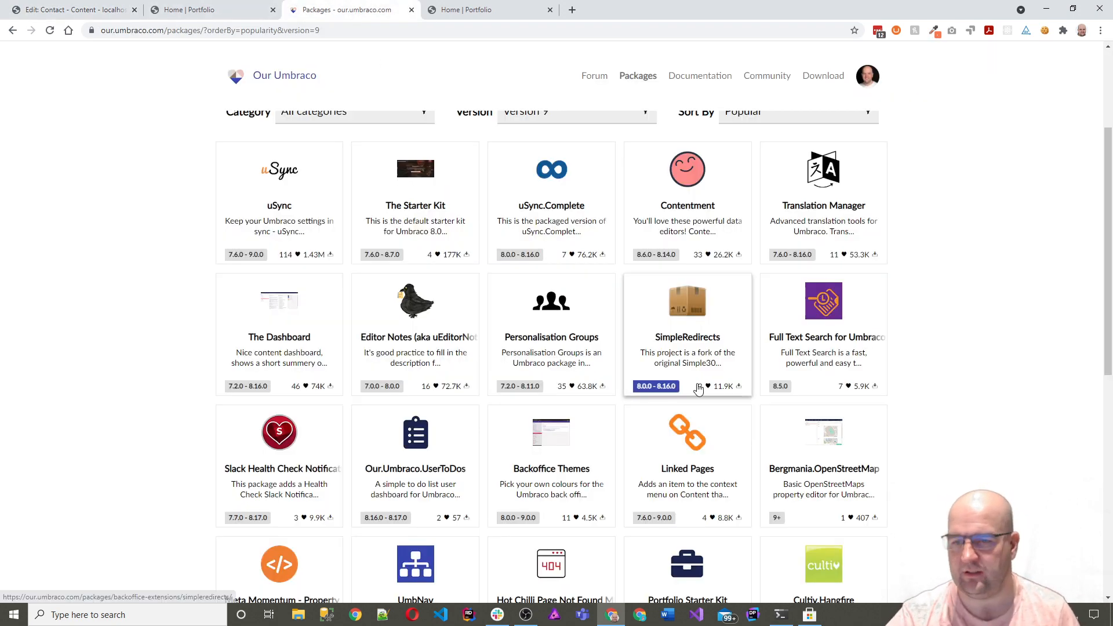
- Scroll through the version 9 package listing, then return to the backoffice Contact page
scroll(down, 3)
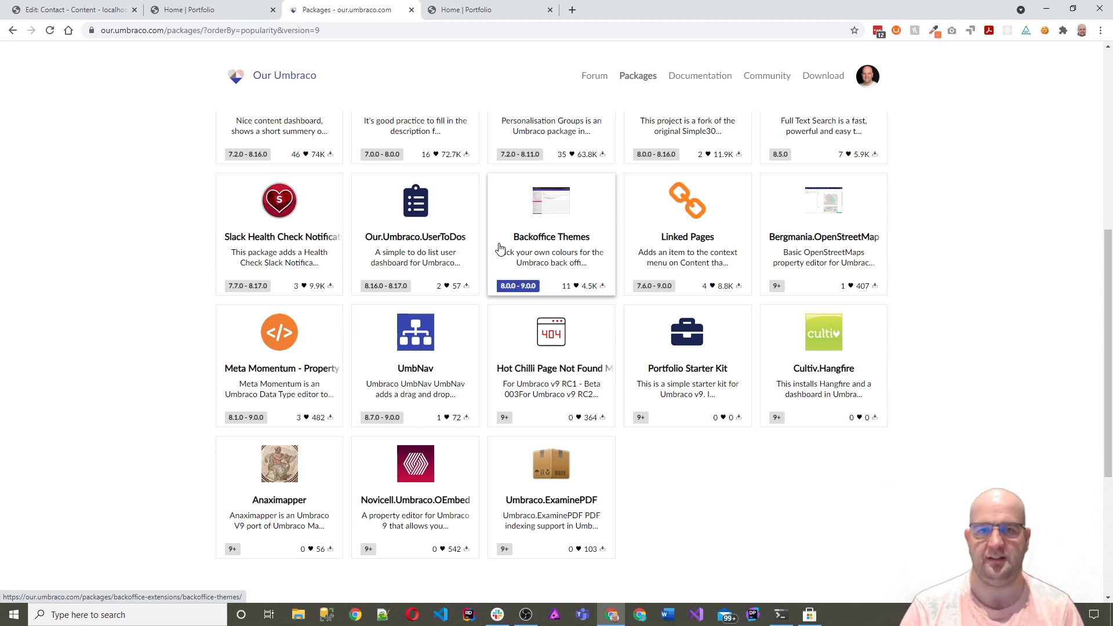
mouse_move(468, 197)
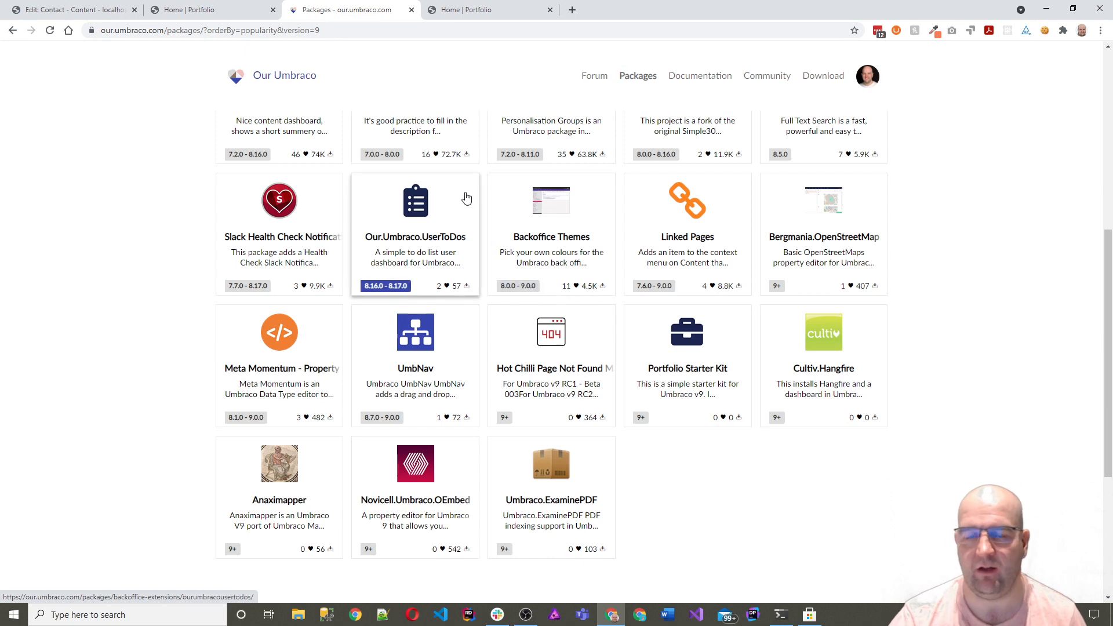
mouse_move(421, 216)
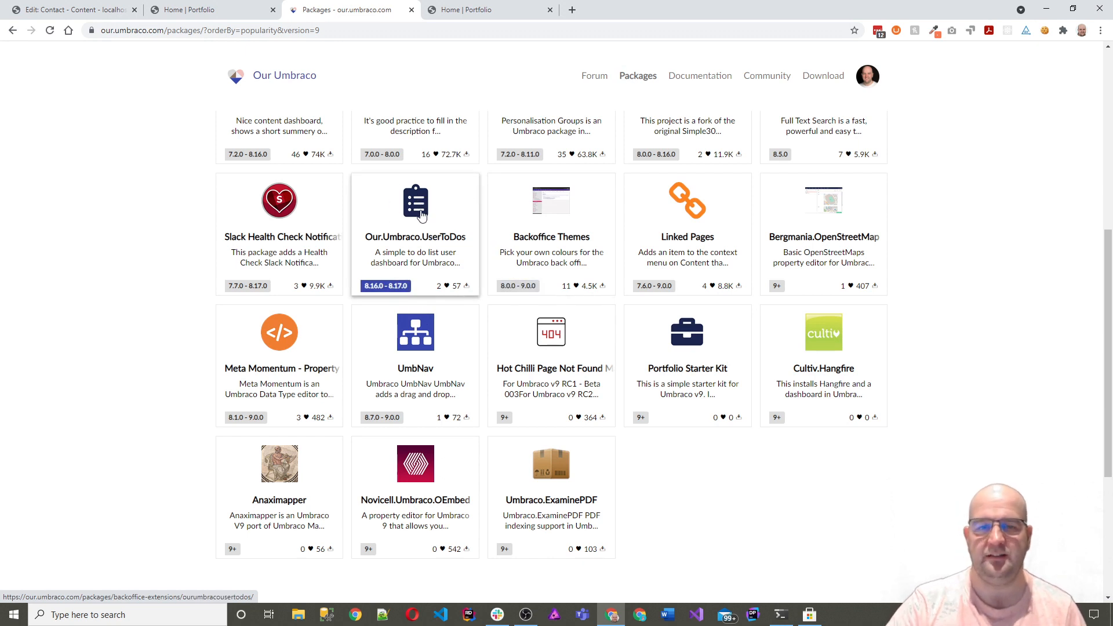
mouse_move(423, 236)
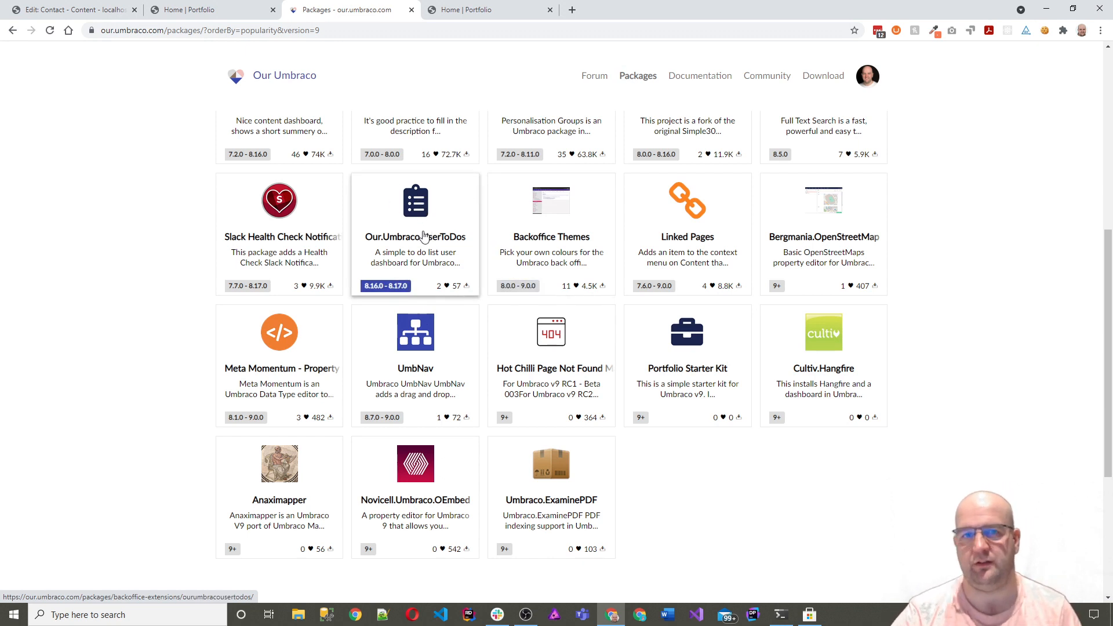
mouse_move(429, 231)
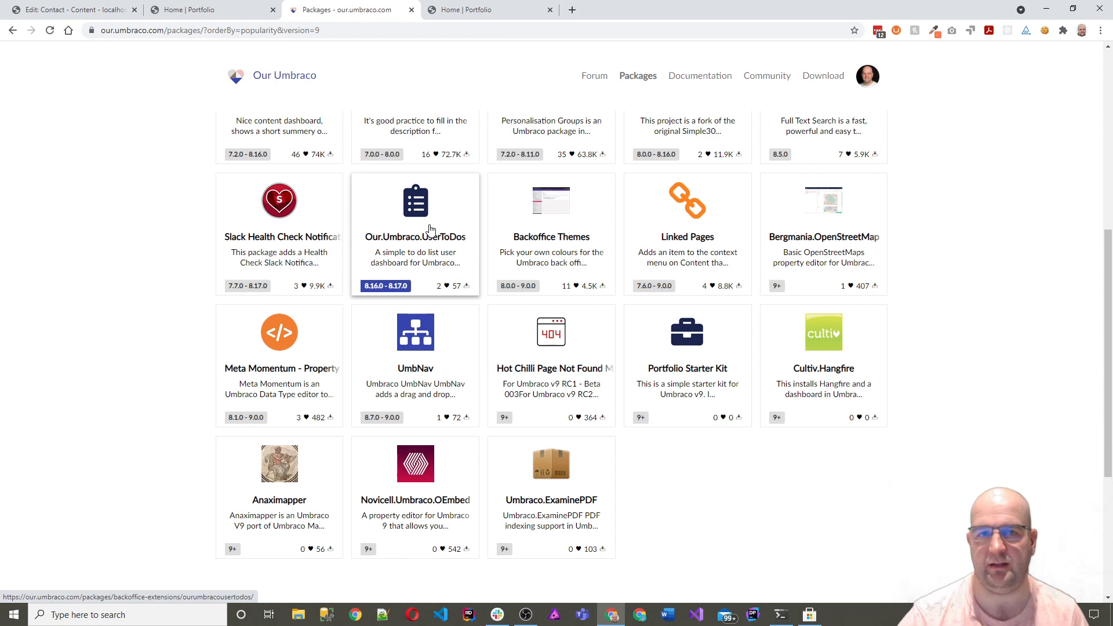
scroll(up, 3)
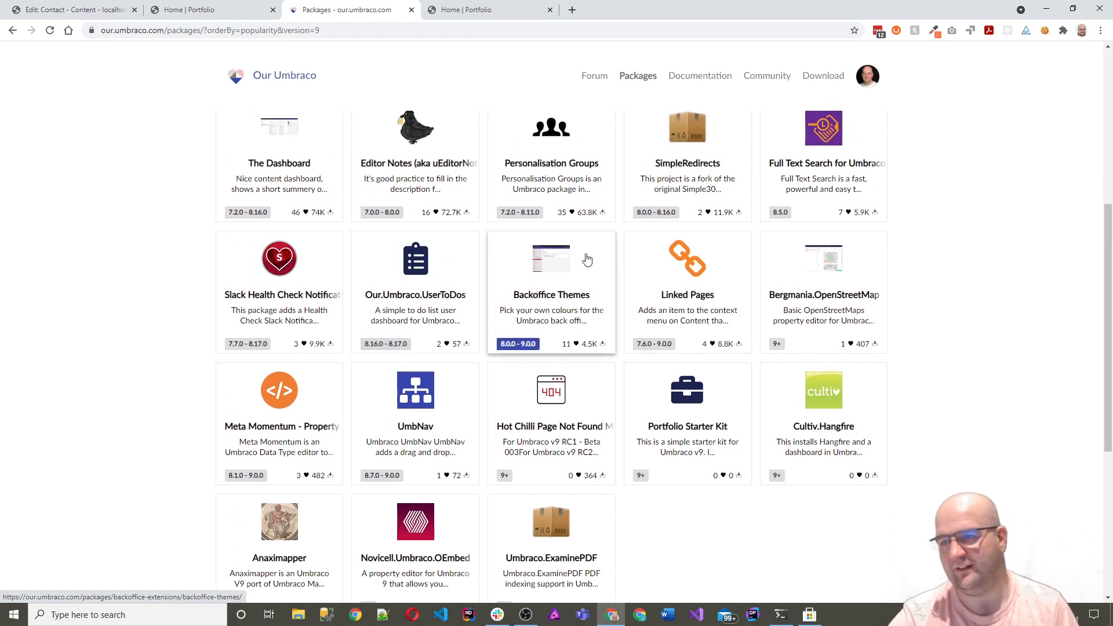
scroll(down, 3)
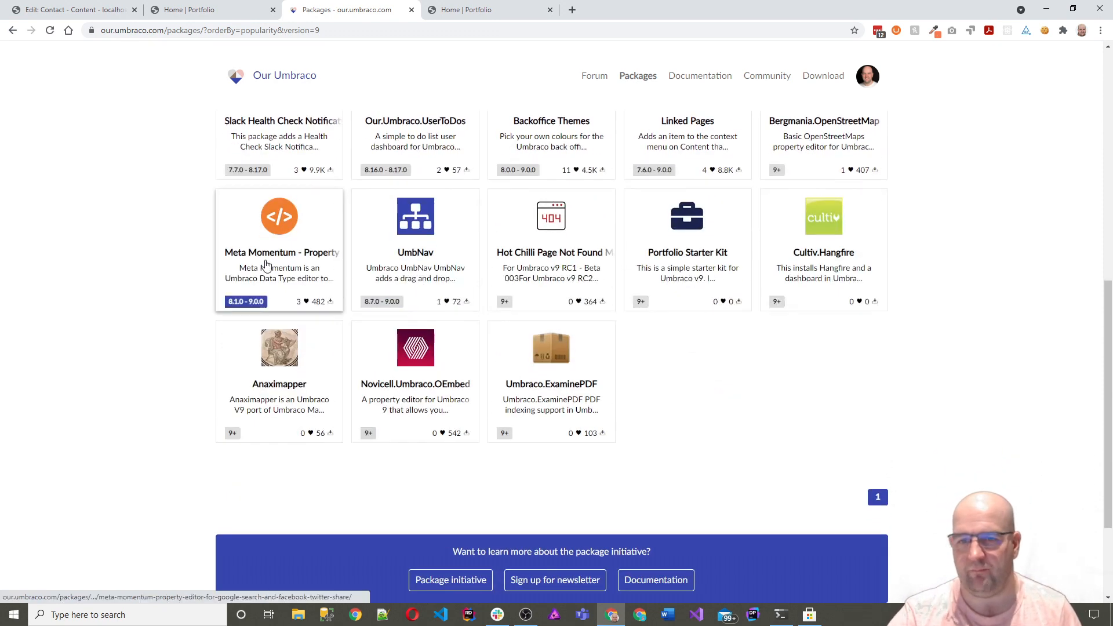
scroll(up, 3)
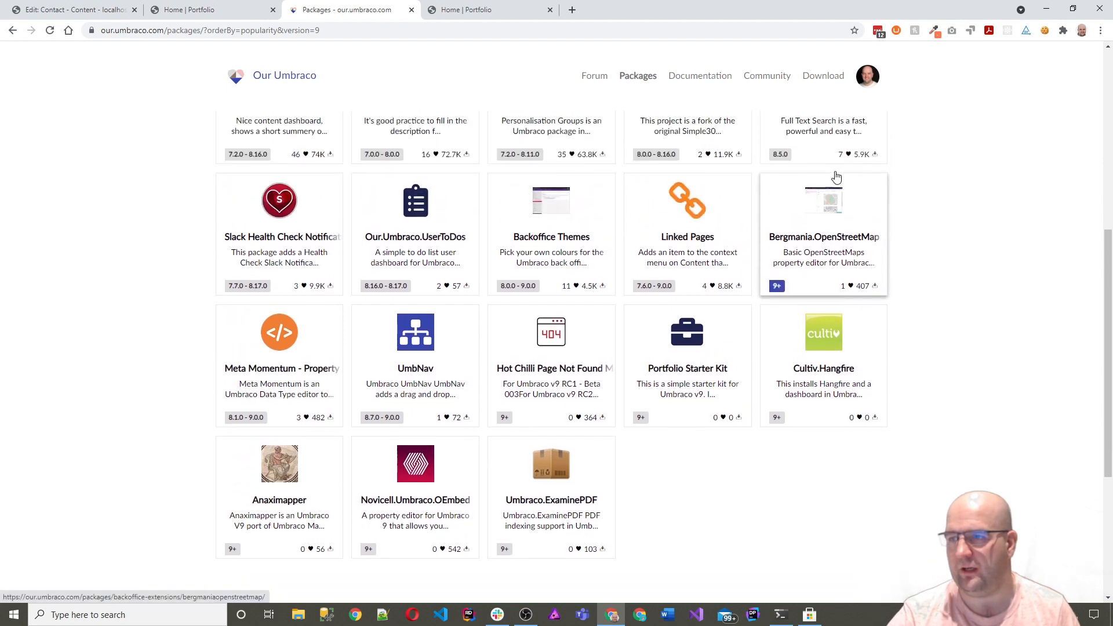
mouse_move(851, 240)
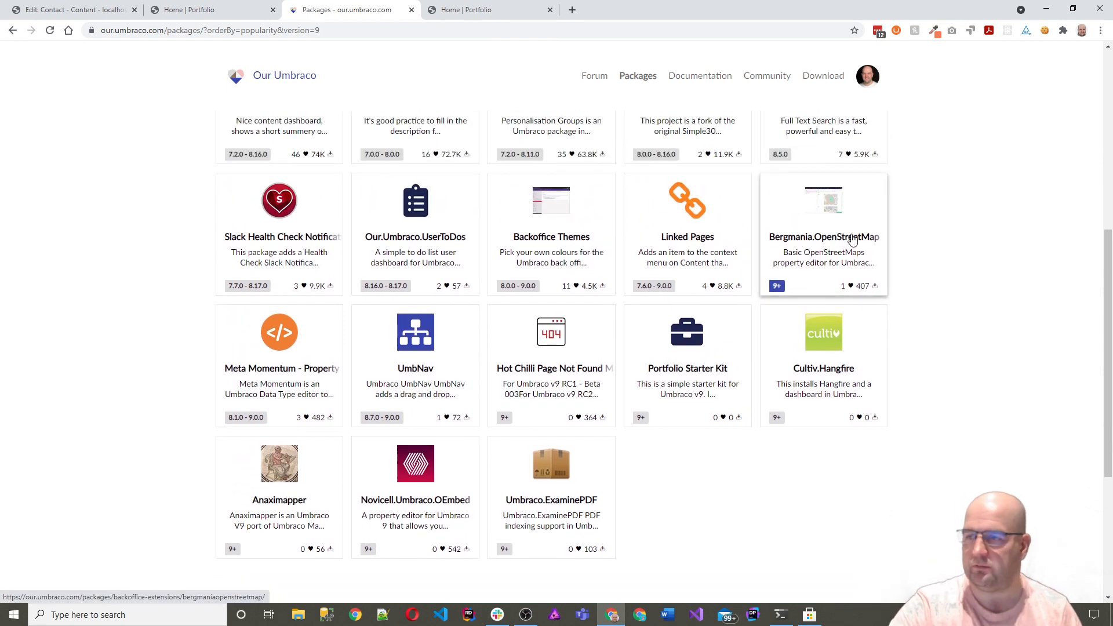
mouse_move(822, 247)
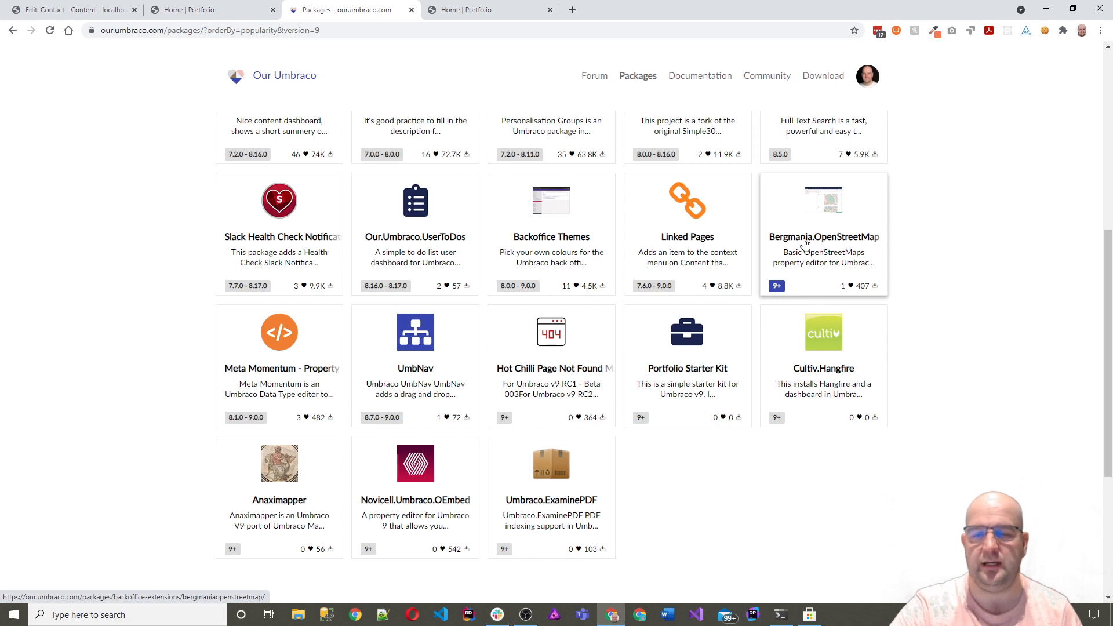
mouse_move(825, 231)
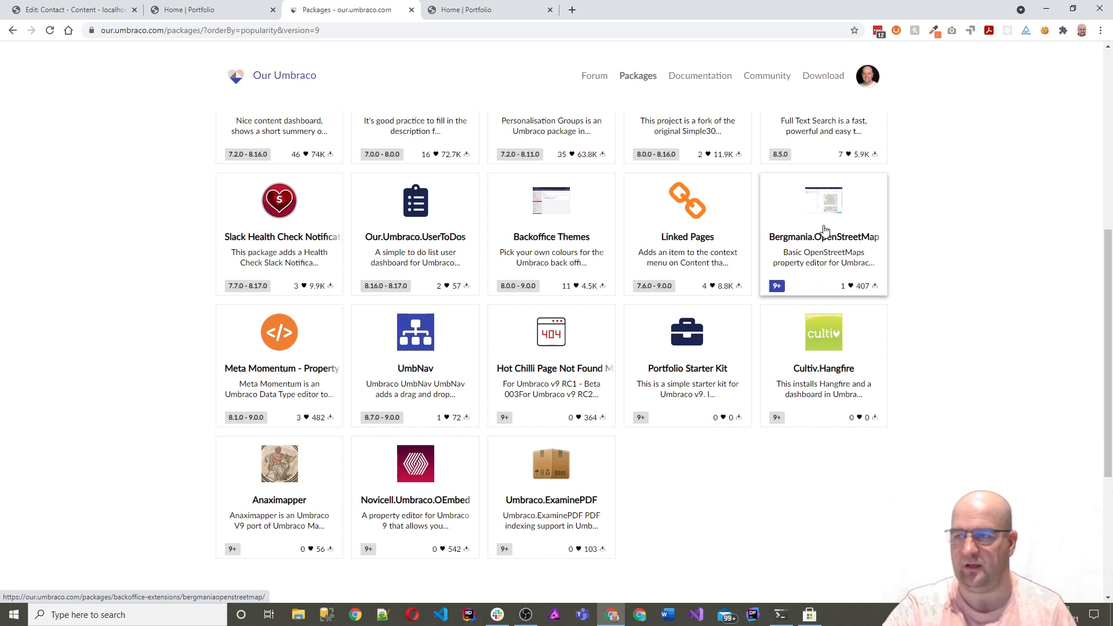
mouse_move(551, 365)
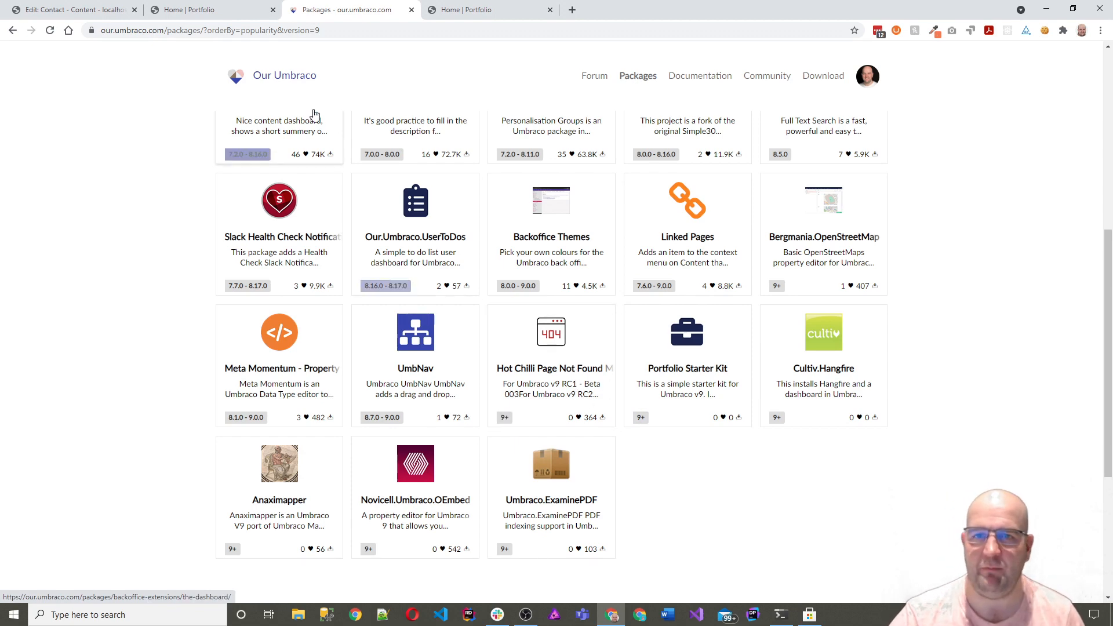
click(71, 9)
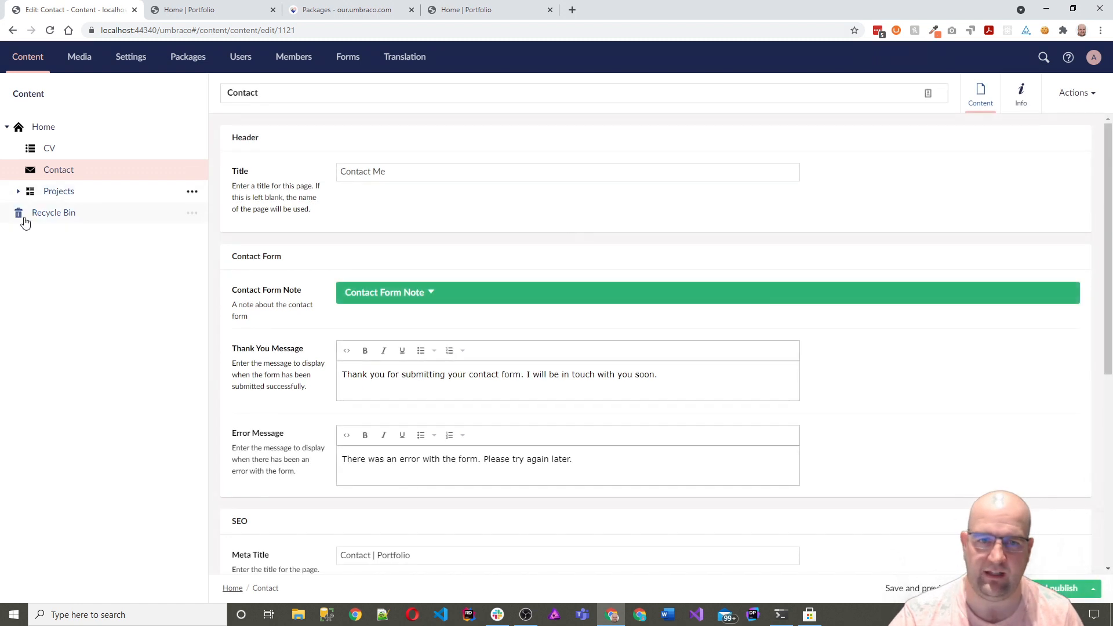
- Open Page Not Found under Projects and confirm '/asdasdadasd' on the site shows it
click(17, 191)
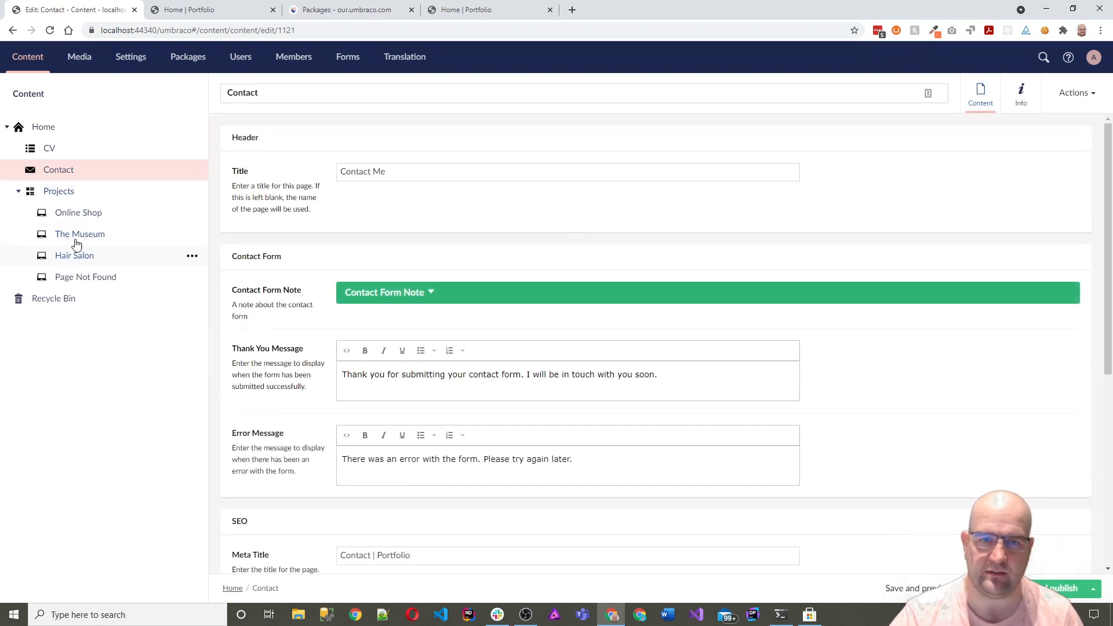
mouse_move(74, 256)
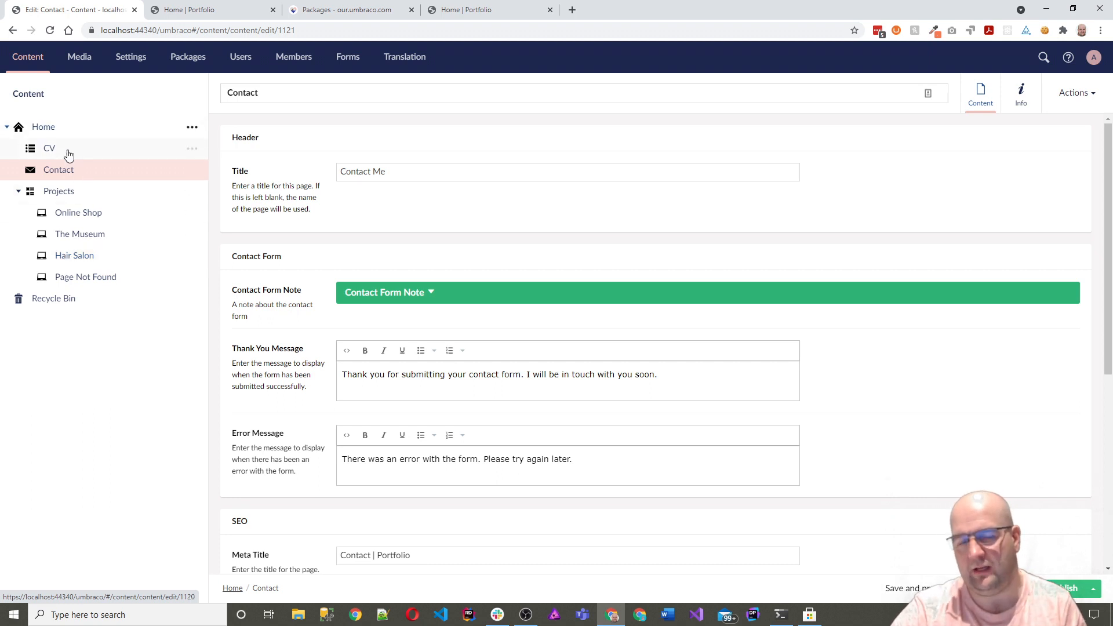
mouse_move(97, 277)
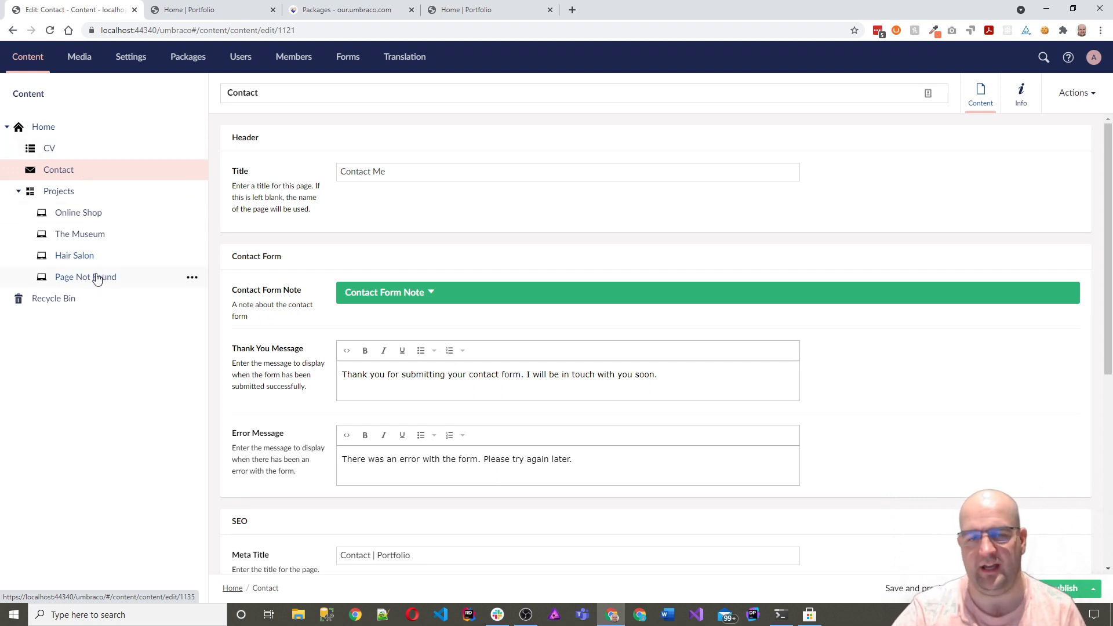
click(84, 278)
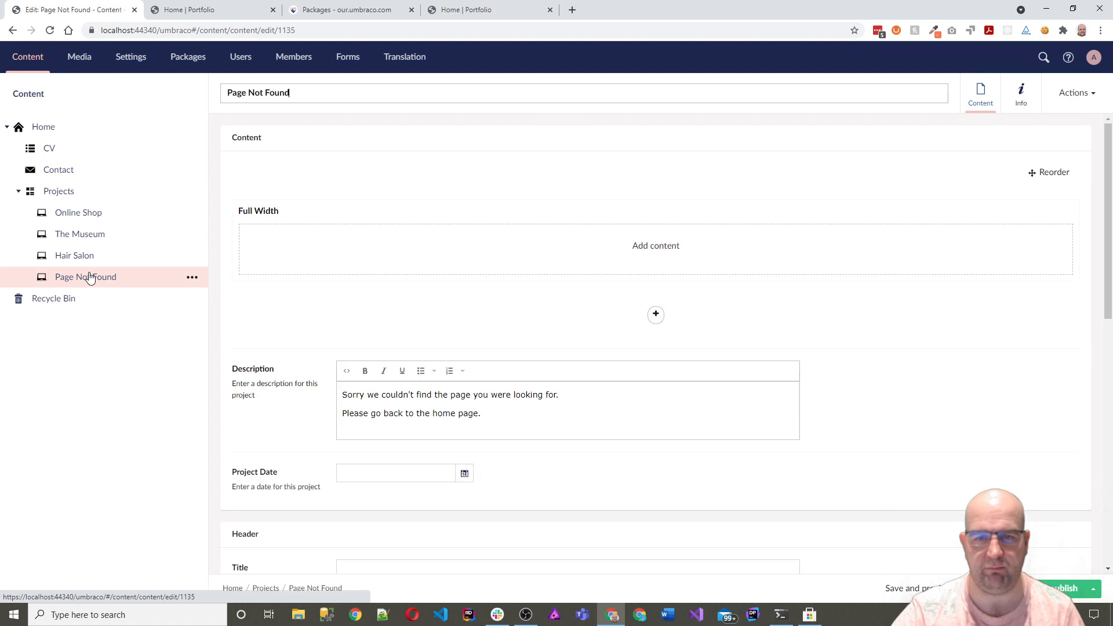
mouse_move(73, 255)
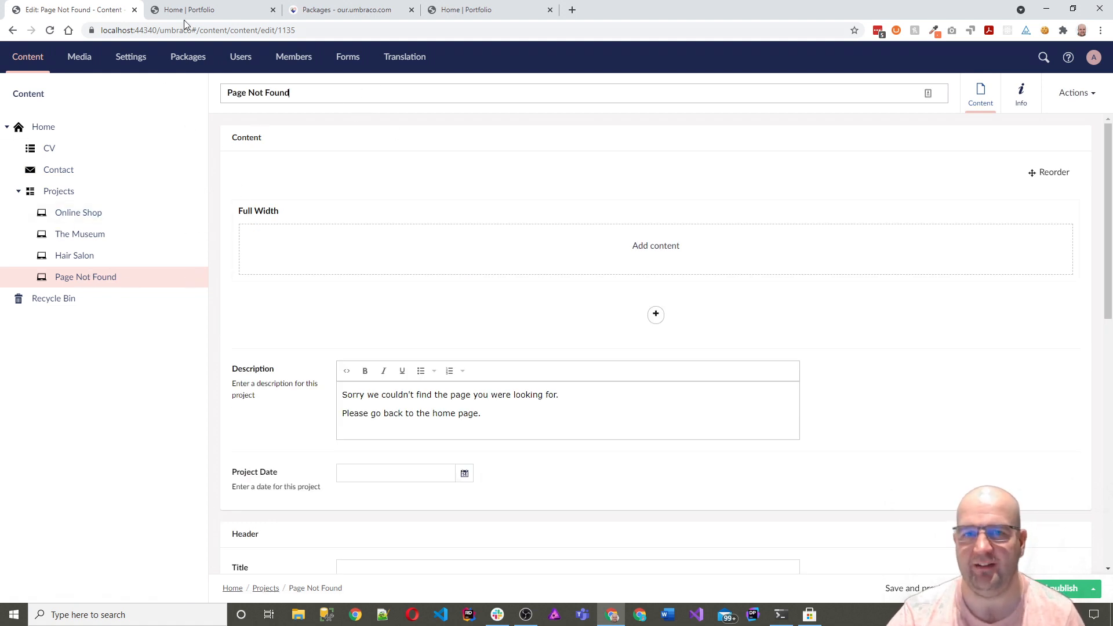
click(206, 9)
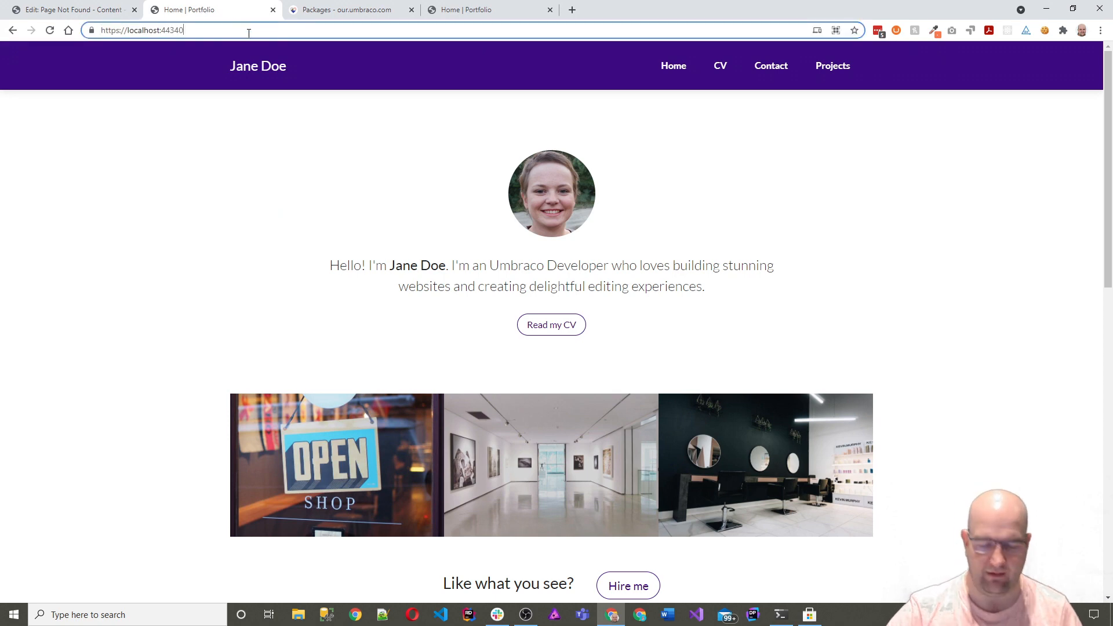
text(/asdasdadasd)
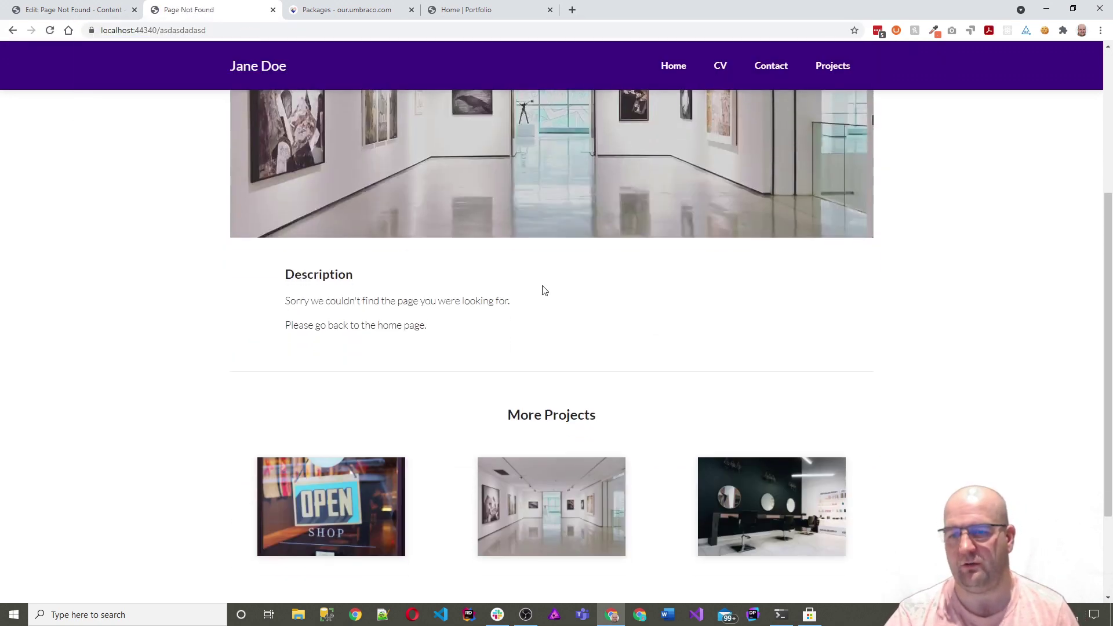
click(67, 9)
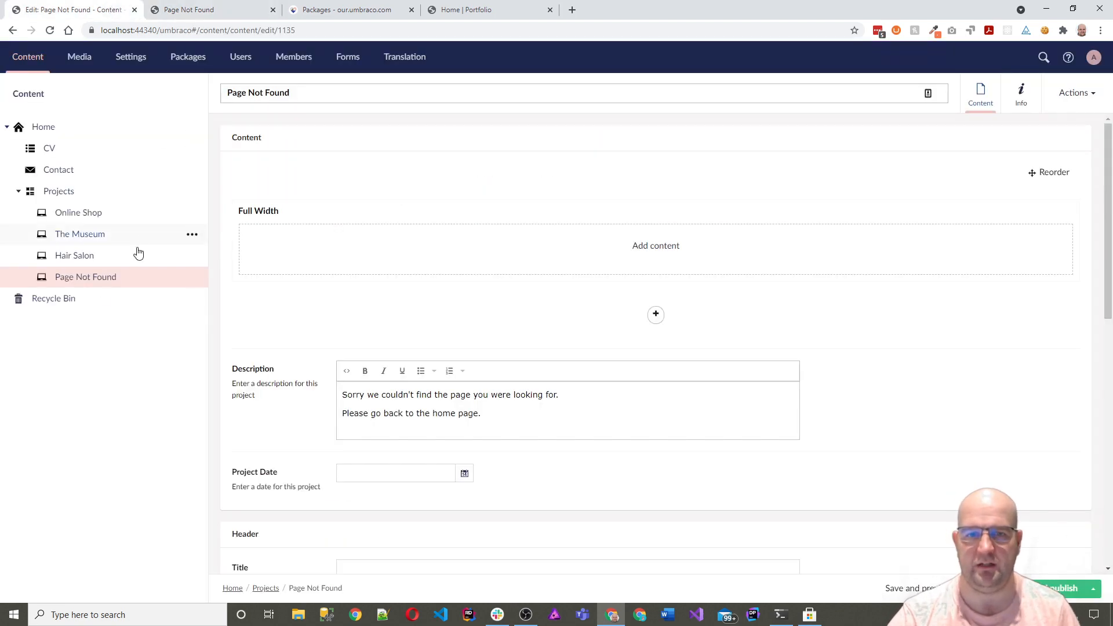
click(192, 191)
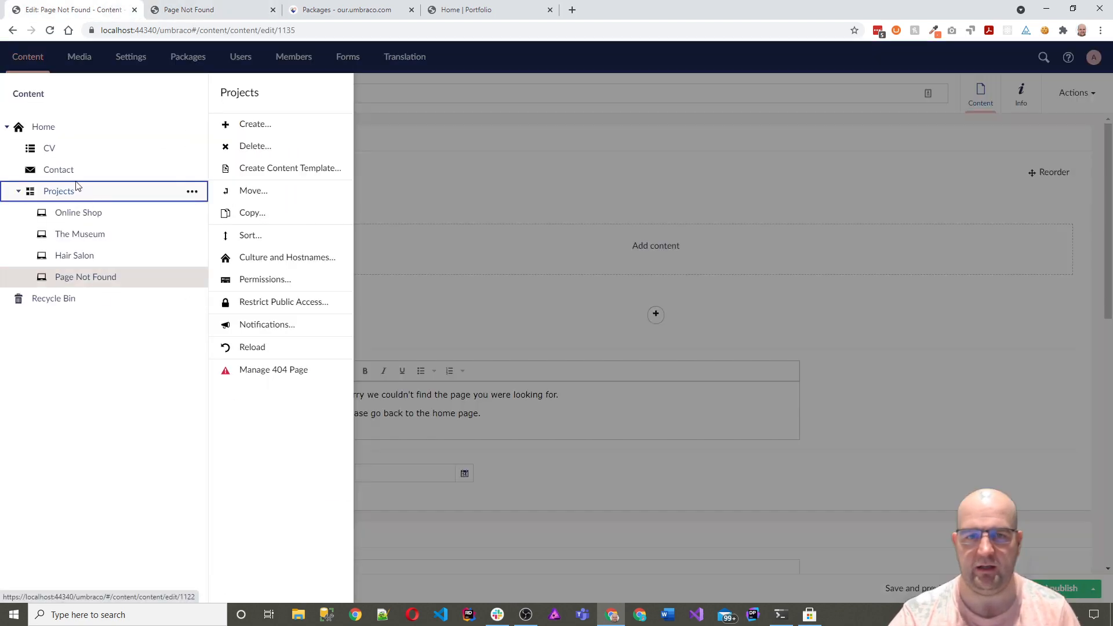
- Review Home's Manage 404 Page setting, then switch back to the Our Umbraco packages
click(44, 127)
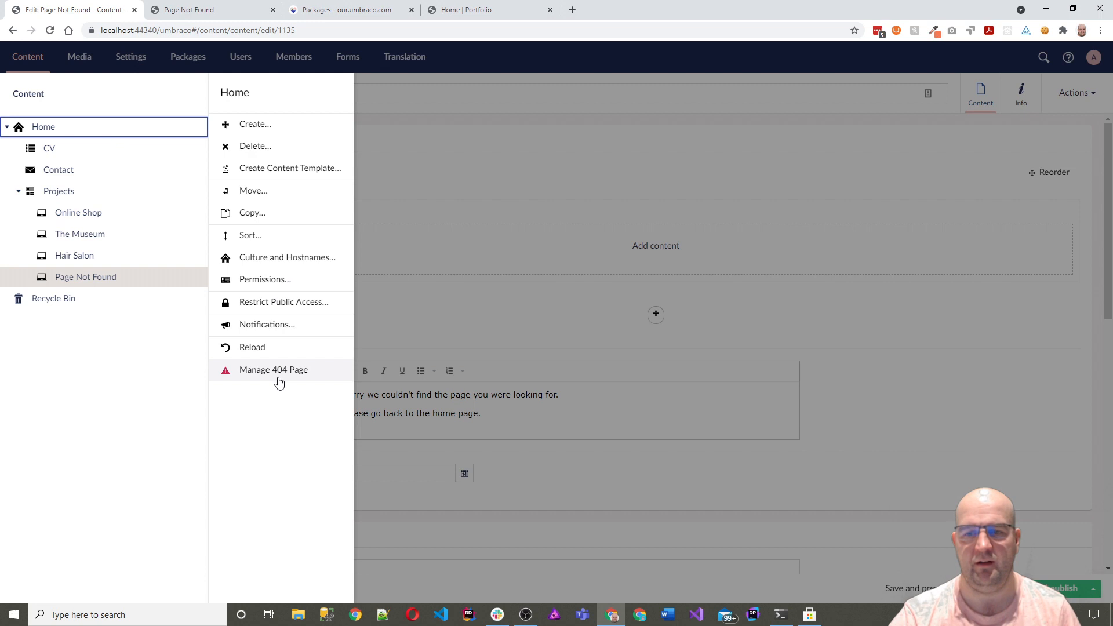
click(273, 370)
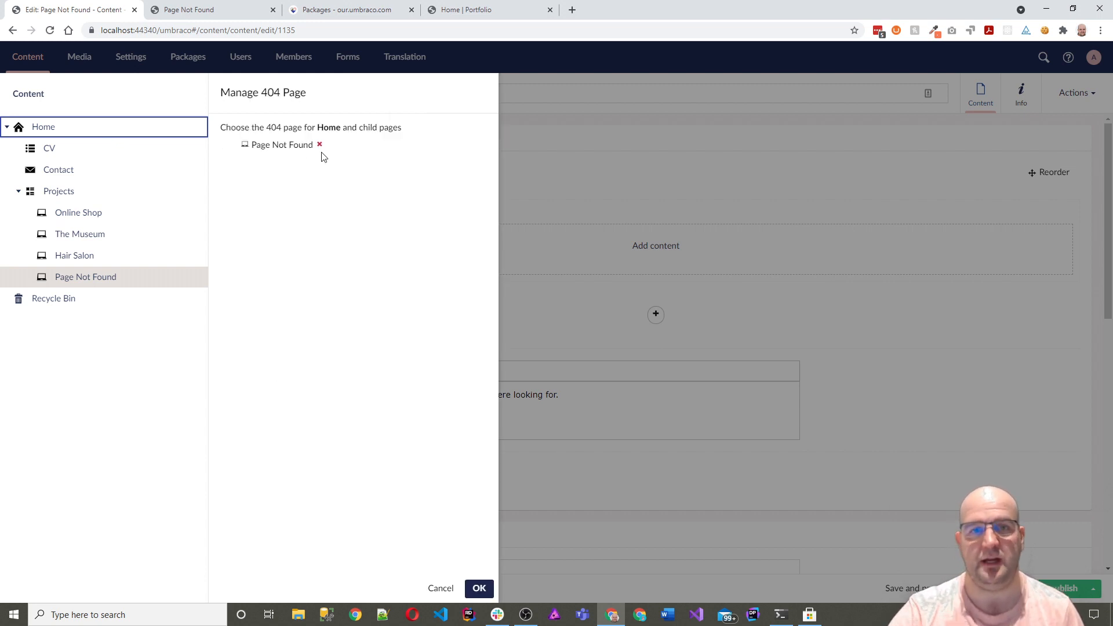
mouse_move(441, 588)
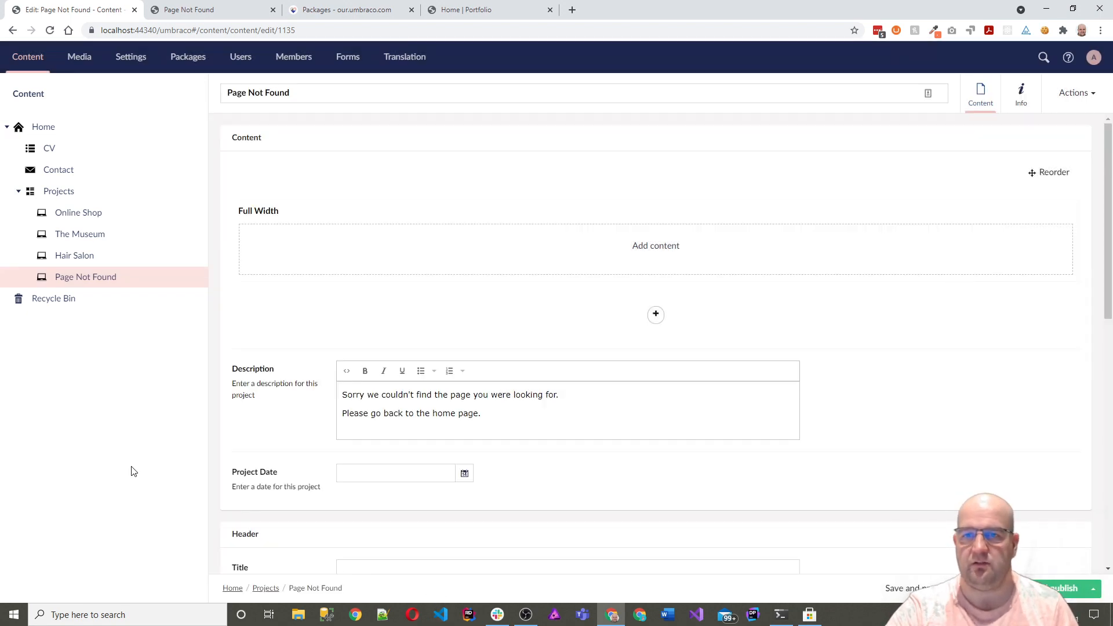
click(348, 9)
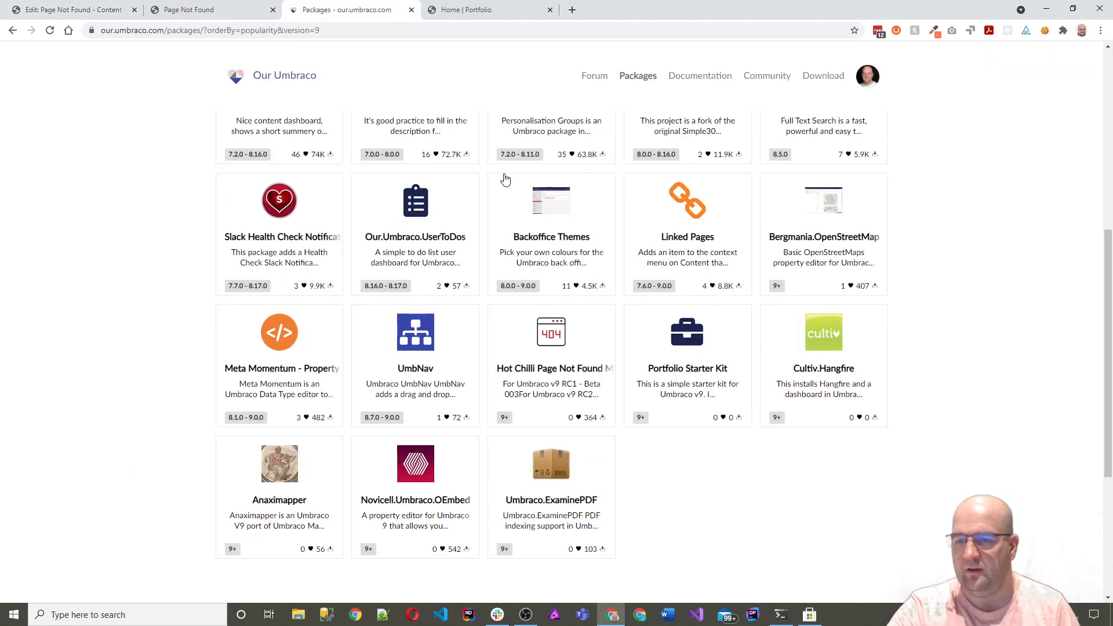
mouse_move(715, 352)
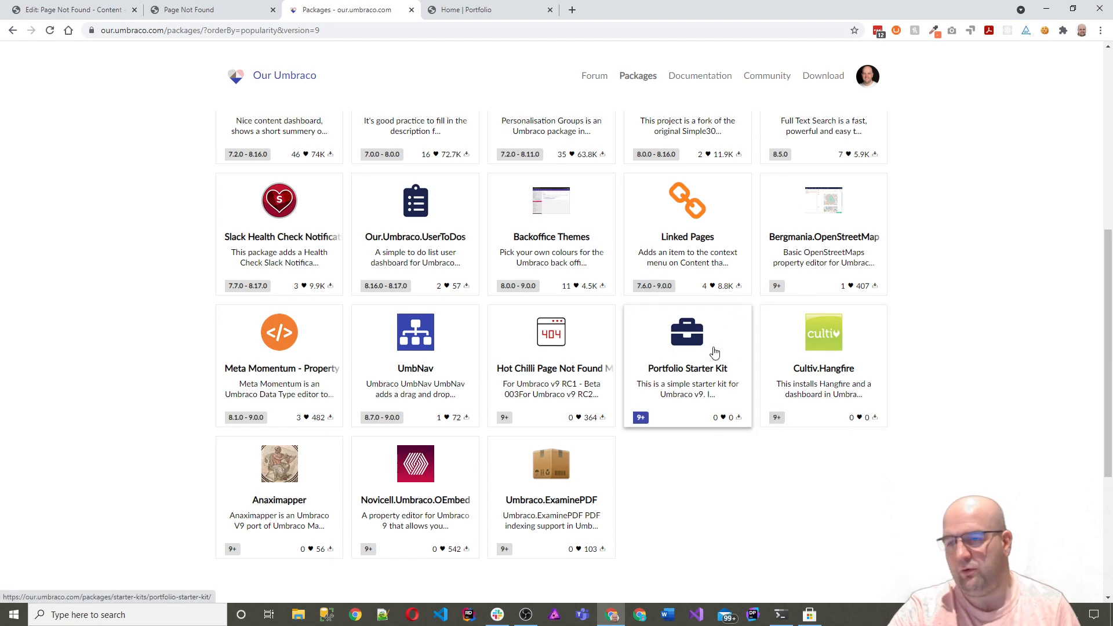
click(192, 10)
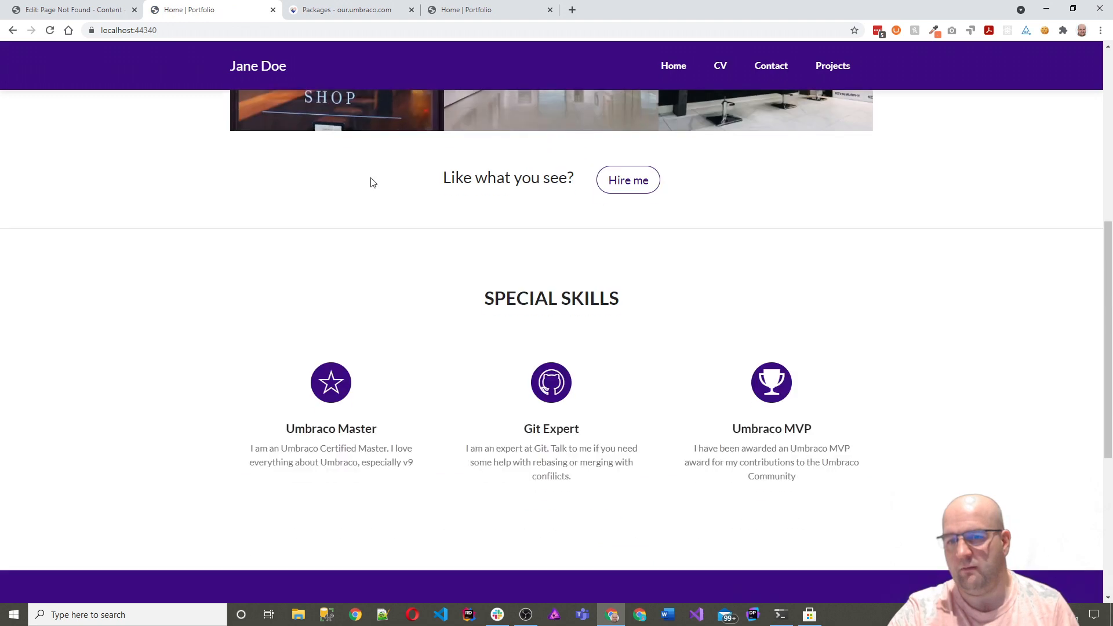
scroll(up, 3)
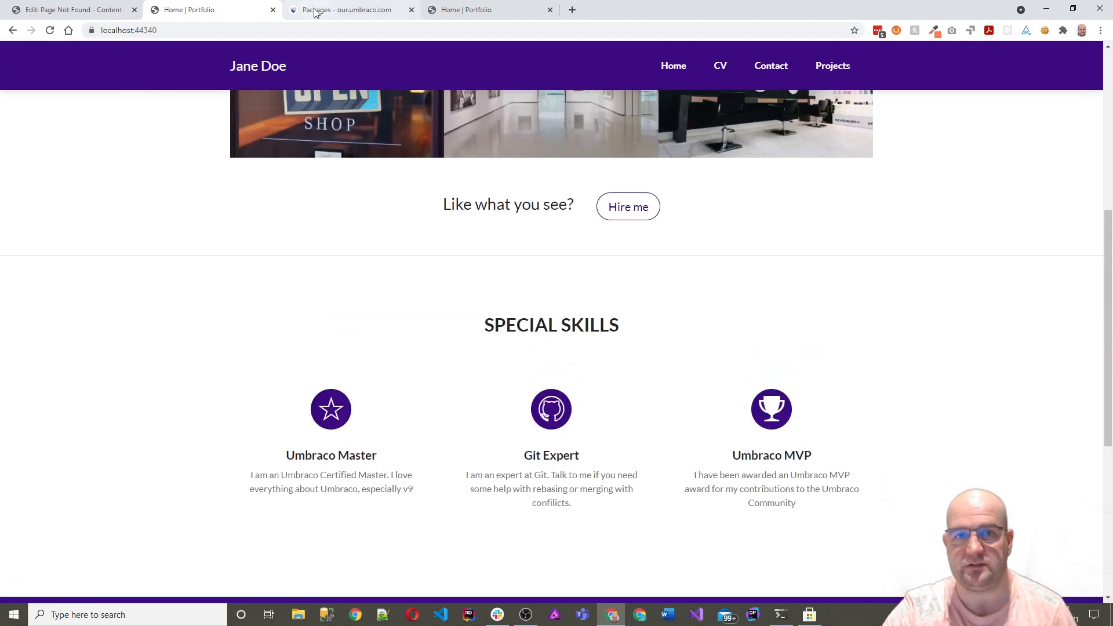
click(348, 10)
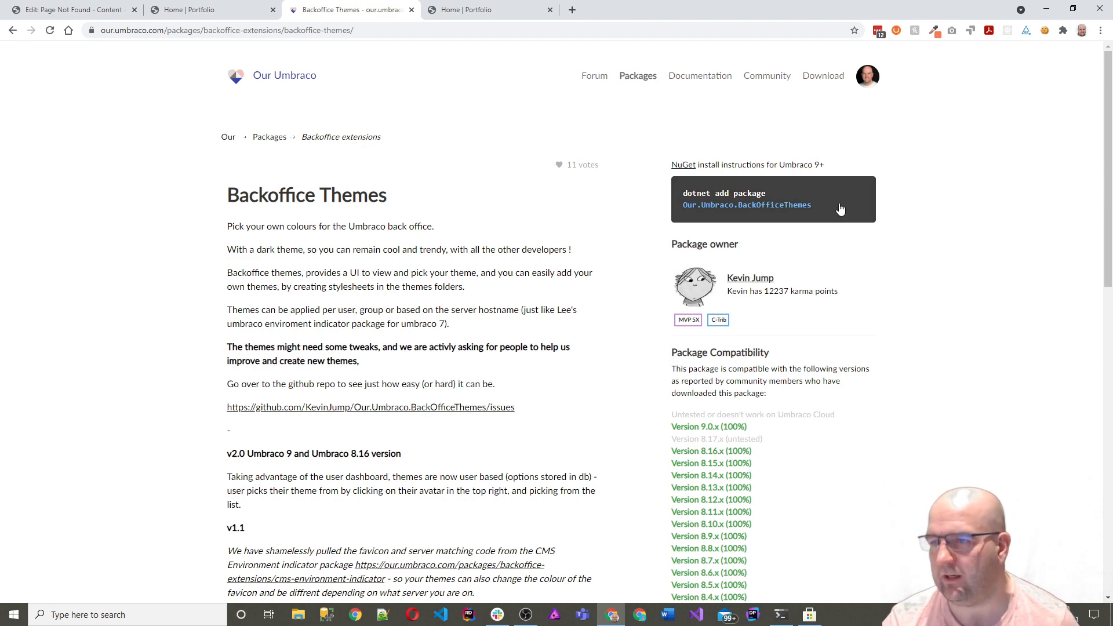
mouse_move(815, 224)
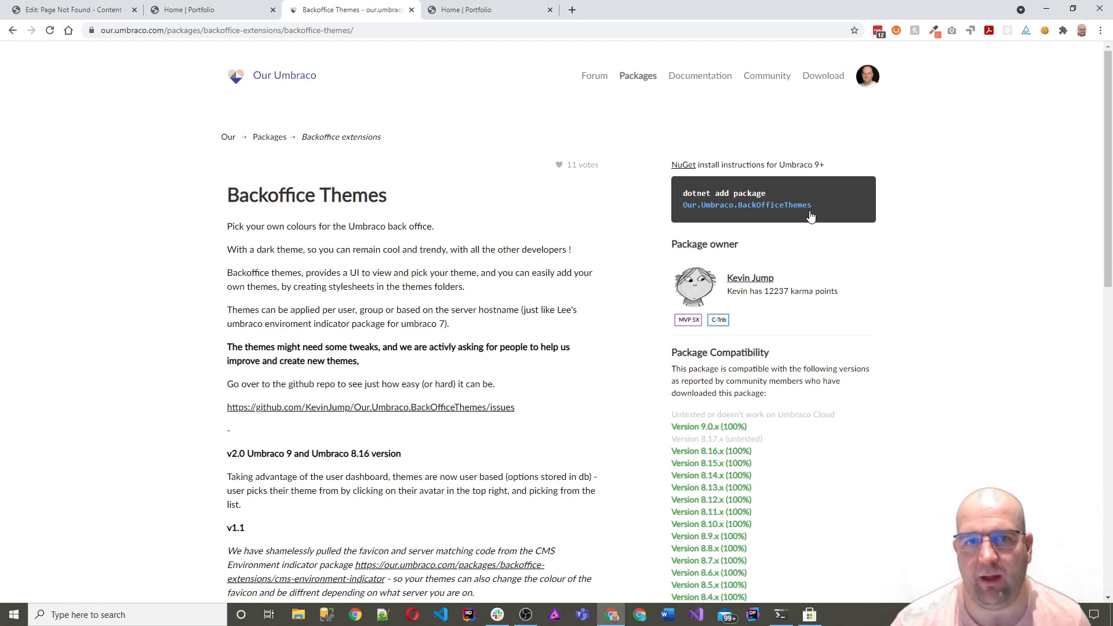
mouse_move(822, 216)
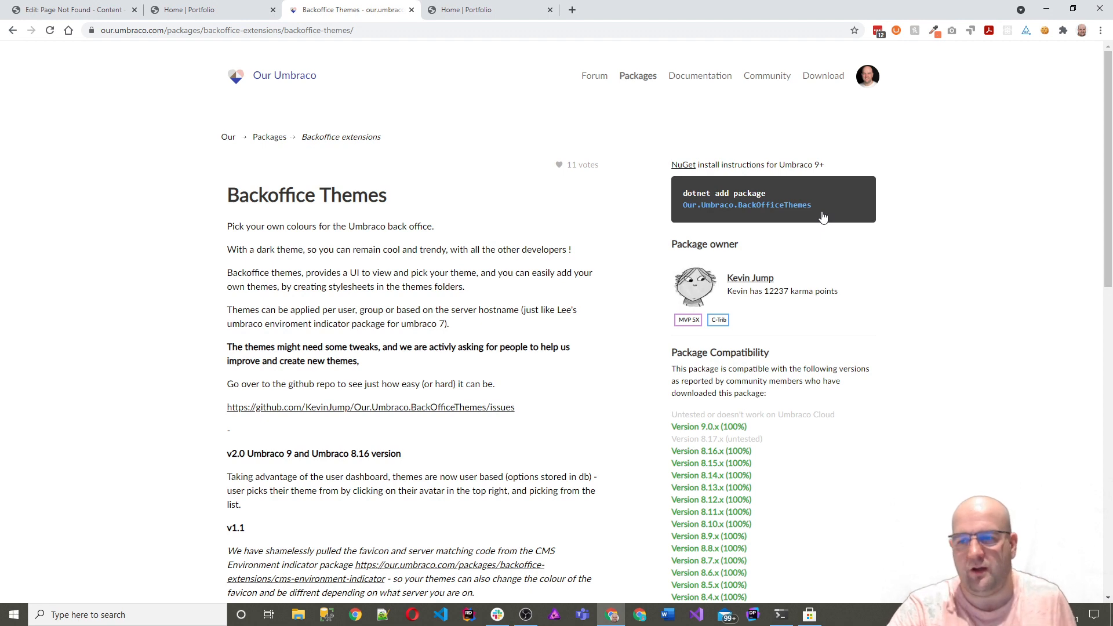
mouse_move(790, 265)
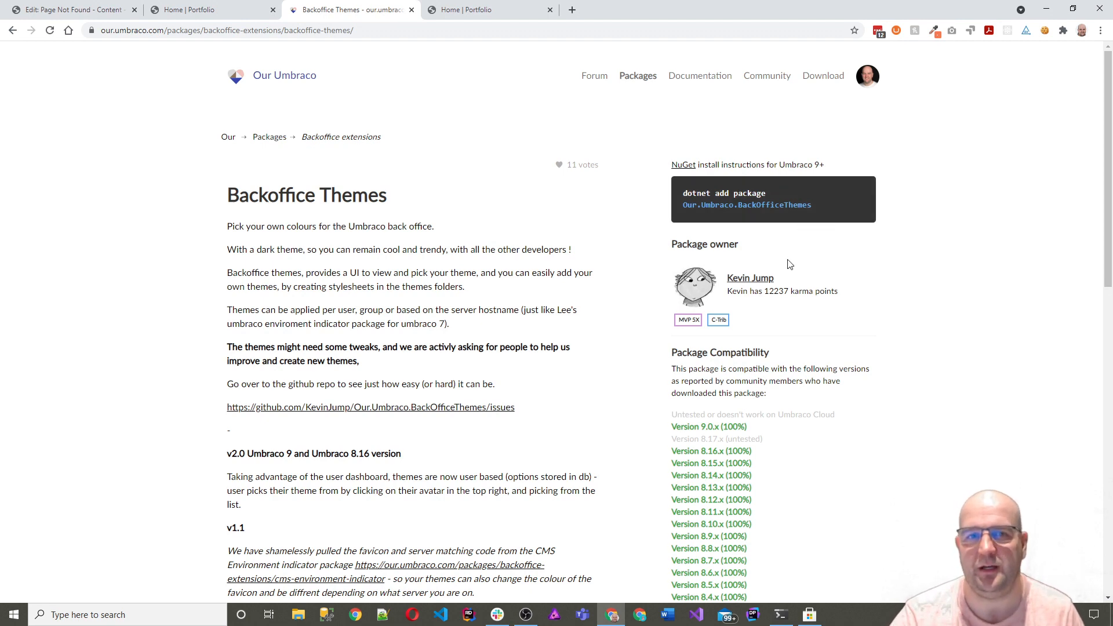